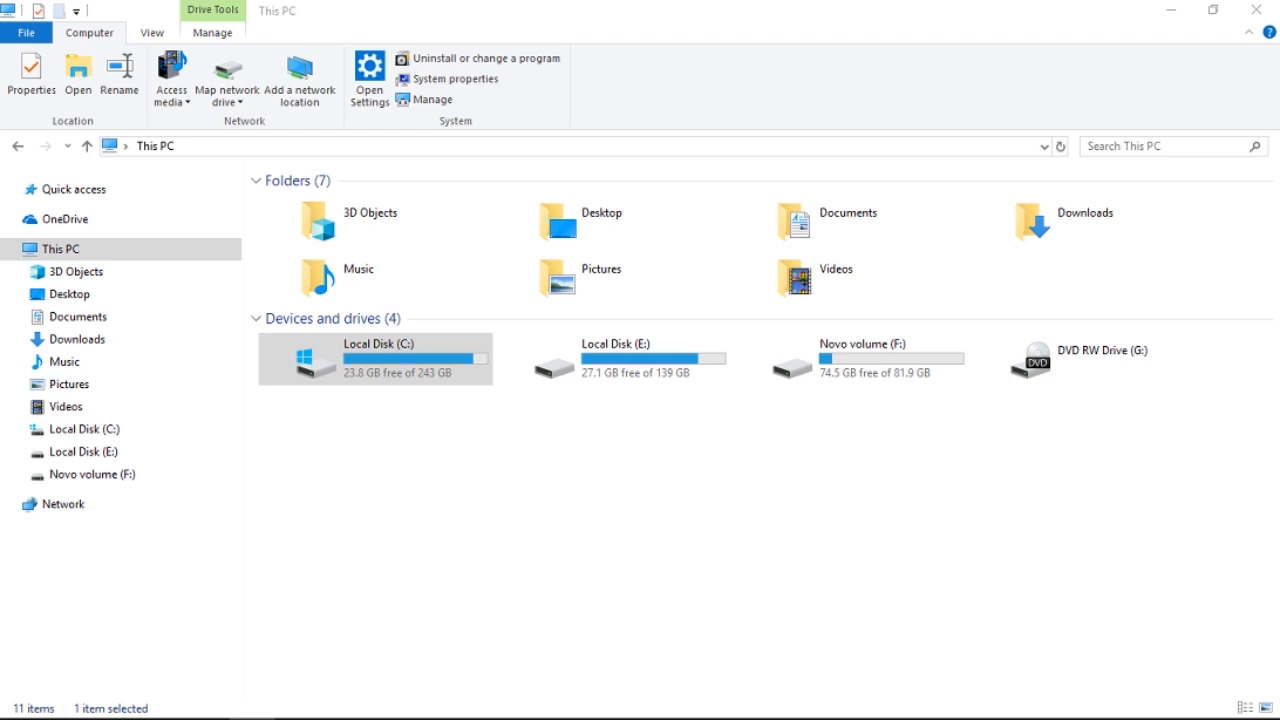
# - Open the Python36 folder under Program Files on Local Disk (C:)
pyautogui.click(415, 358)
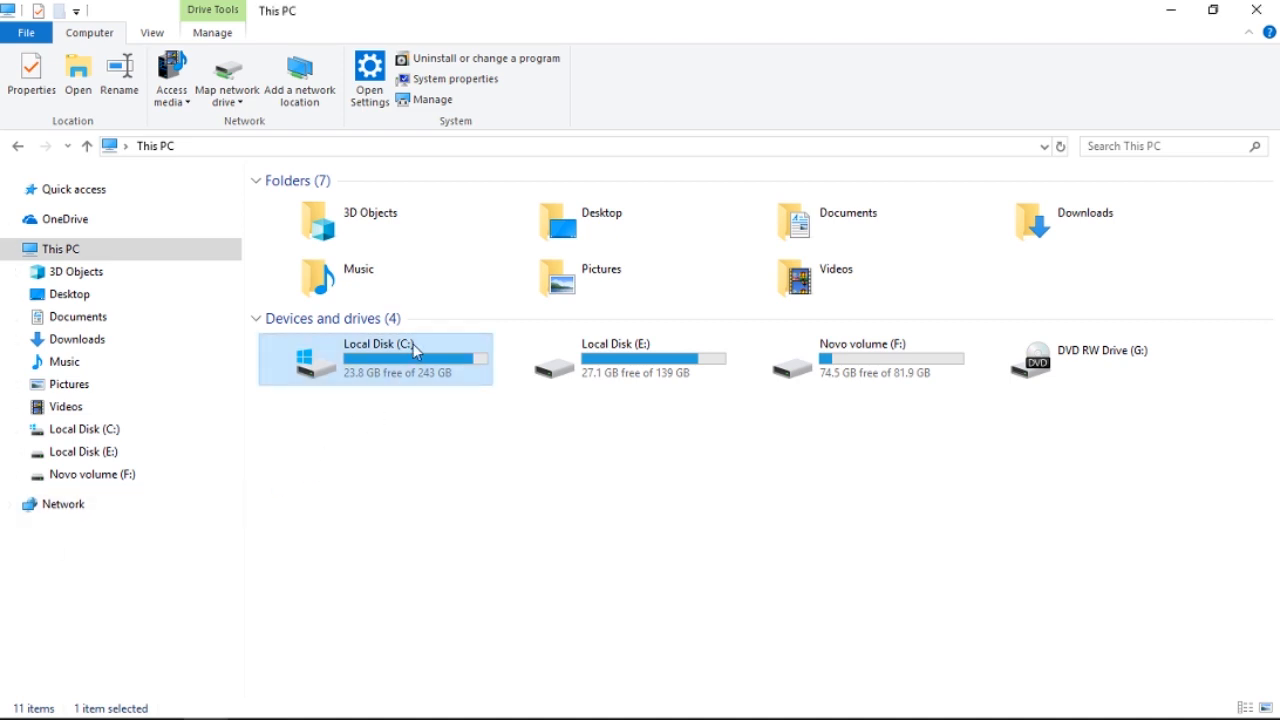
pyautogui.doubleClick(375, 358)
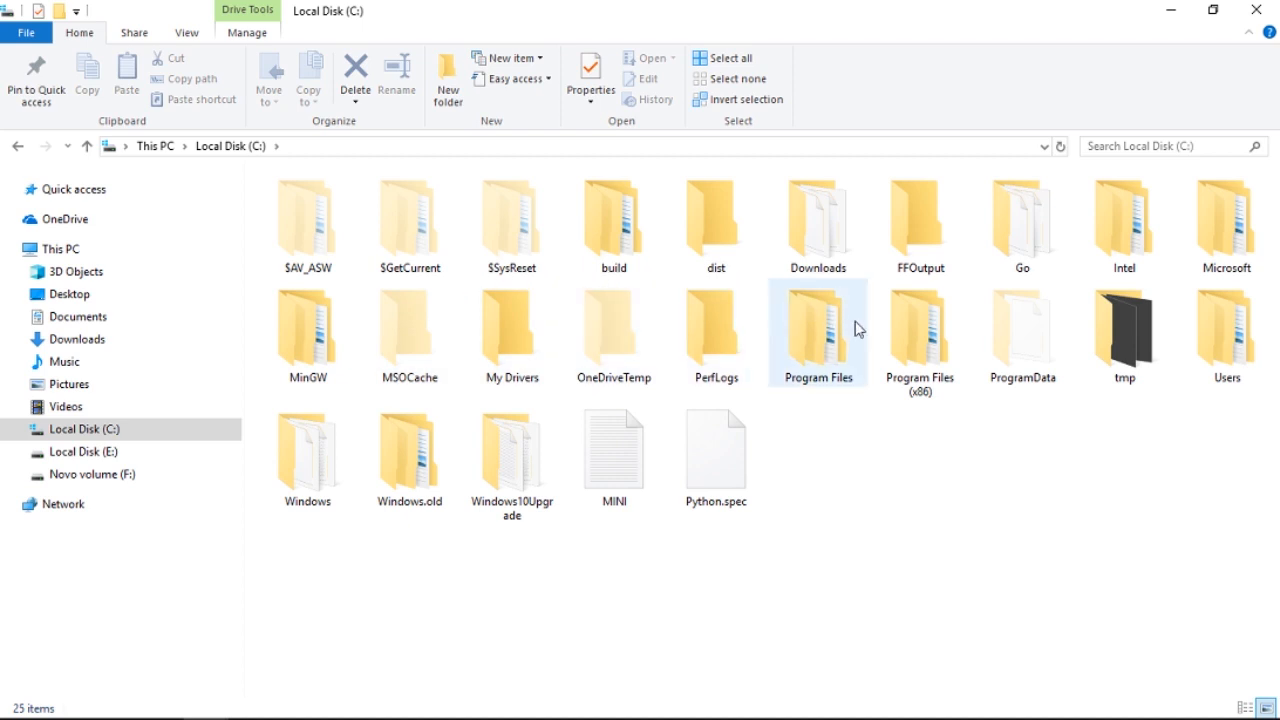
pyautogui.click(715, 215)
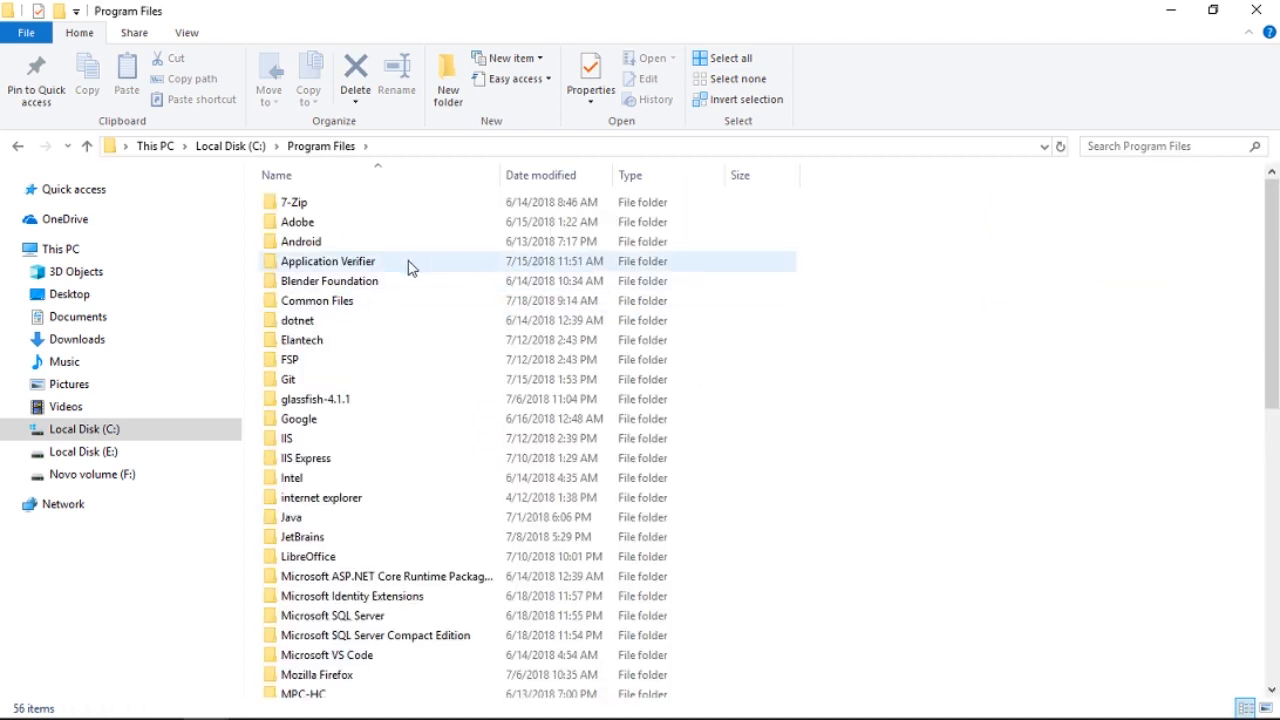
pyautogui.scroll(-3)
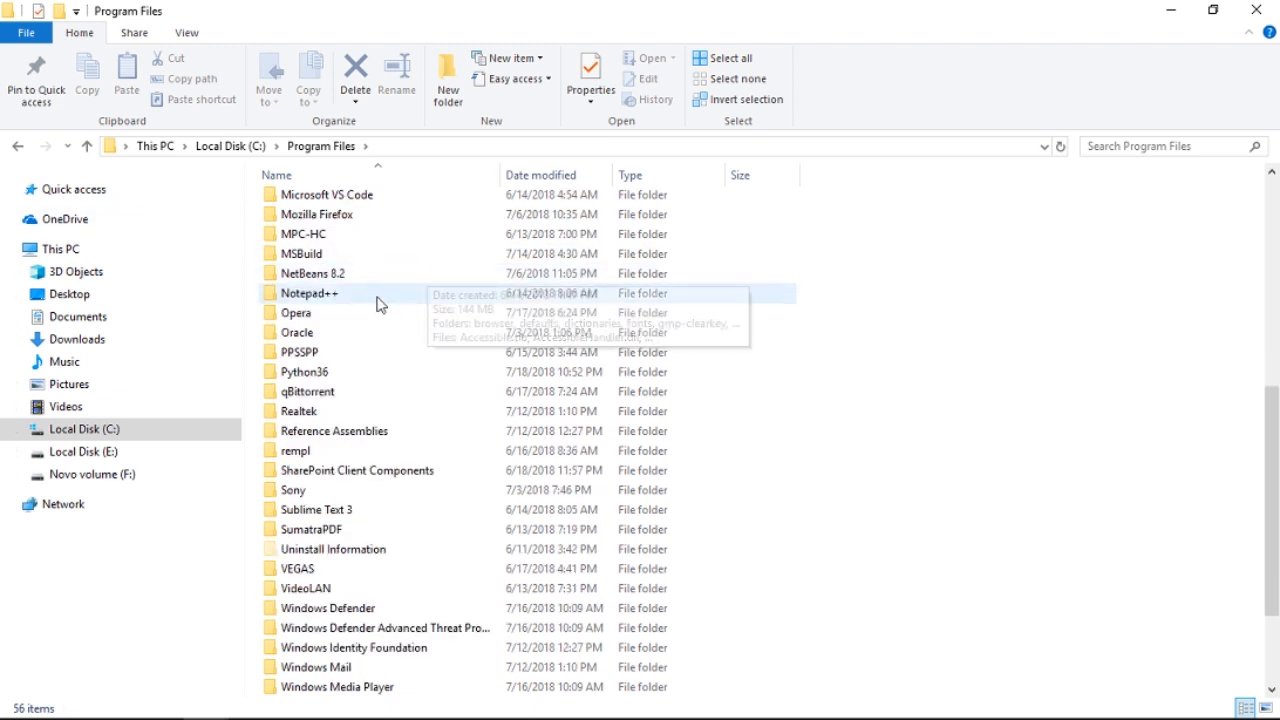
pyautogui.doubleClick(305, 371)
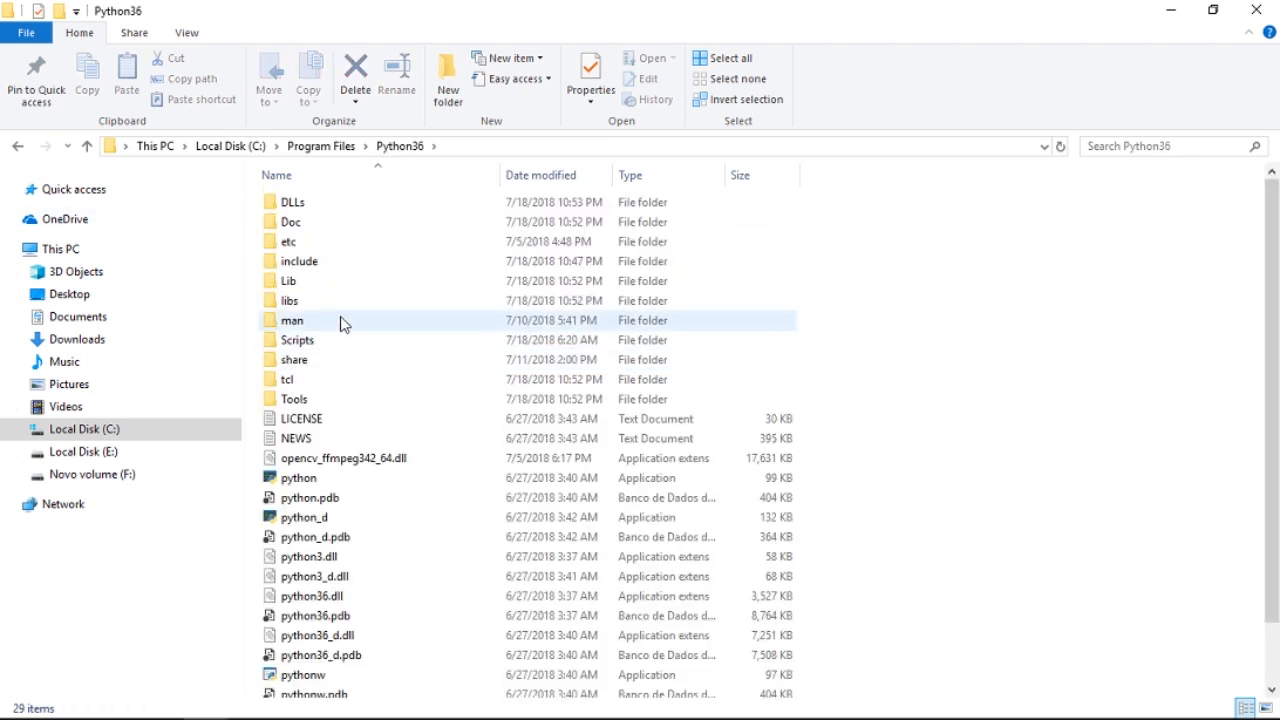
pyautogui.moveTo(344, 337)
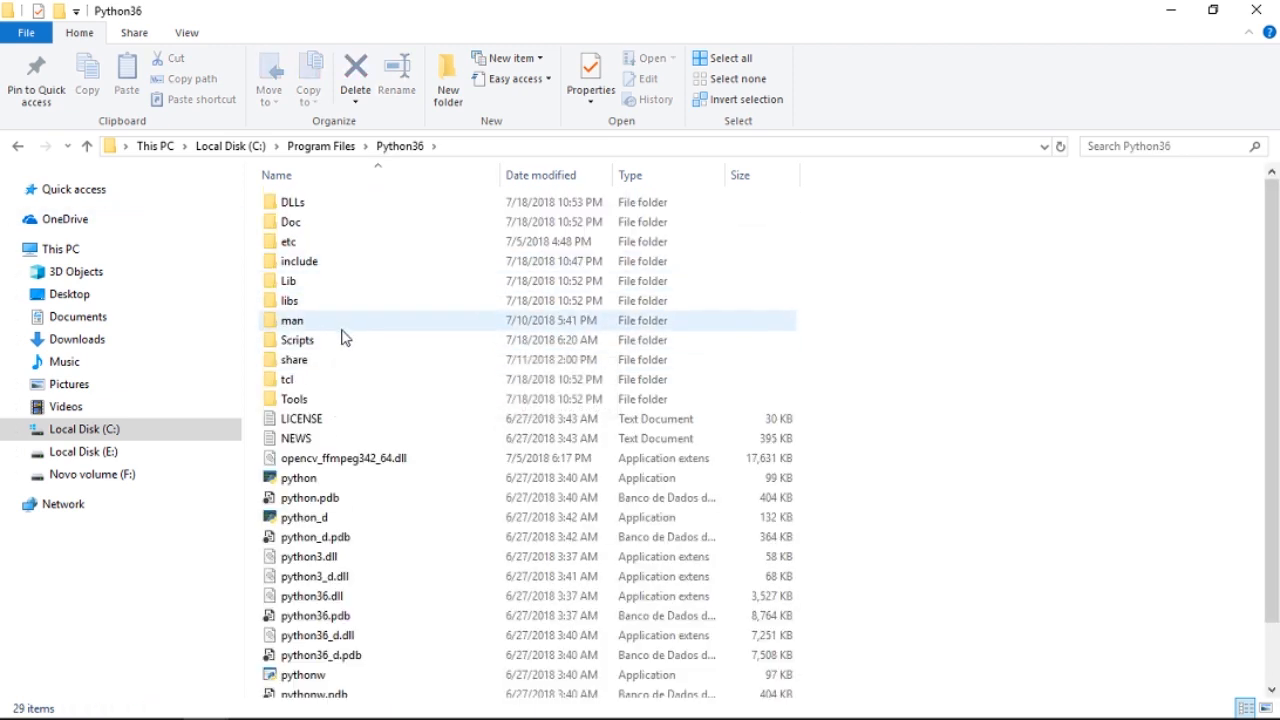
pyautogui.moveTo(333, 261)
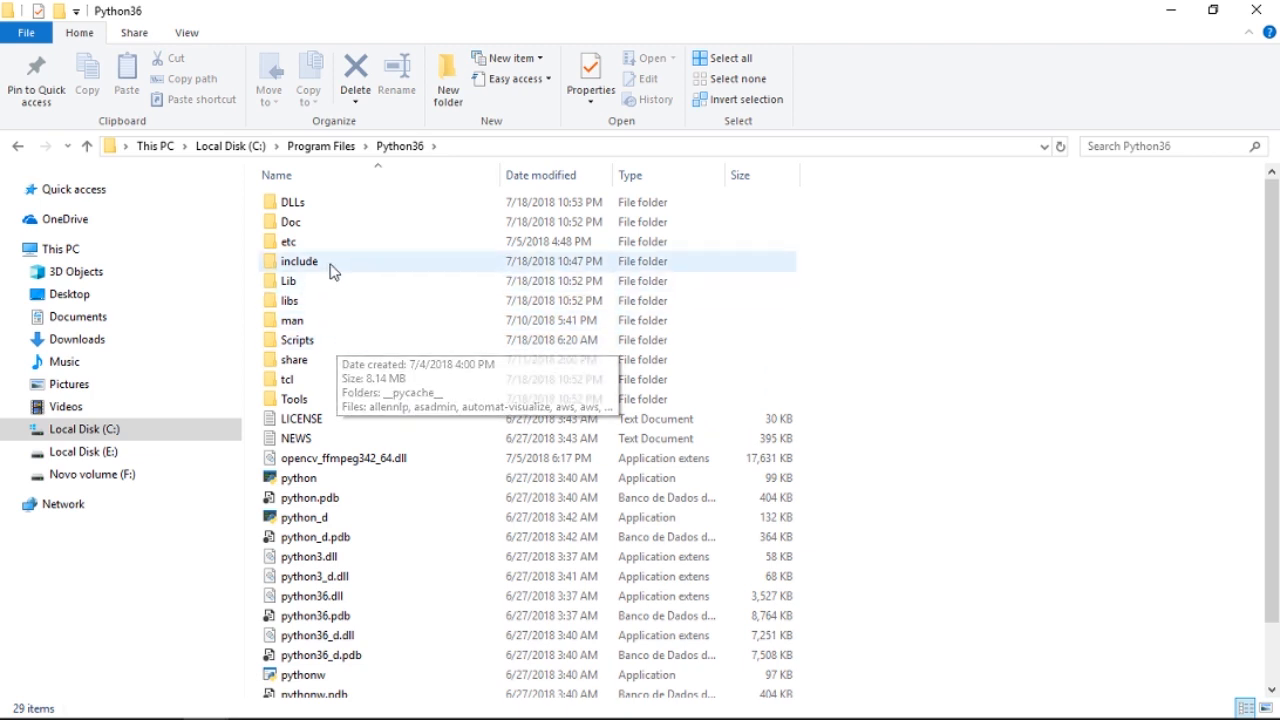
# - Open Lib > site-packages and scroll down to the pocketsphinx package
pyautogui.doubleClick(289, 281)
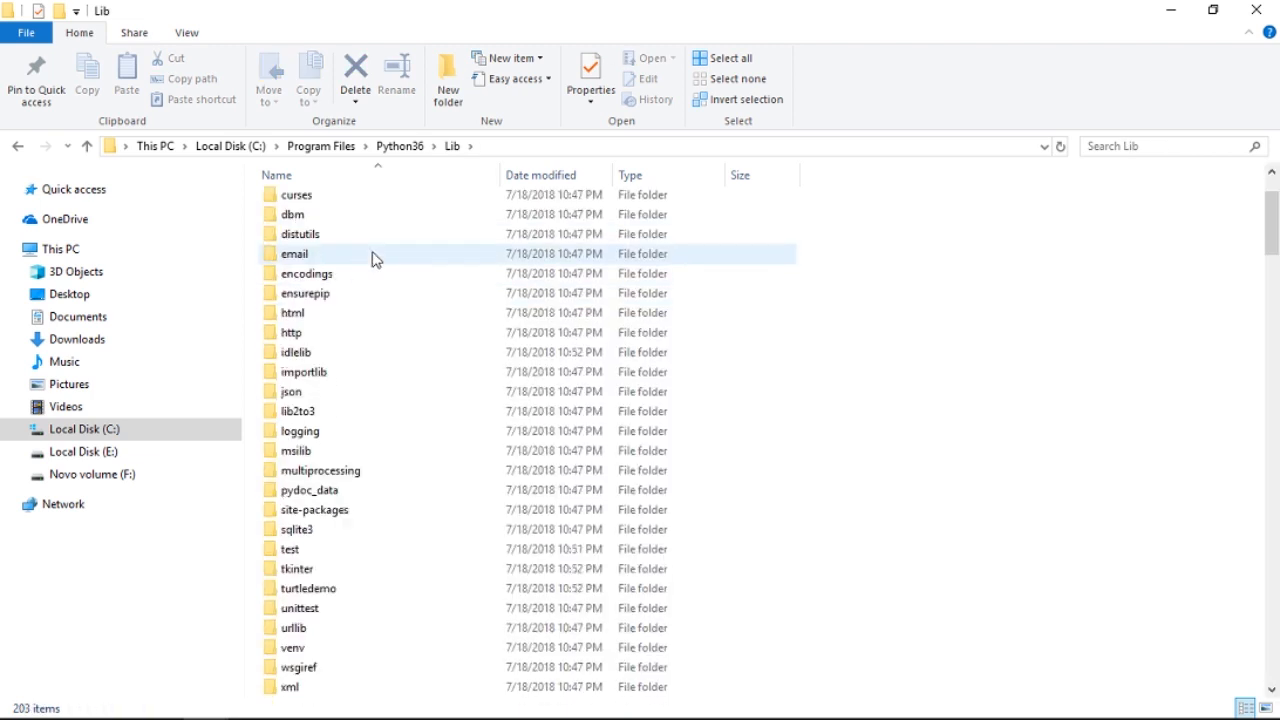
pyautogui.doubleClick(314, 509)
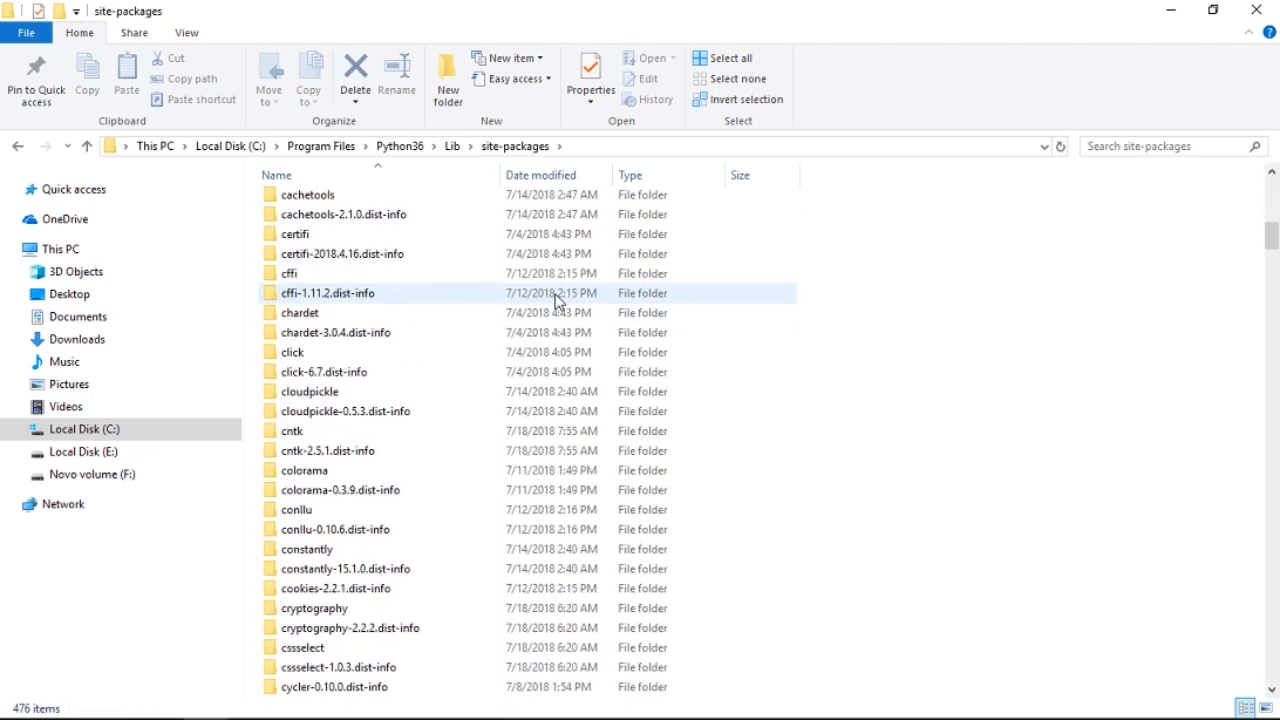
pyautogui.scroll(-3)
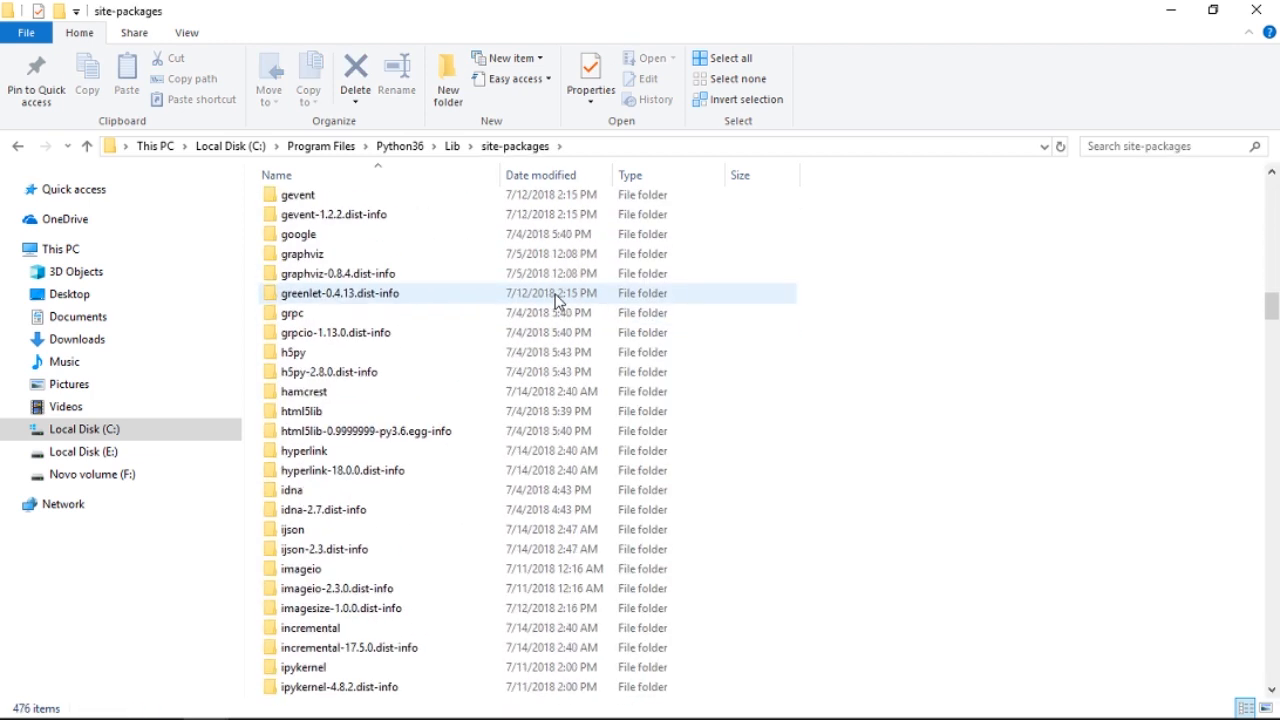
pyautogui.scroll(-3)
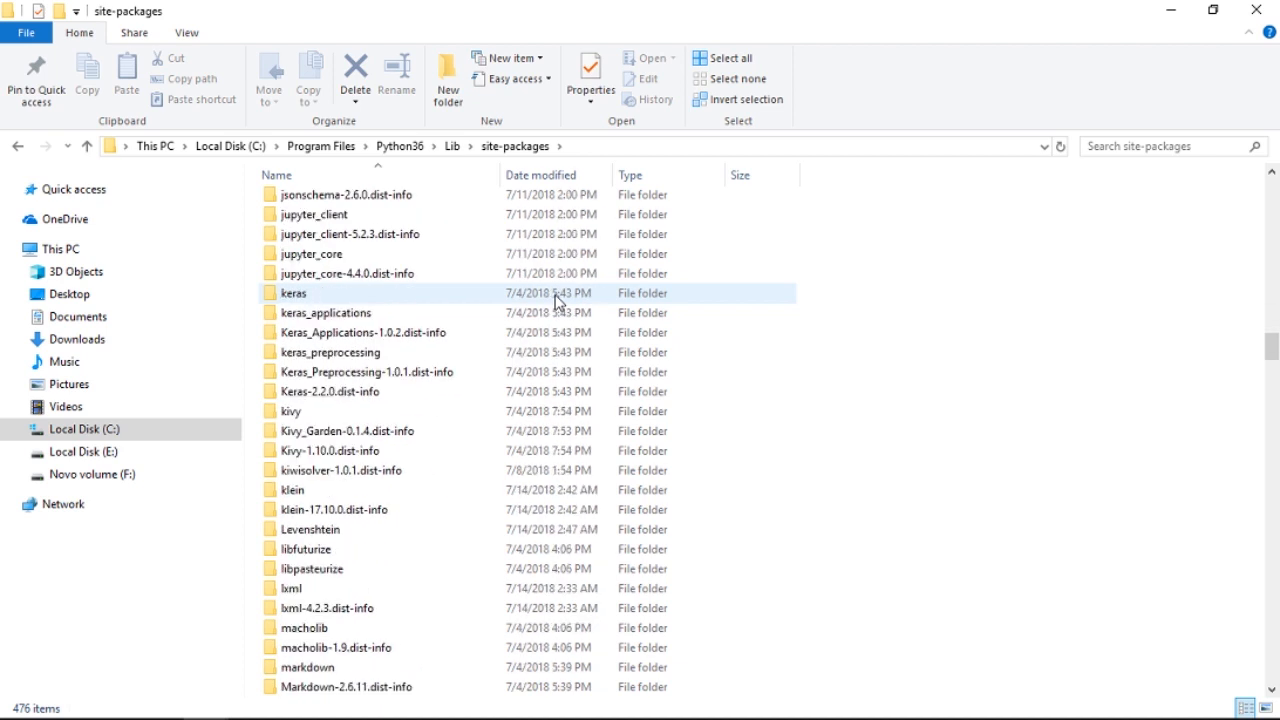
pyautogui.scroll(-3)
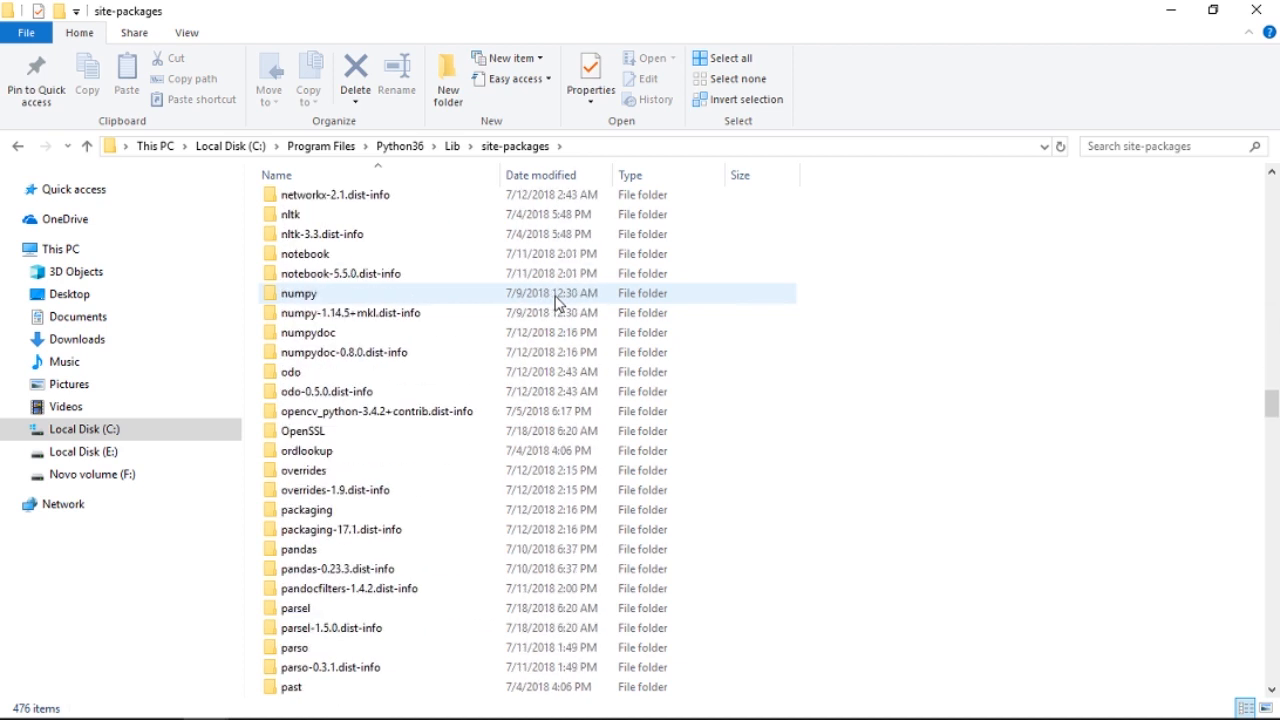
pyautogui.scroll(-3)
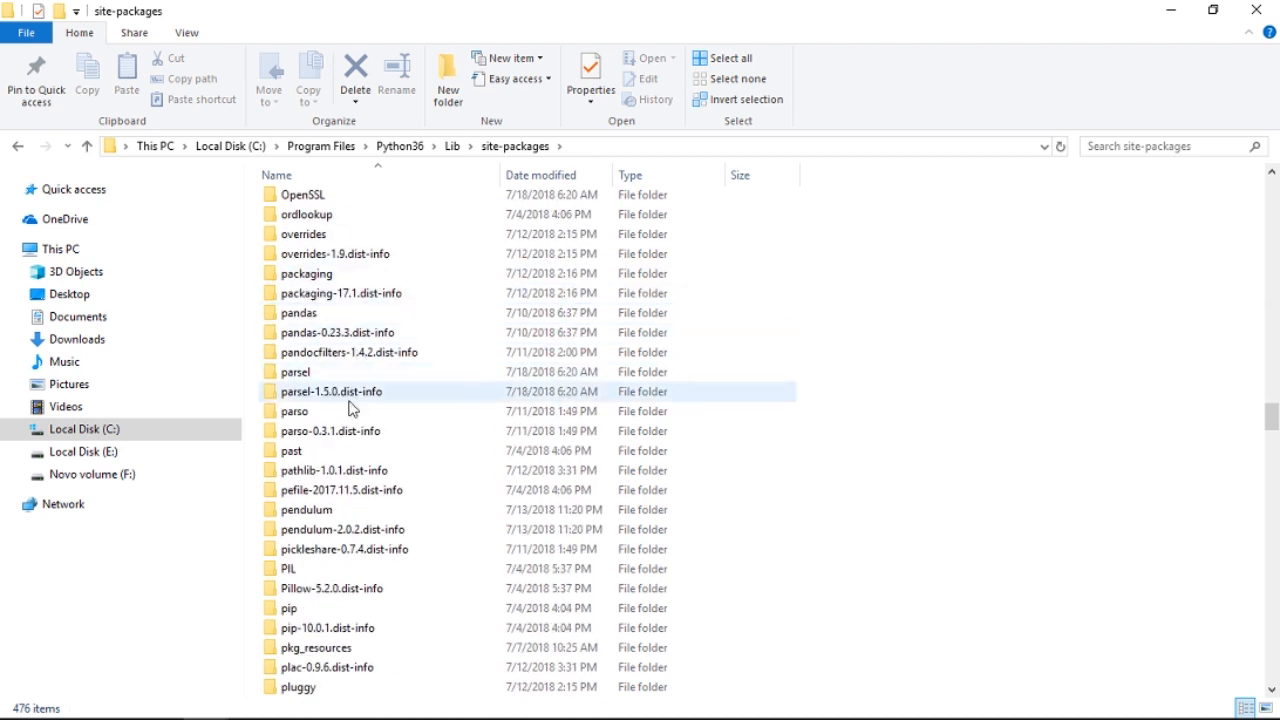
pyautogui.scroll(-3)
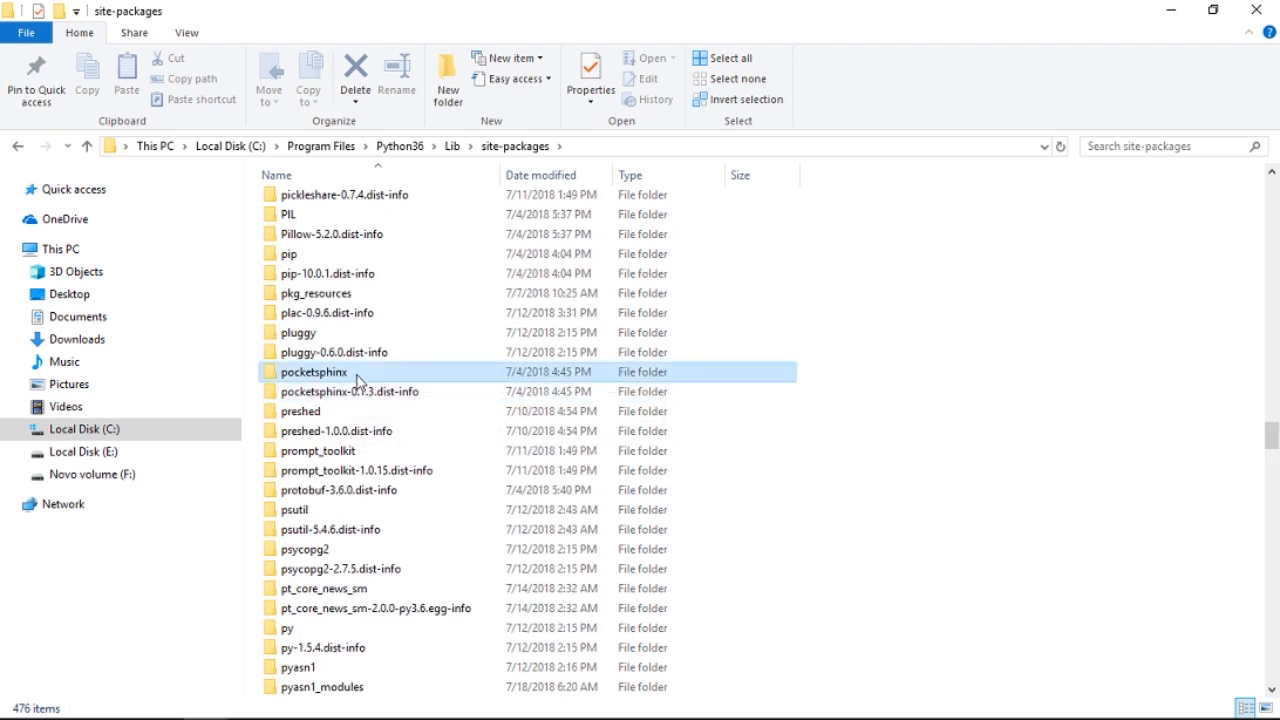
# - Open pocketsphinx's model folder, look over en-us, then select cmudict-en-us.dict and en-us.lm.bin
pyautogui.doubleClick(313, 371)
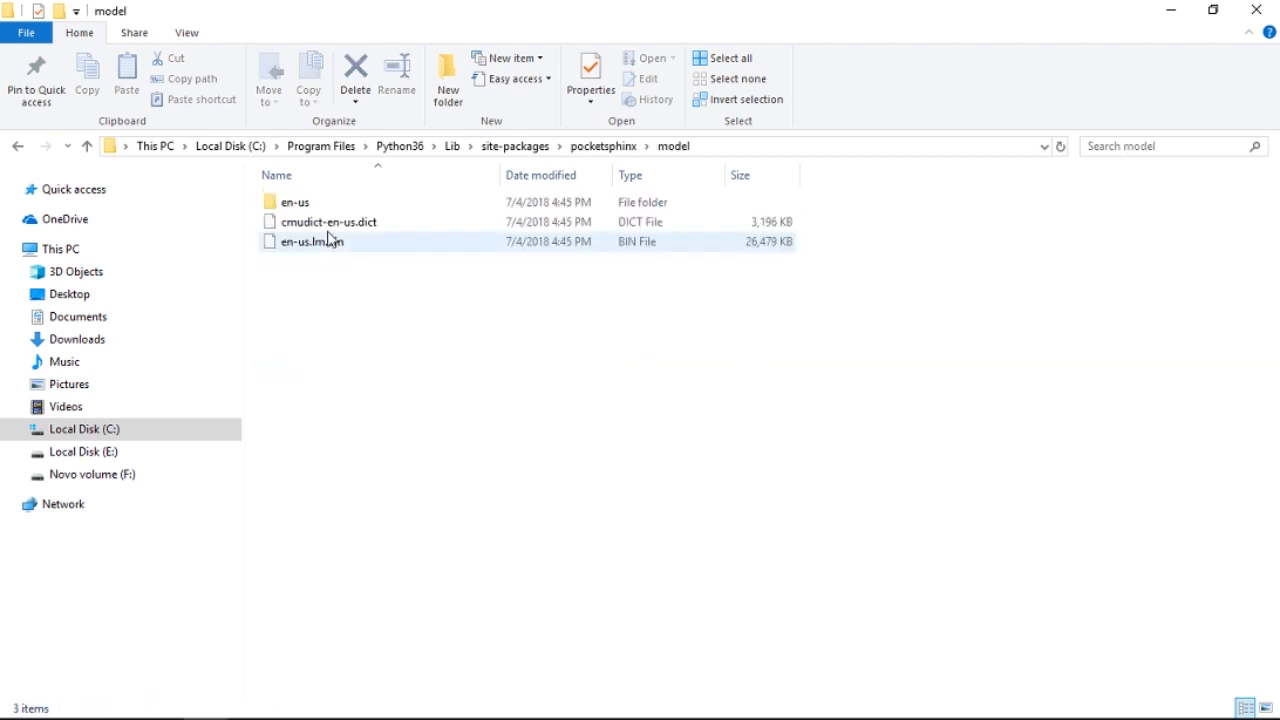
pyautogui.click(498, 327)
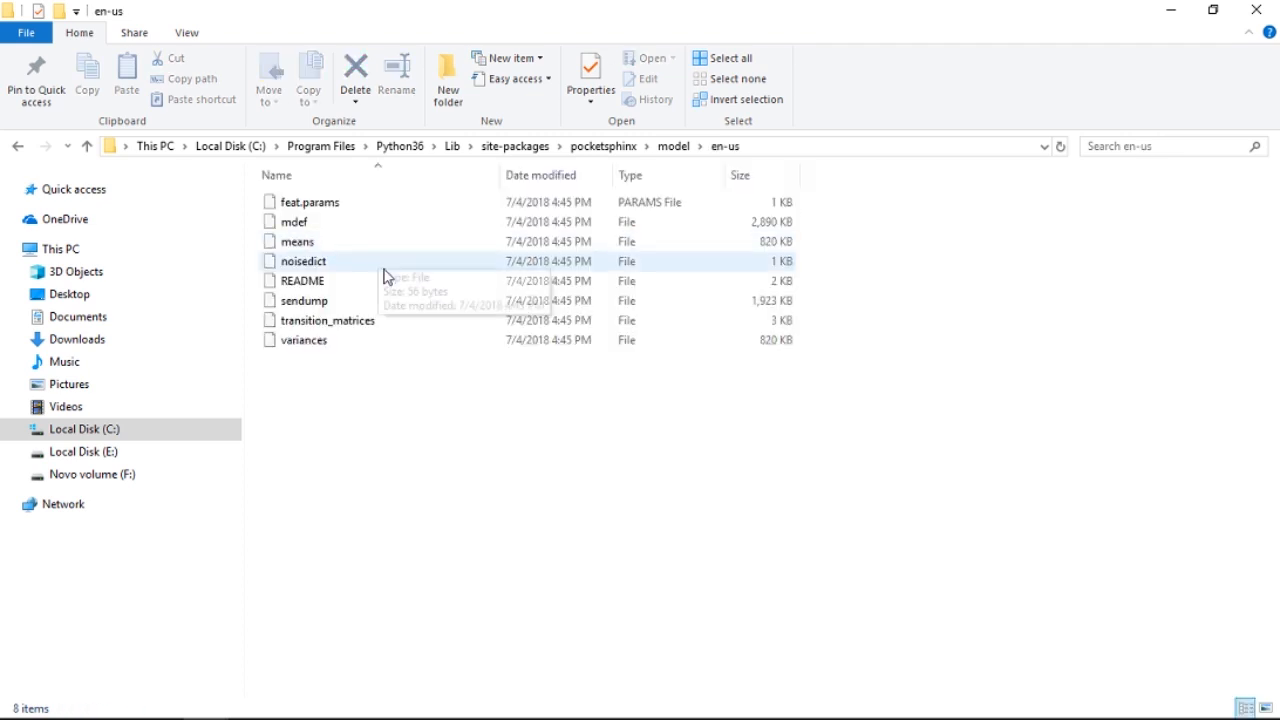
pyautogui.click(309, 201)
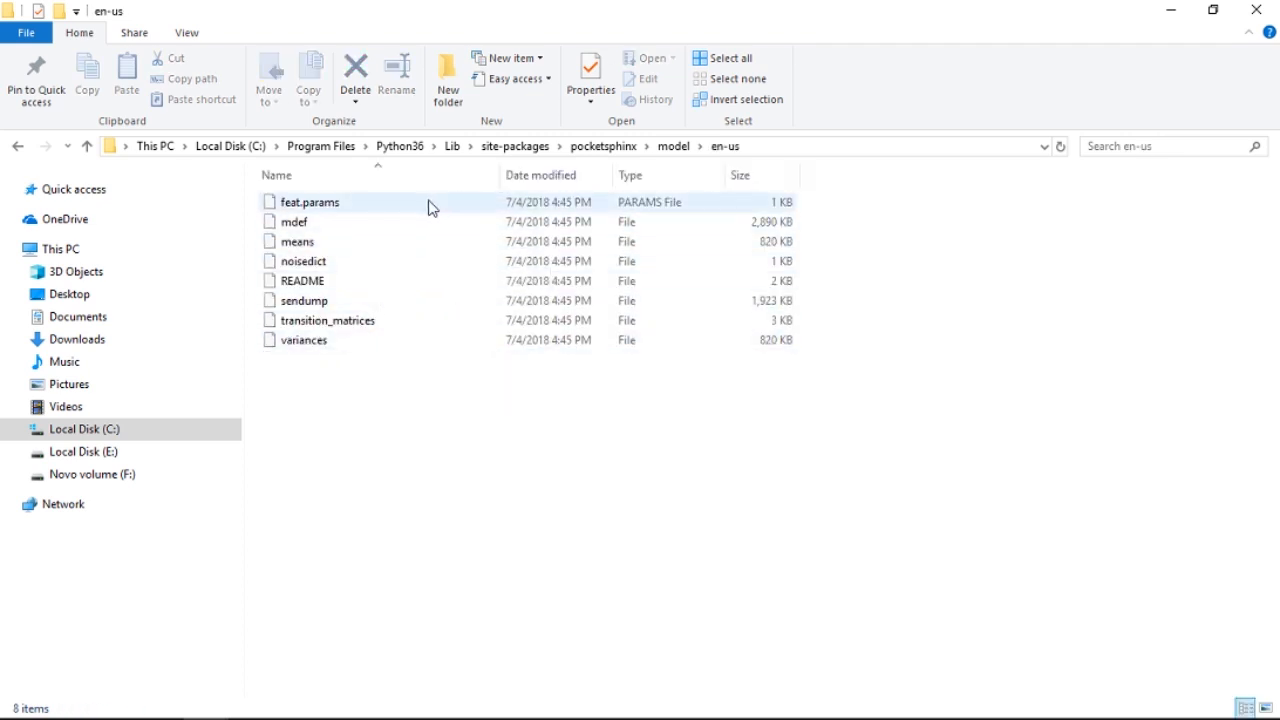
pyautogui.click(303, 300)
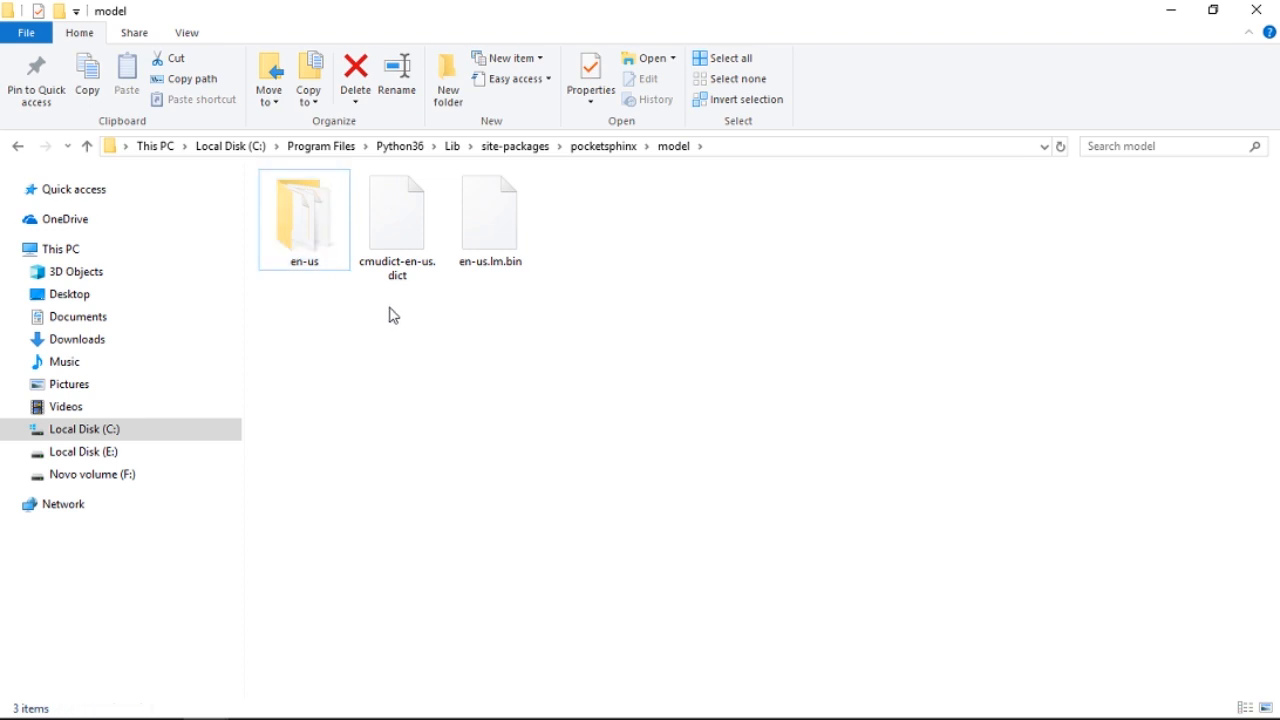
pyautogui.click(396, 211)
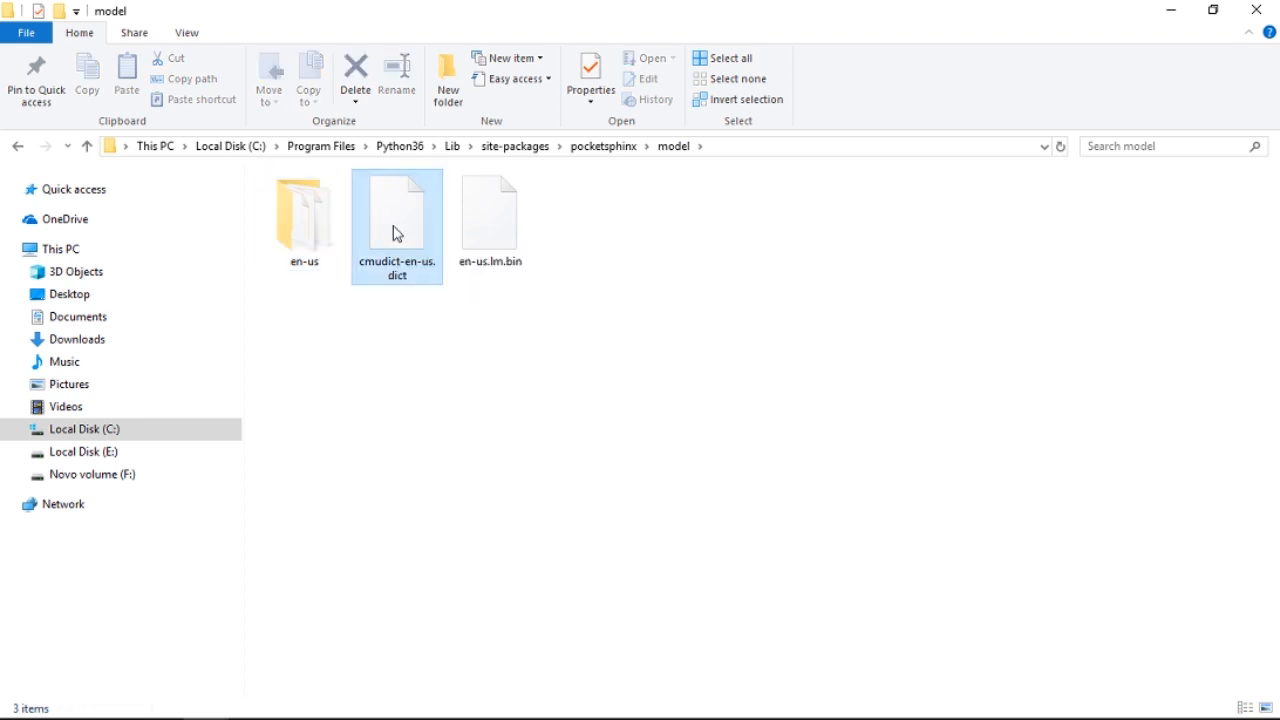
pyautogui.click(490, 210)
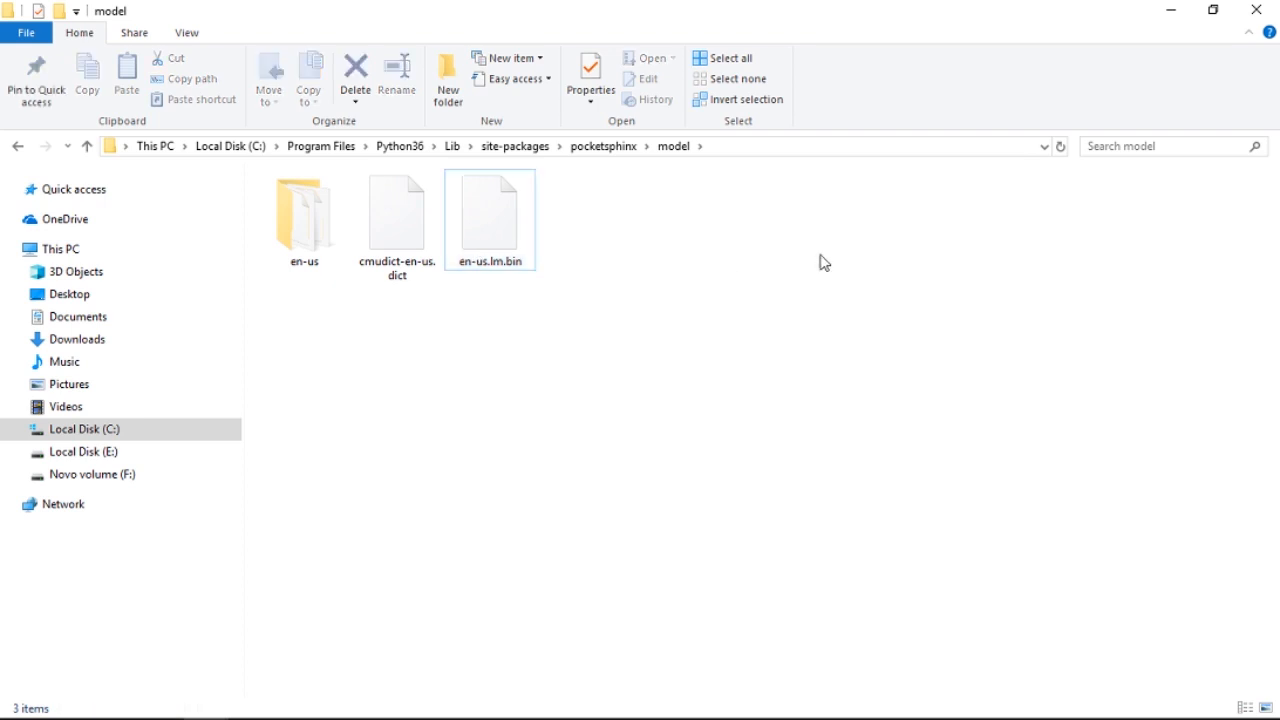
# - Copy the model items, then create and open a new folder 'sr' on Novo volume (F:)
pyautogui.rightClick(490, 220)
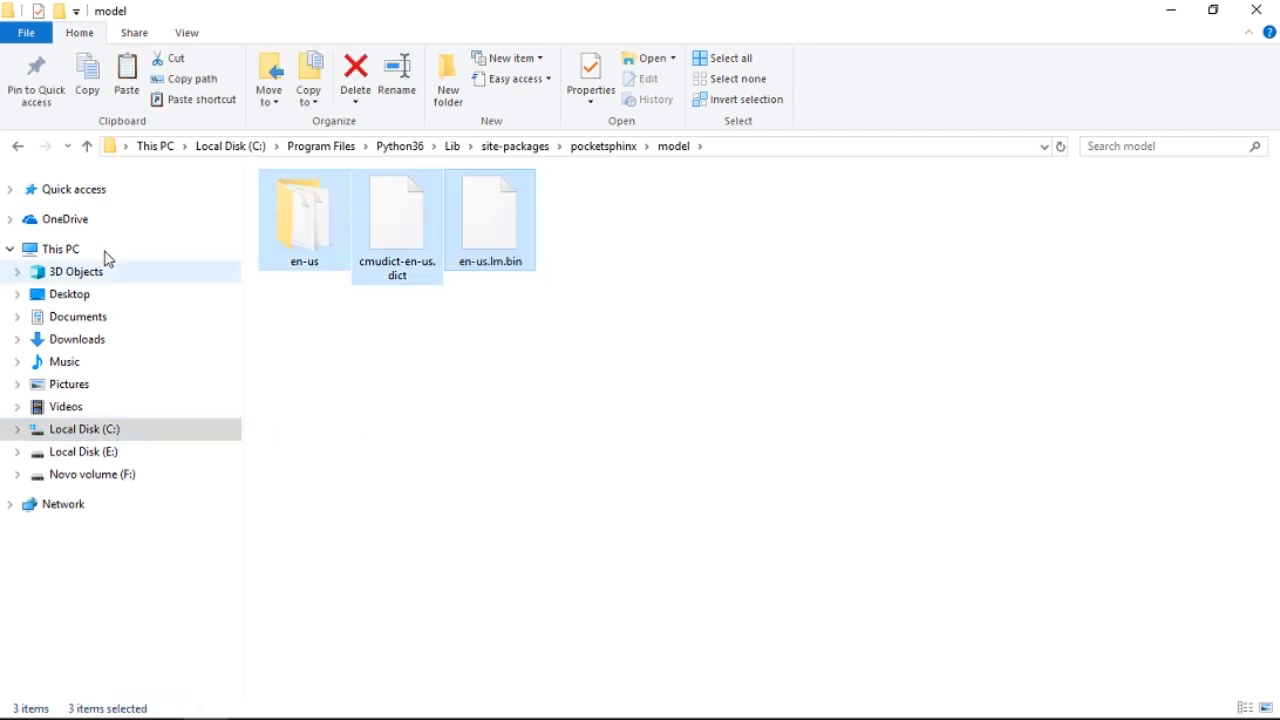
pyautogui.moveTo(114, 474)
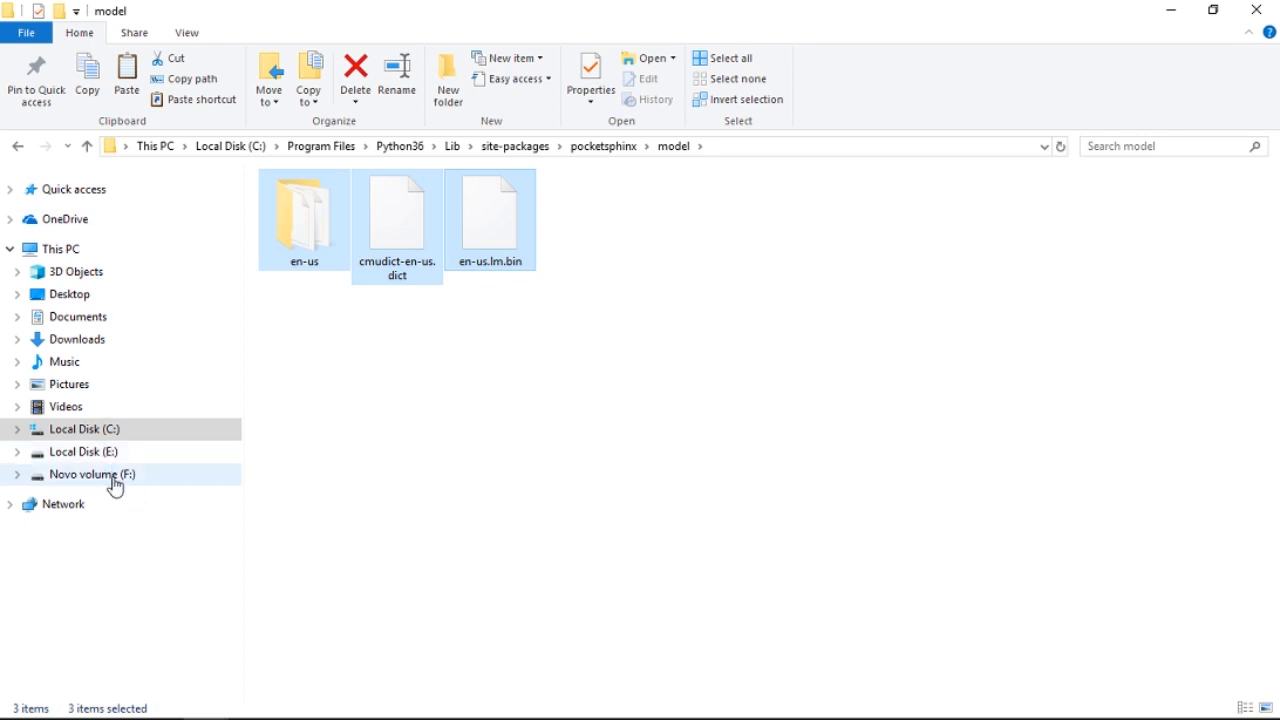
pyautogui.click(92, 474)
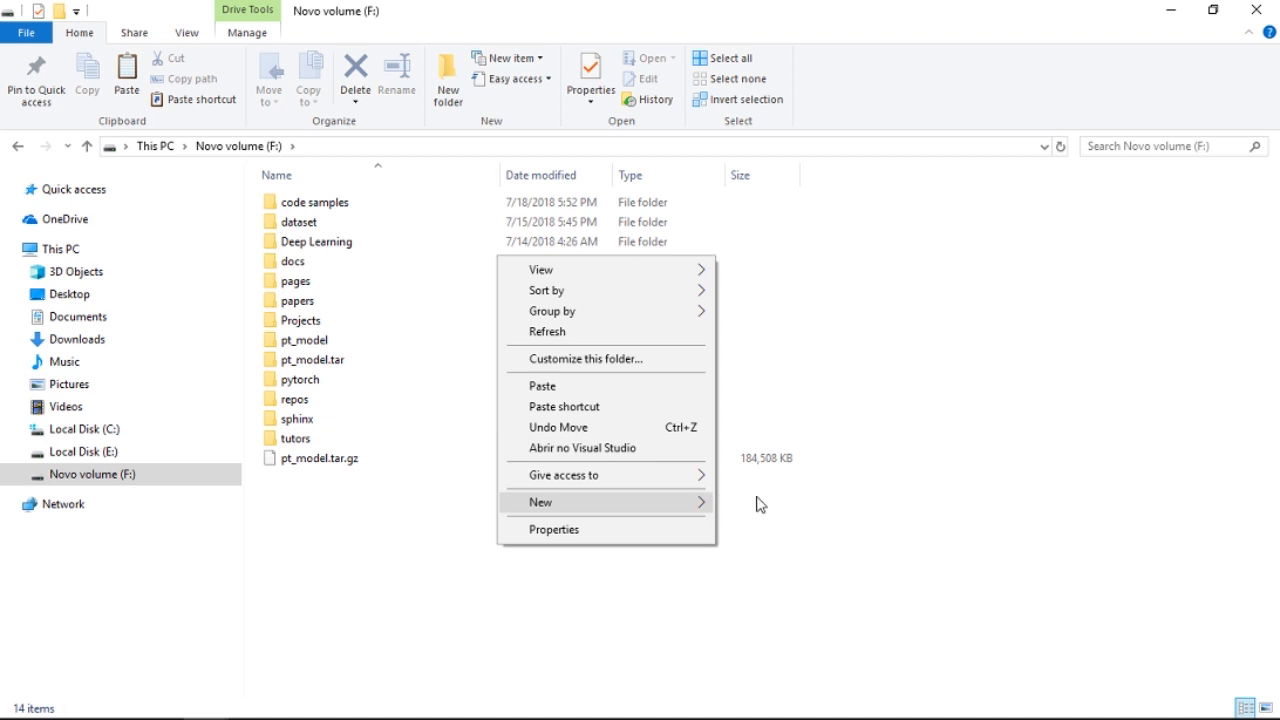
pyautogui.click(541, 502)
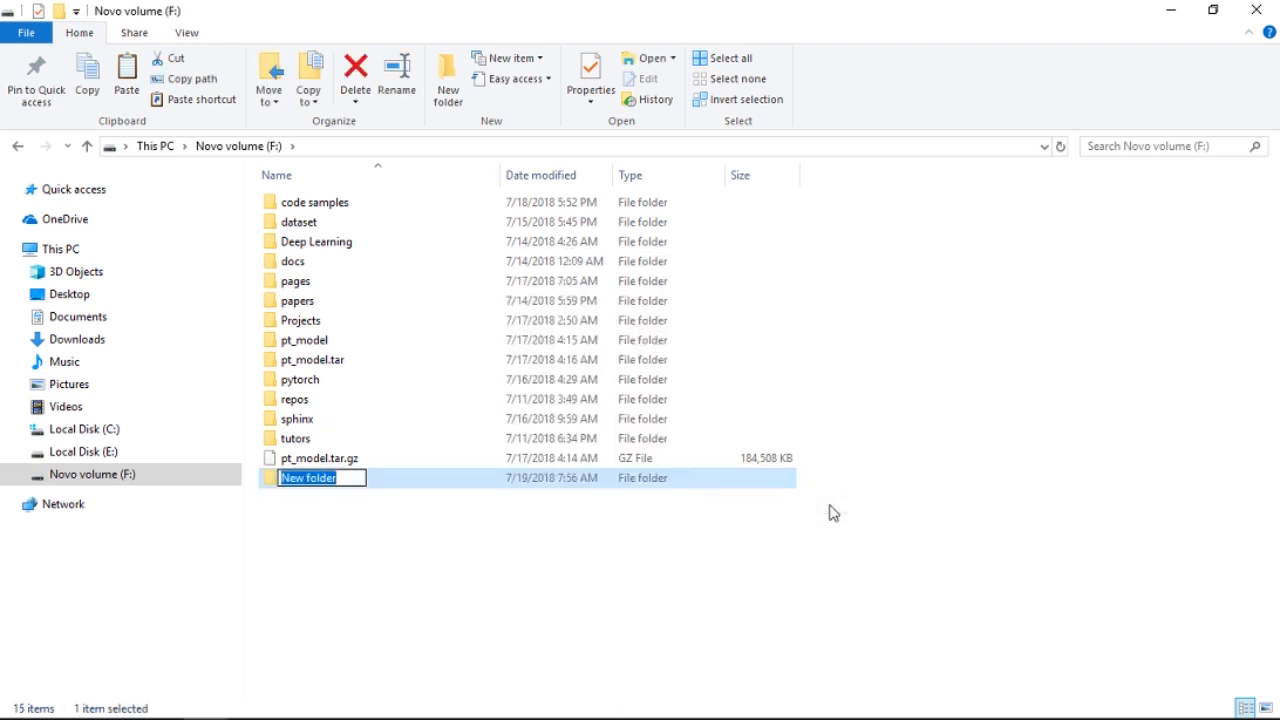
pyautogui.write('sr')
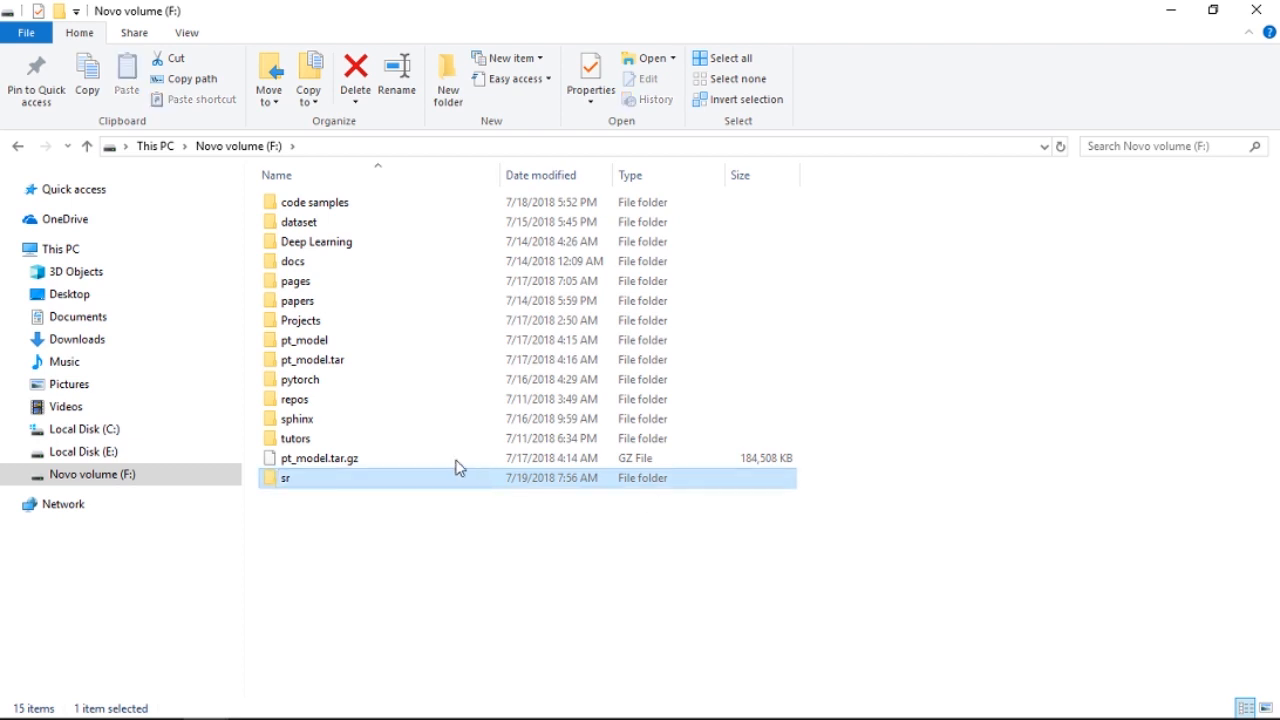
pyautogui.doubleClick(286, 477)
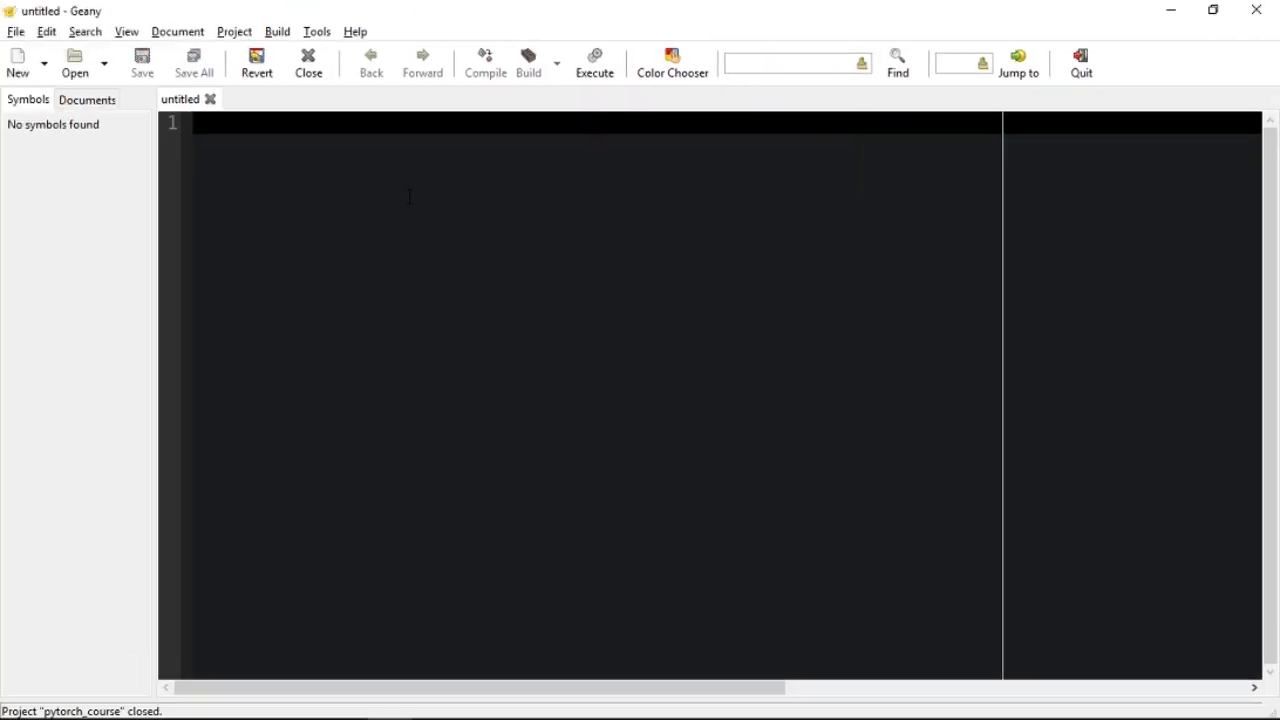
# - Save the untitled Geany document as main.py in F:\sr
pyautogui.click(141, 62)
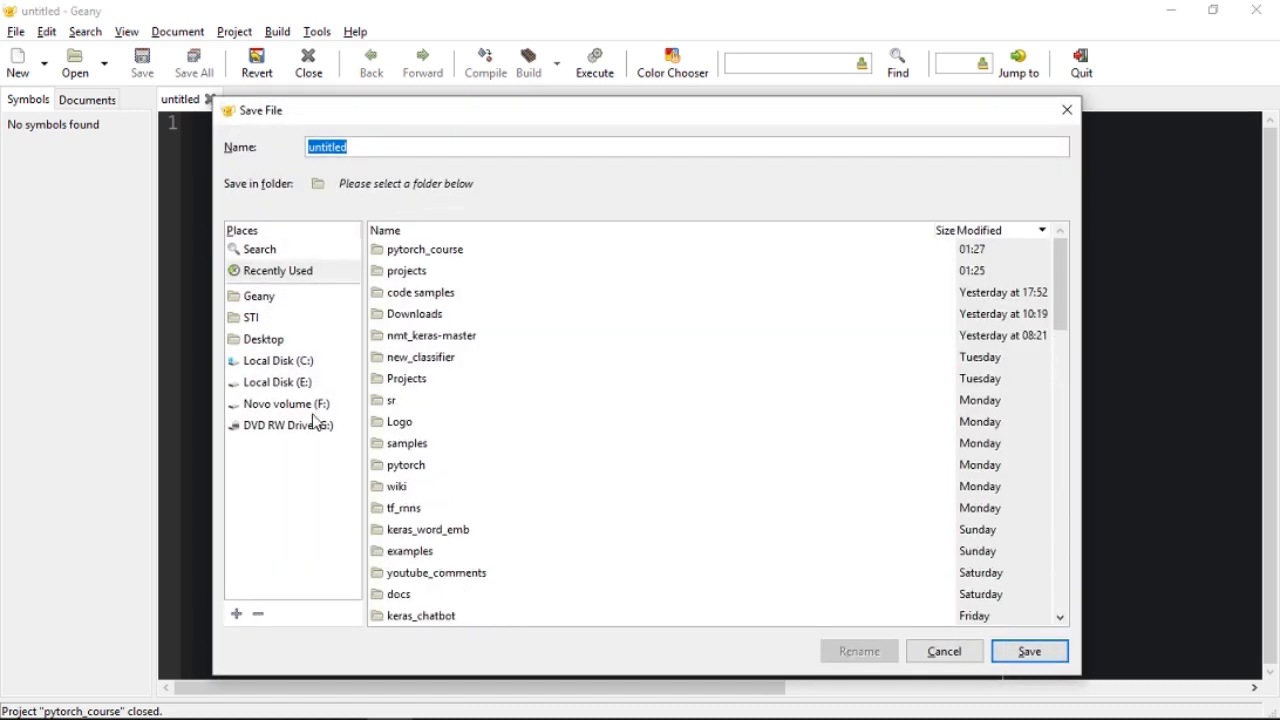
pyautogui.click(287, 403)
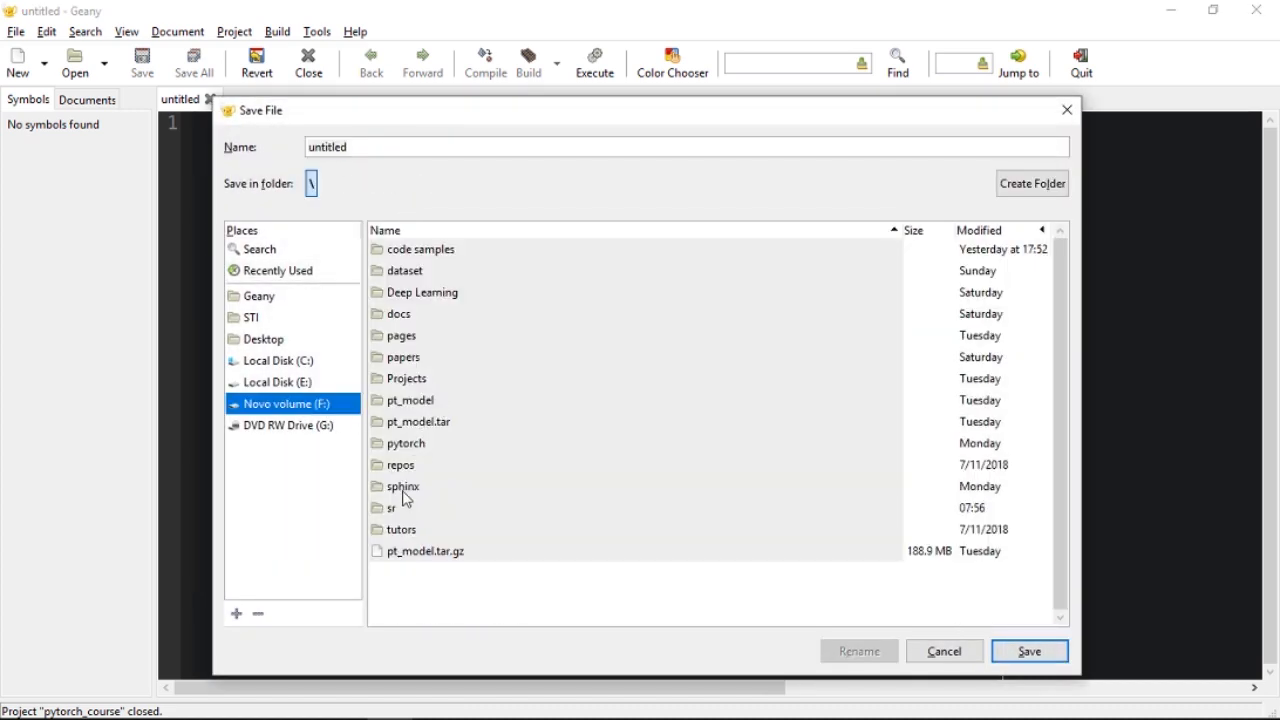
pyautogui.doubleClick(390, 507)
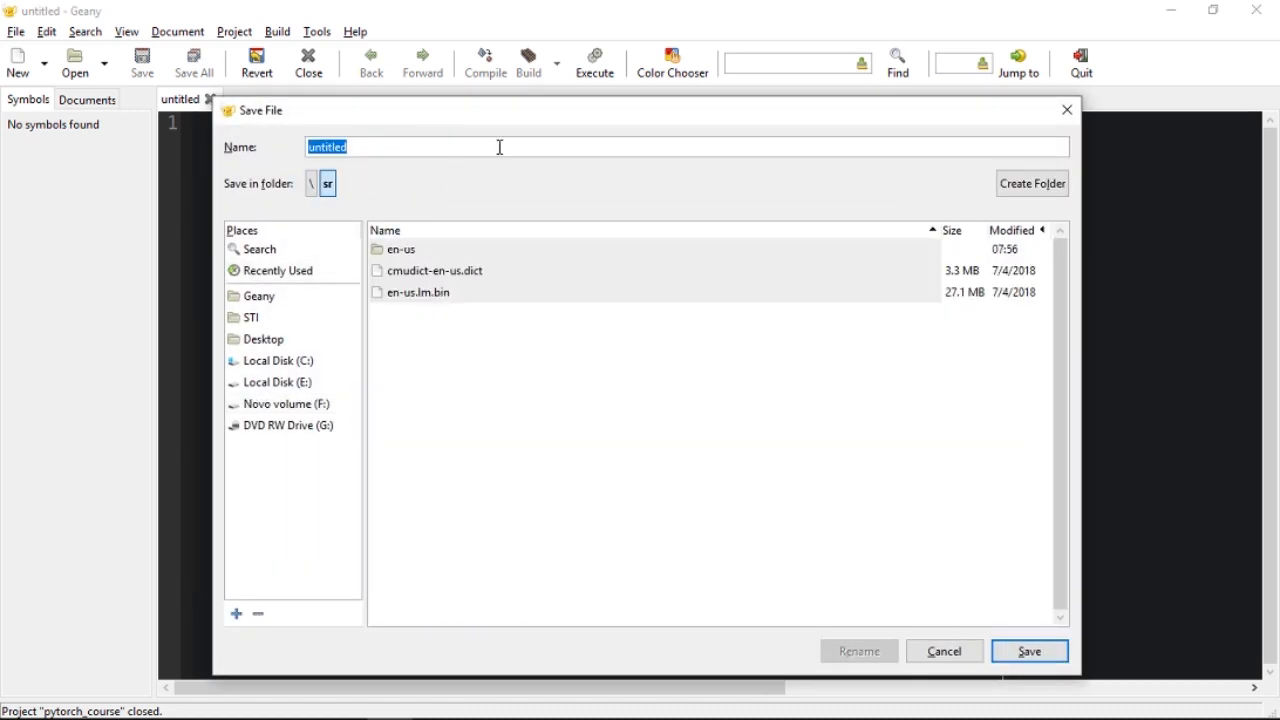
pyautogui.write('main')
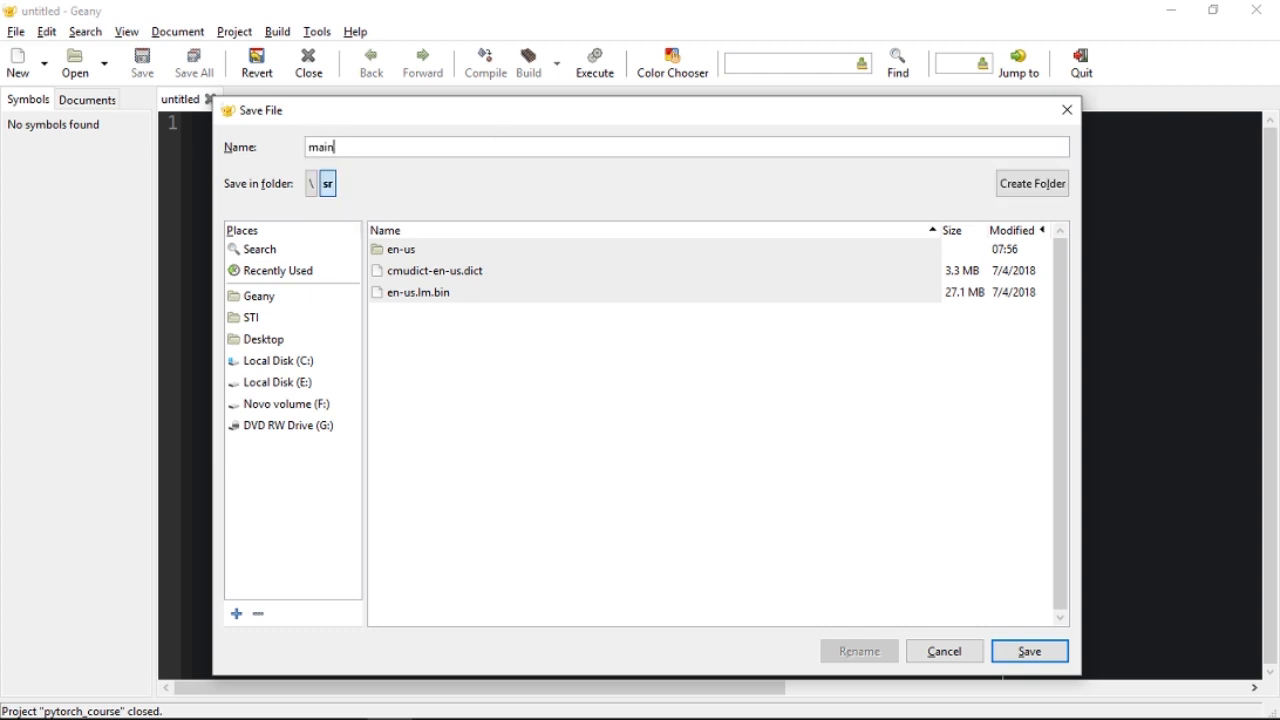
pyautogui.click(1029, 650)
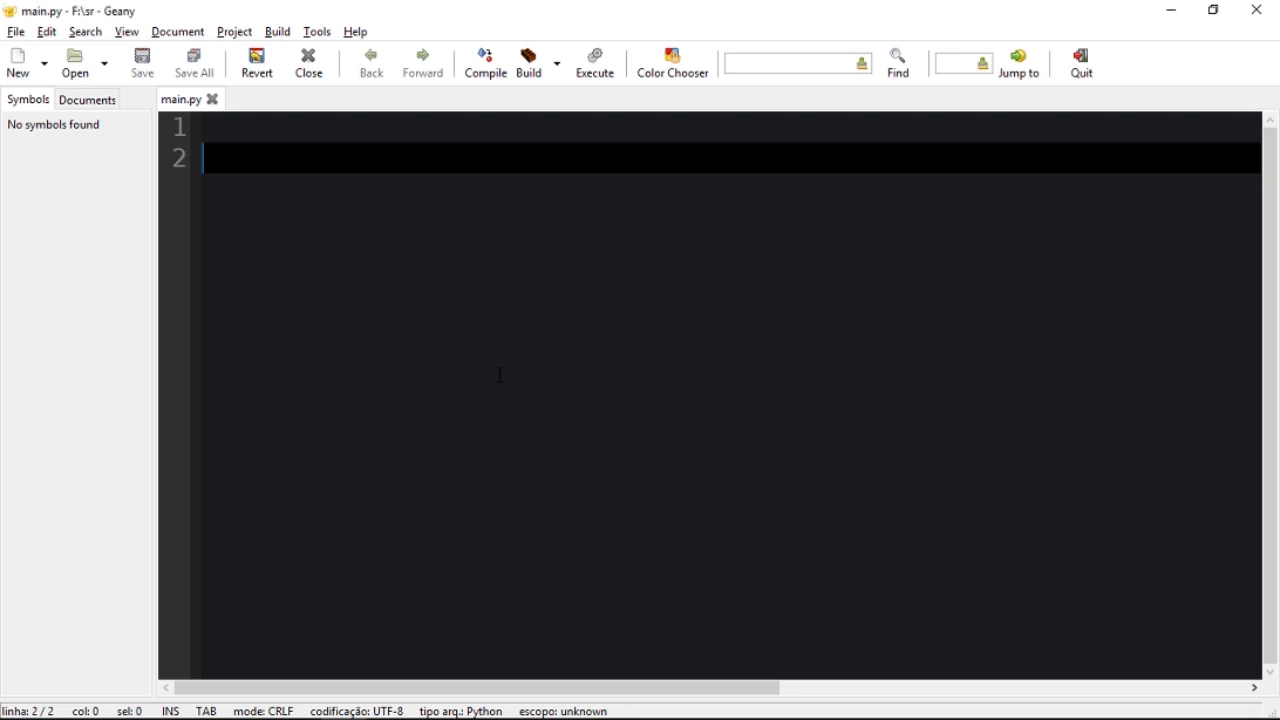
pyautogui.moveTo(308, 187)
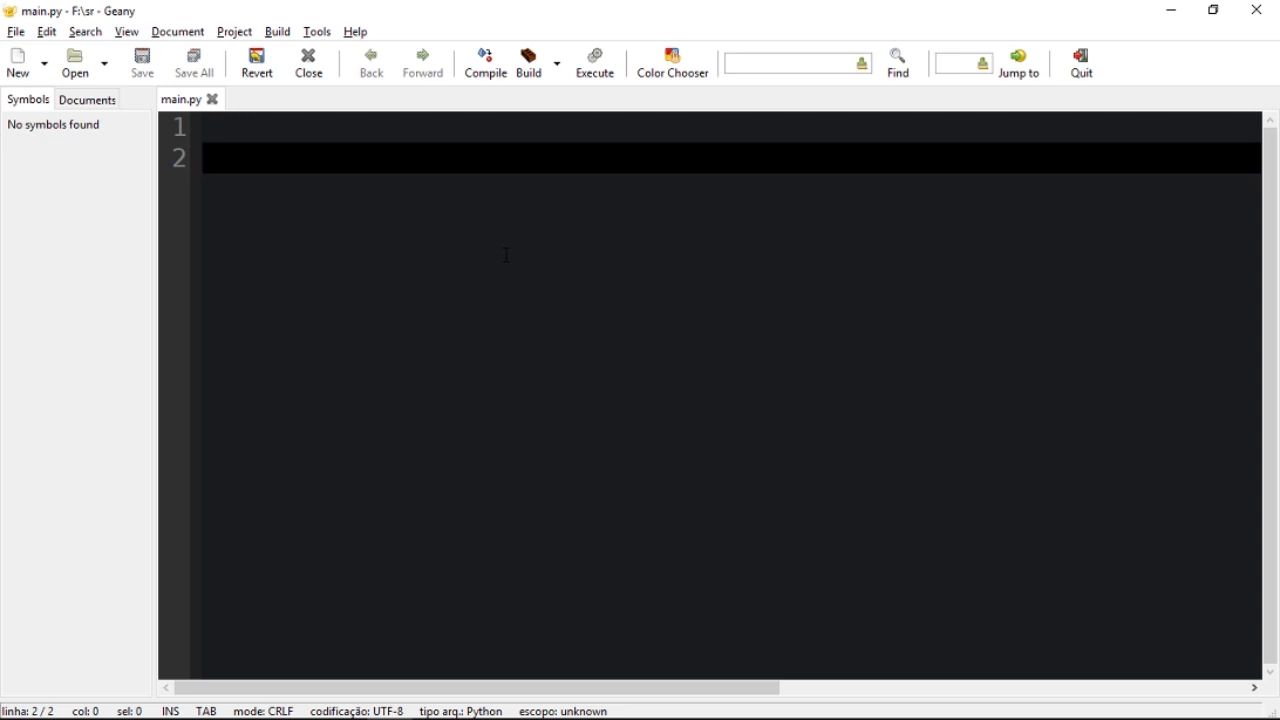
# - Type 'from pocketsphinx import LiveSpeech' and begin line 4 with hmm = '
pyautogui.write('from p')
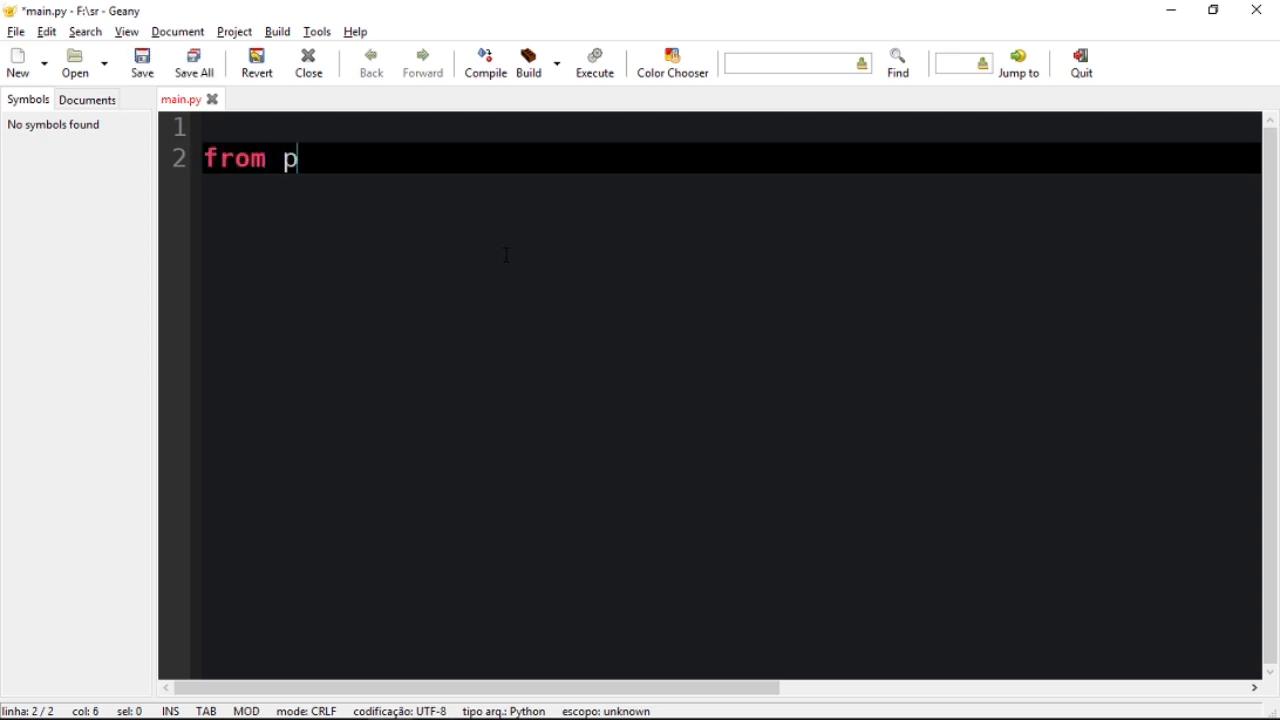
pyautogui.write('ocketsp')
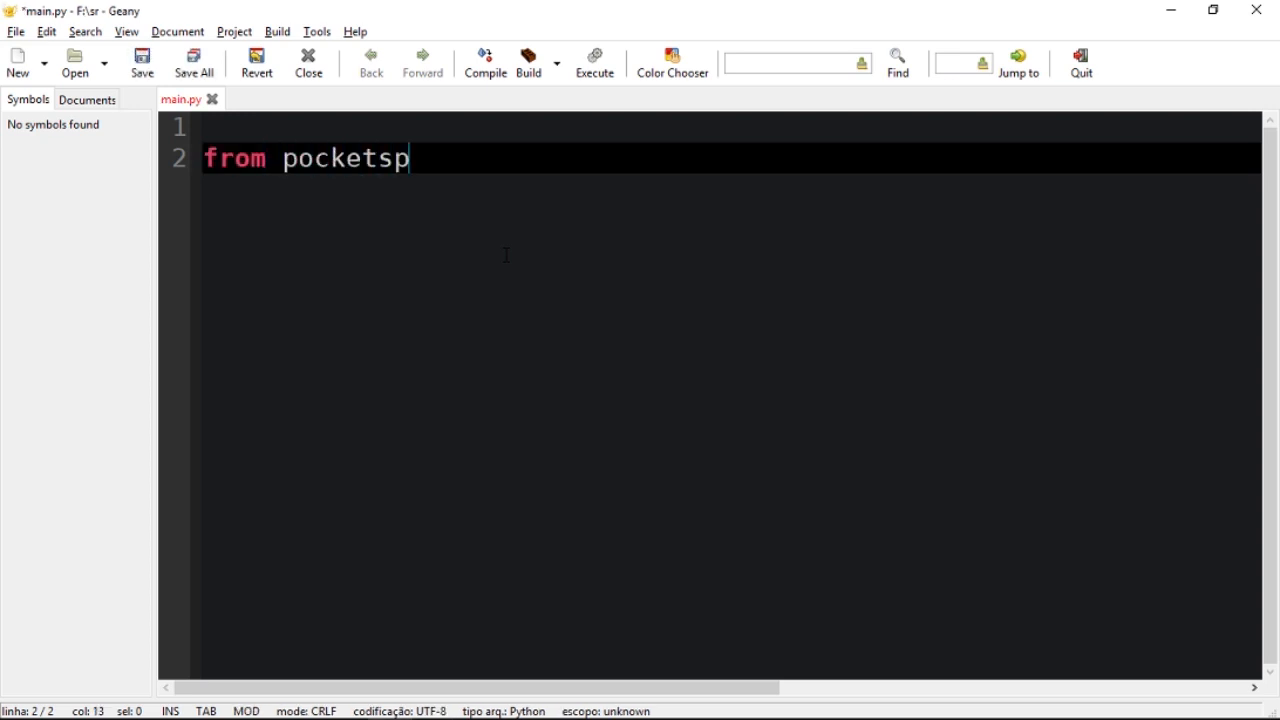
pyautogui.write('hinx import')
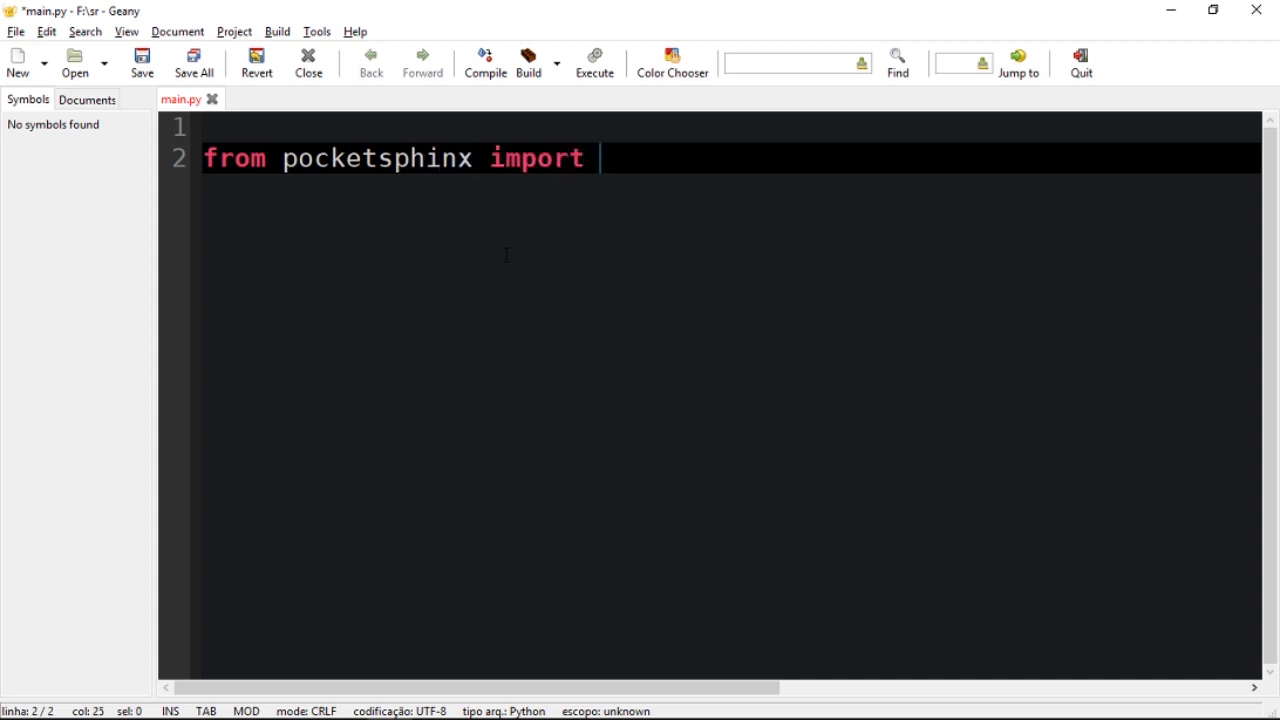
pyautogui.write('LiveS')
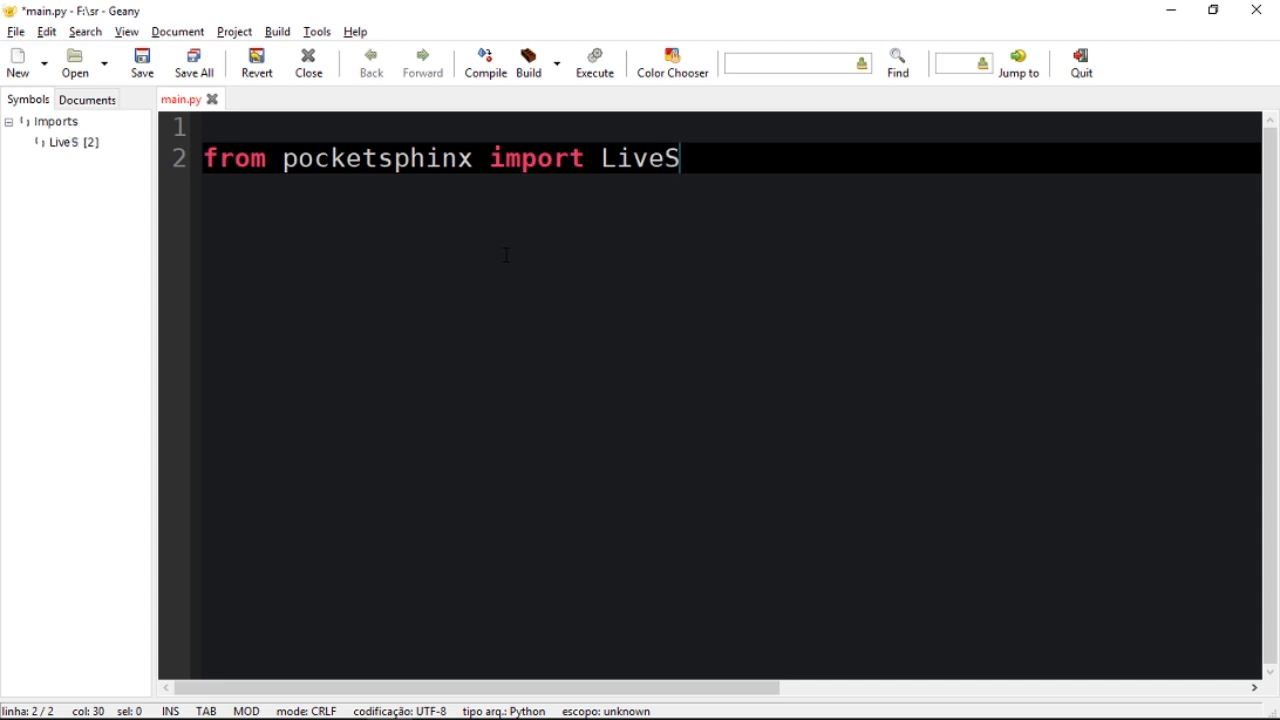
pyautogui.write('peech')
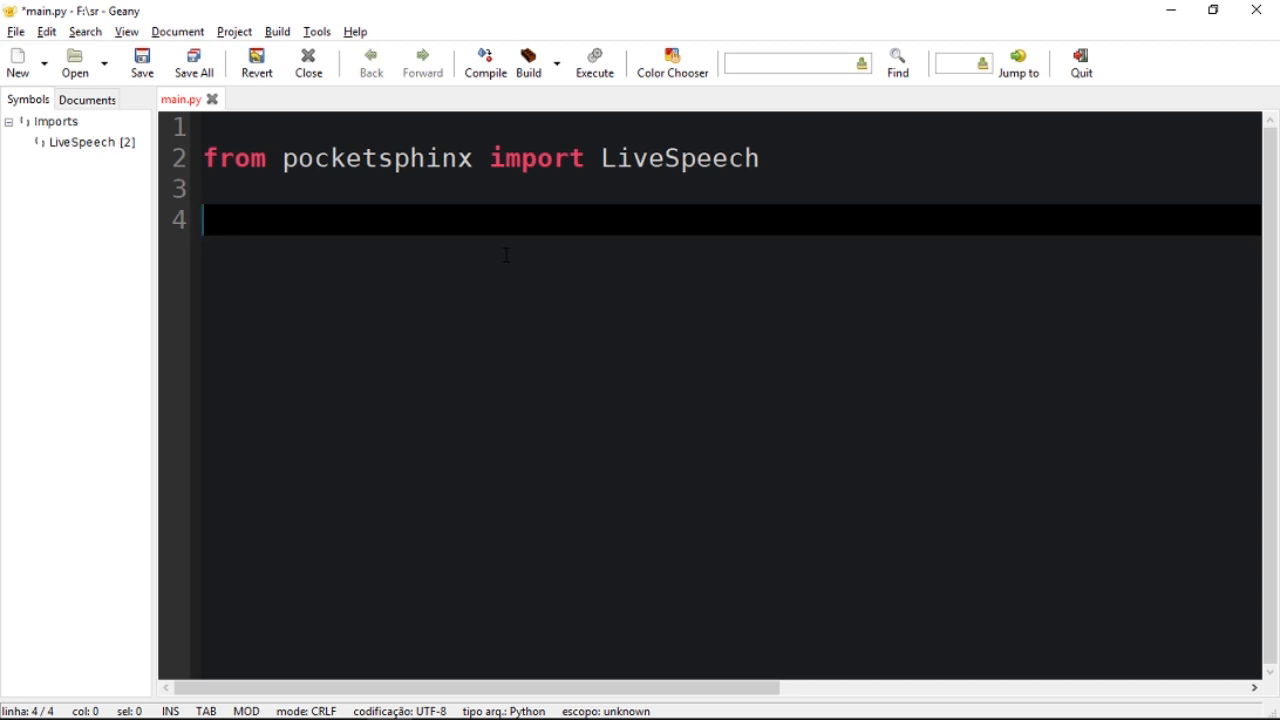
pyautogui.write('hmm')
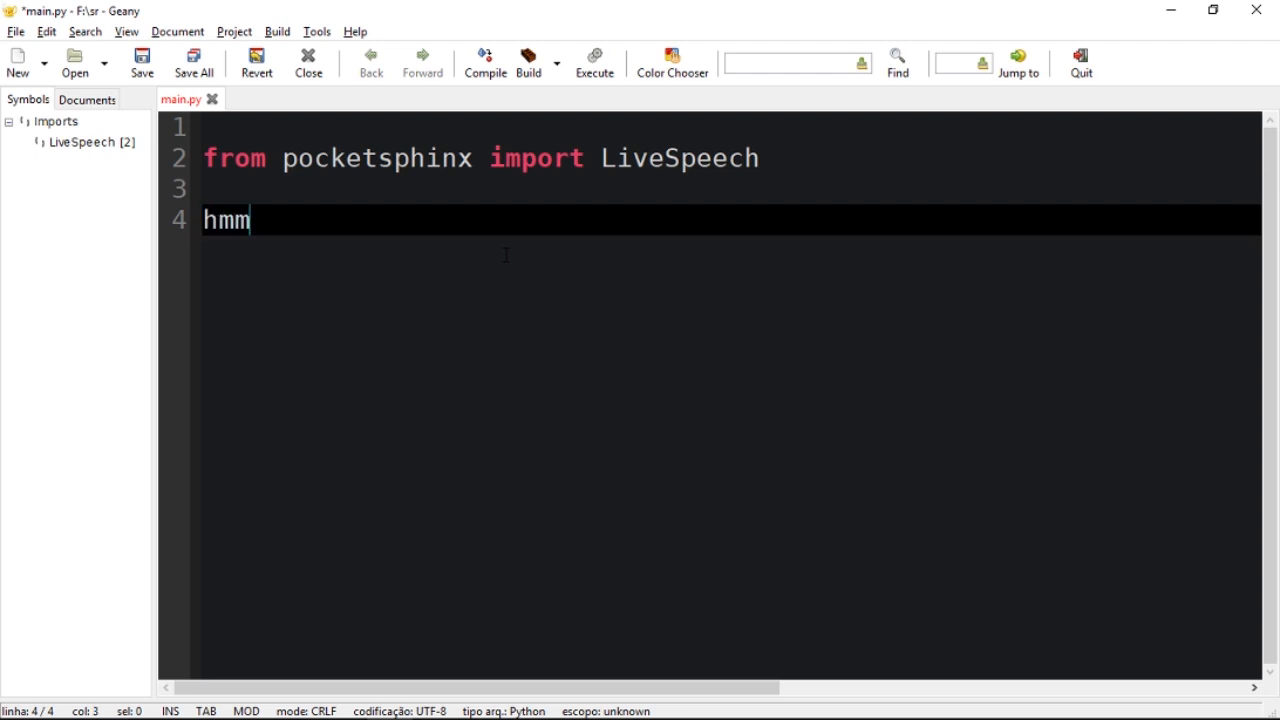
pyautogui.write("= '")
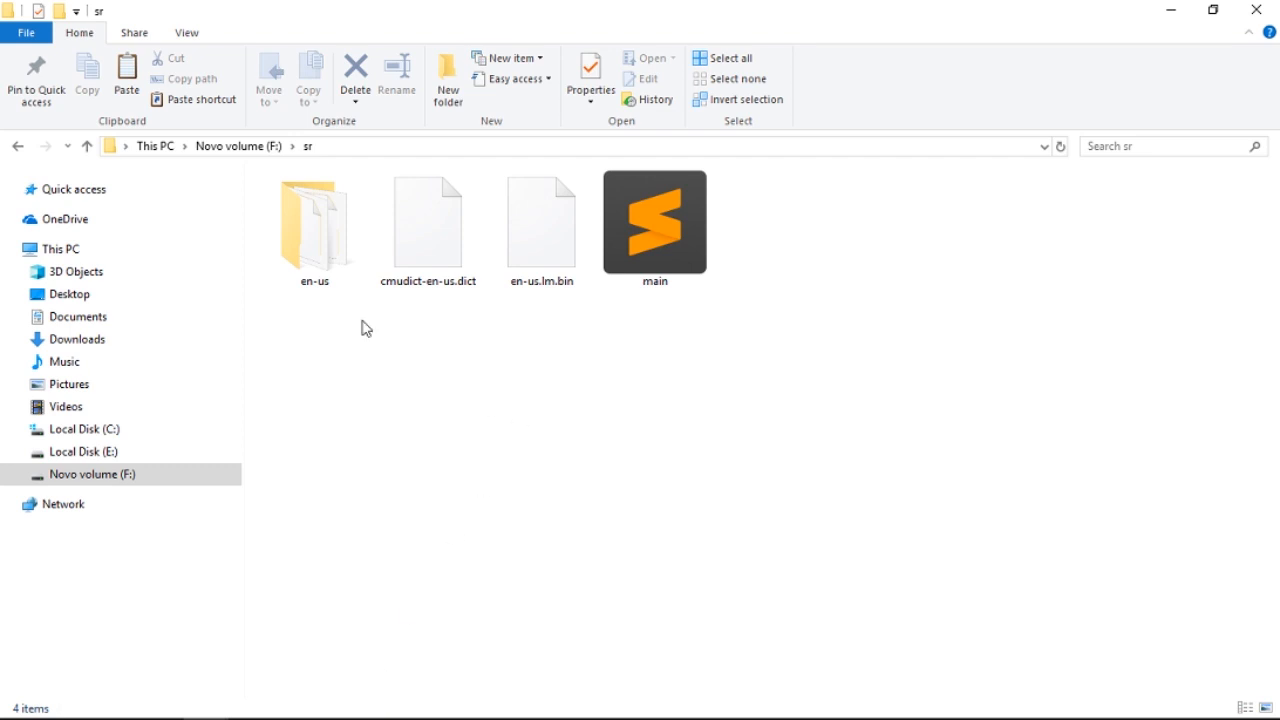
# - Open the en-us folder's Properties and select its name for copying
pyautogui.rightClick(314, 222)
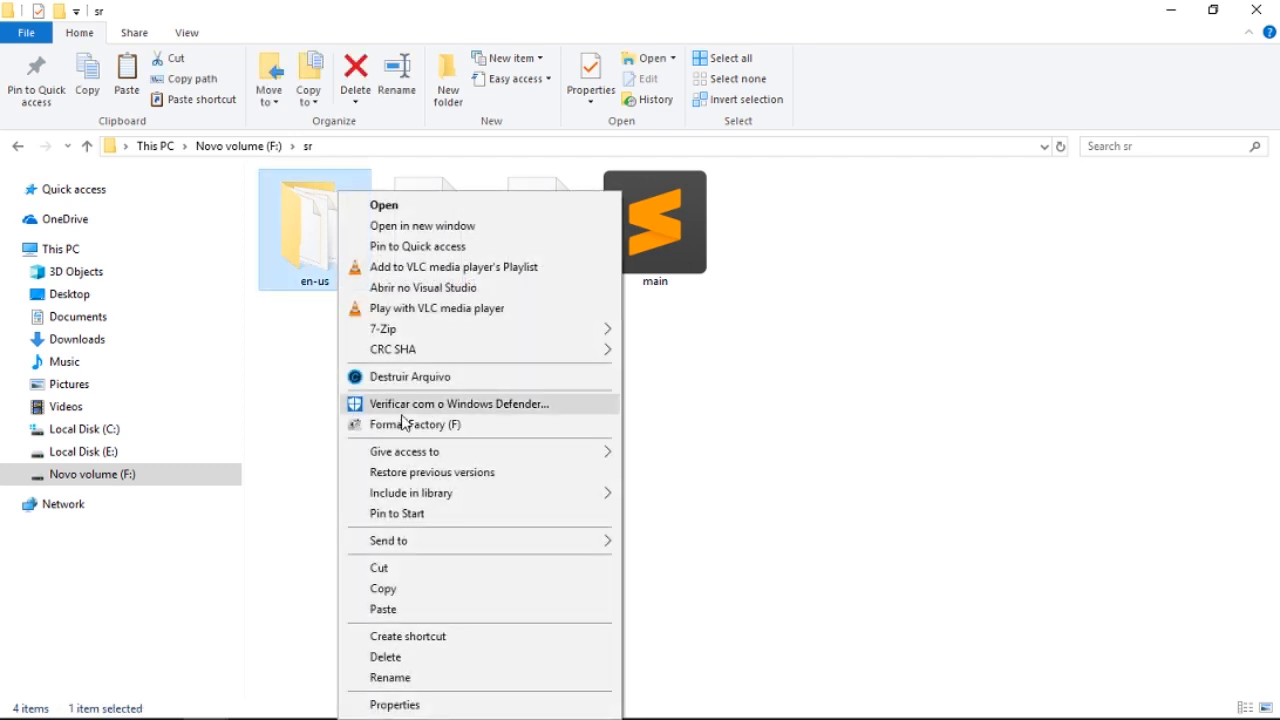
pyautogui.click(390, 333)
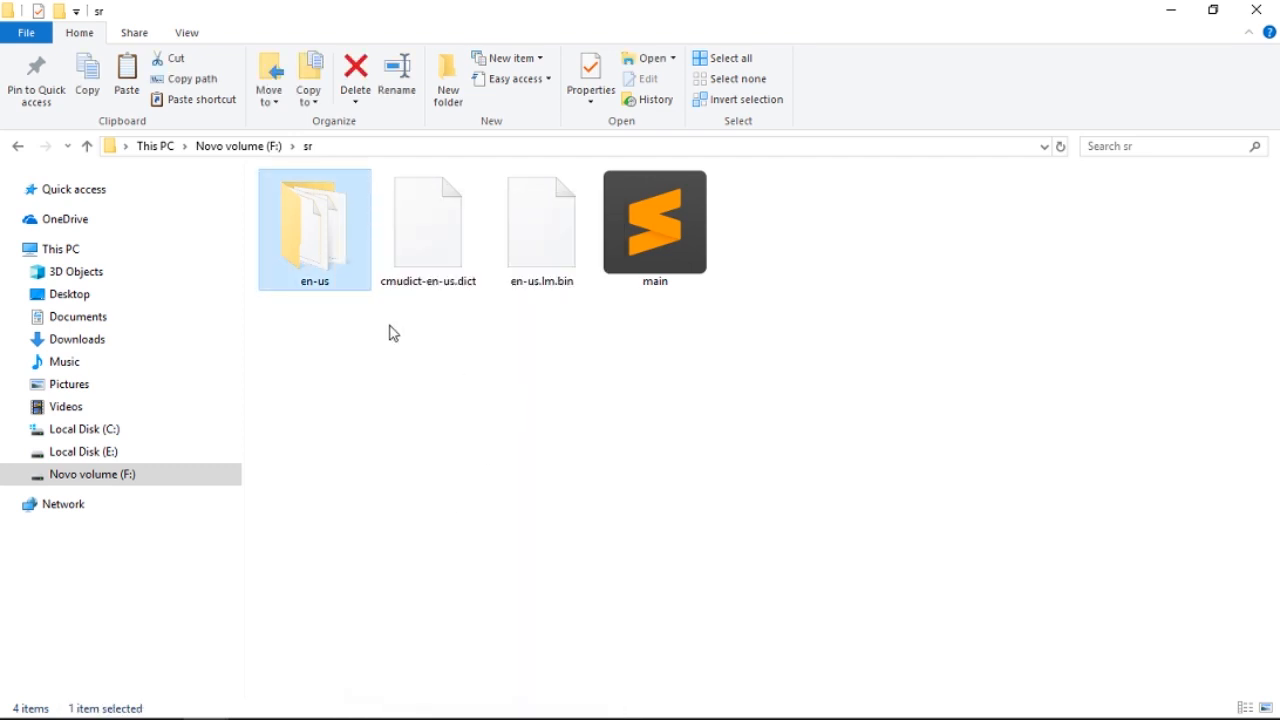
pyautogui.click(590, 80)
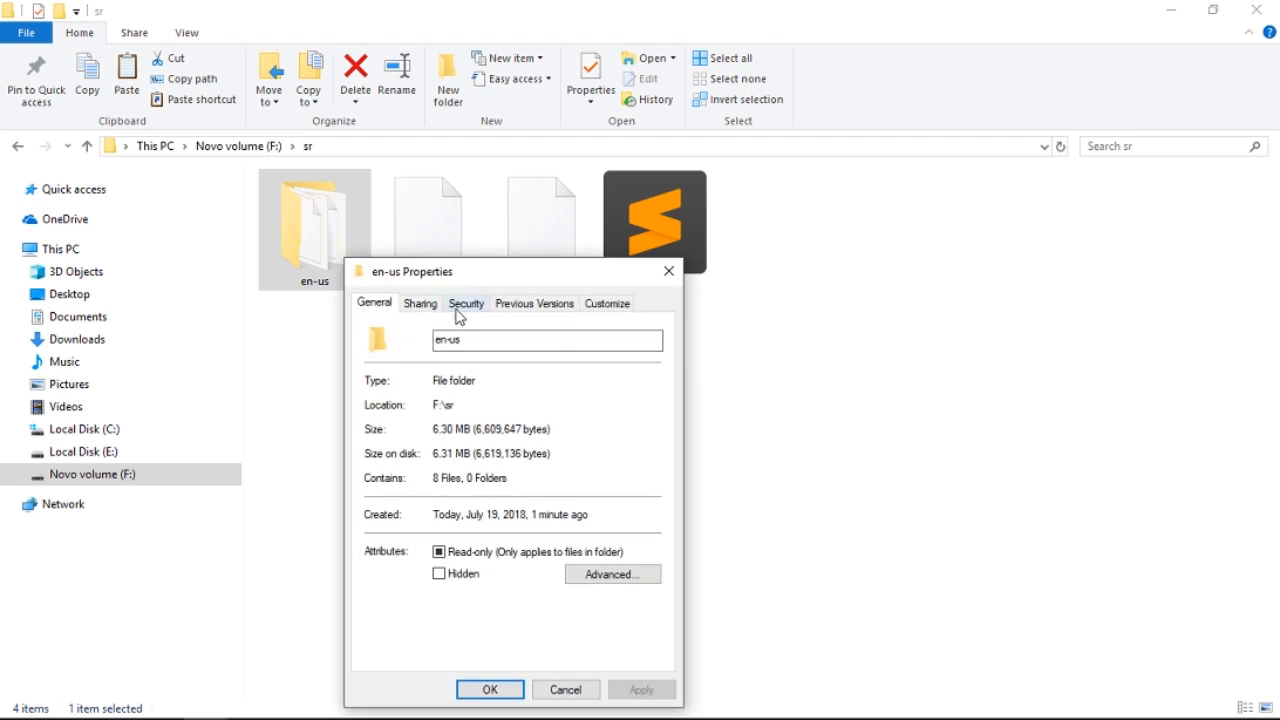
pyautogui.click(547, 340)
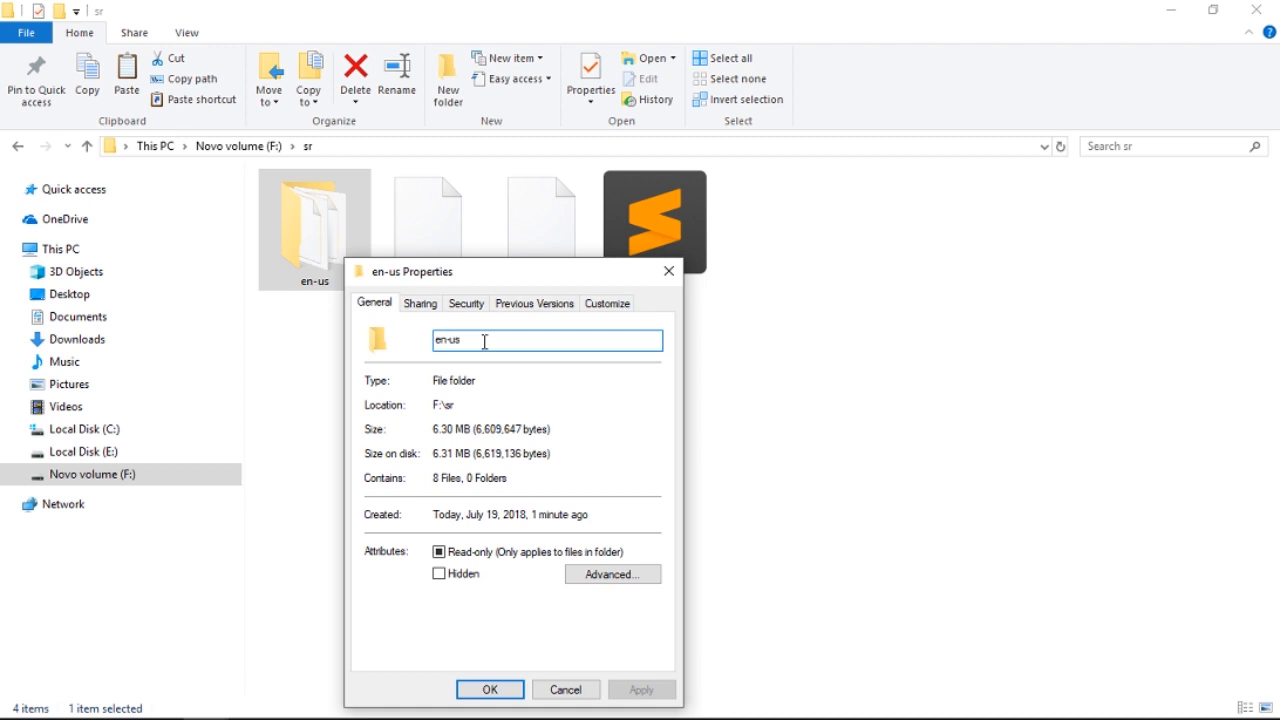
pyautogui.doubleClick(447, 340)
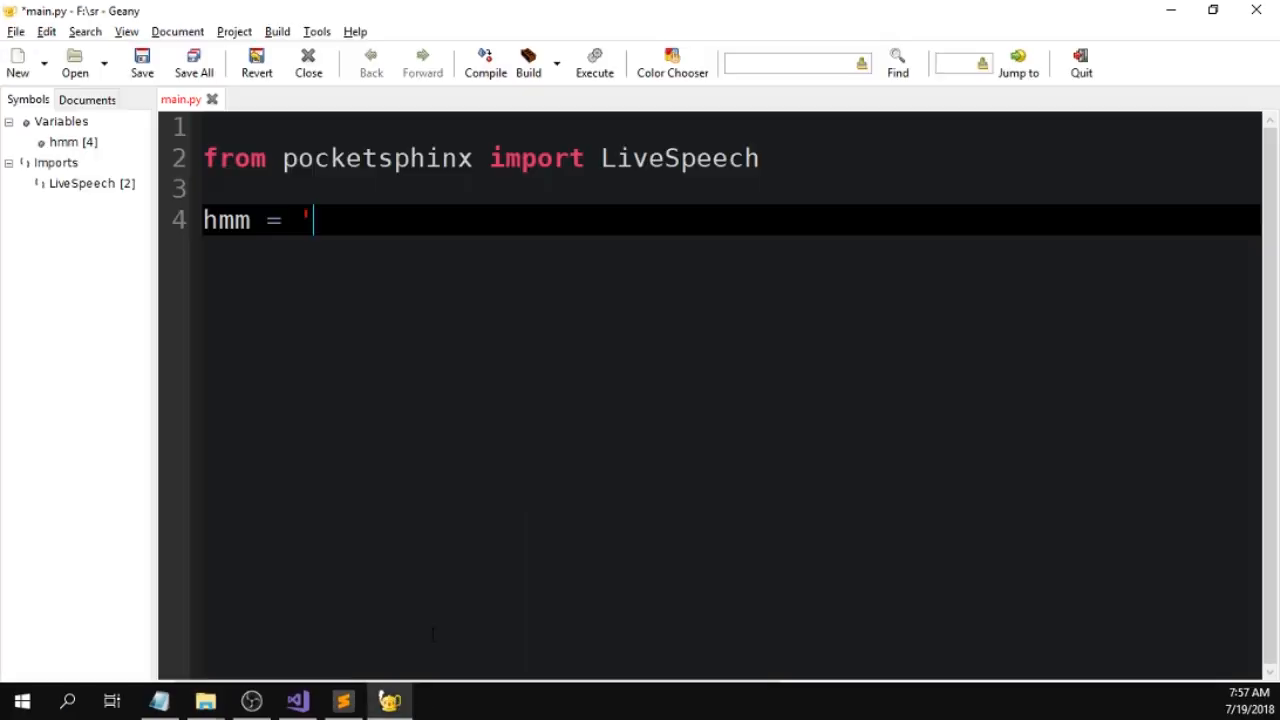
# - Finish line 4 as hmm = 'en-us' # folder of the acoustic model, then begin lm = '
pyautogui.write('en-us')
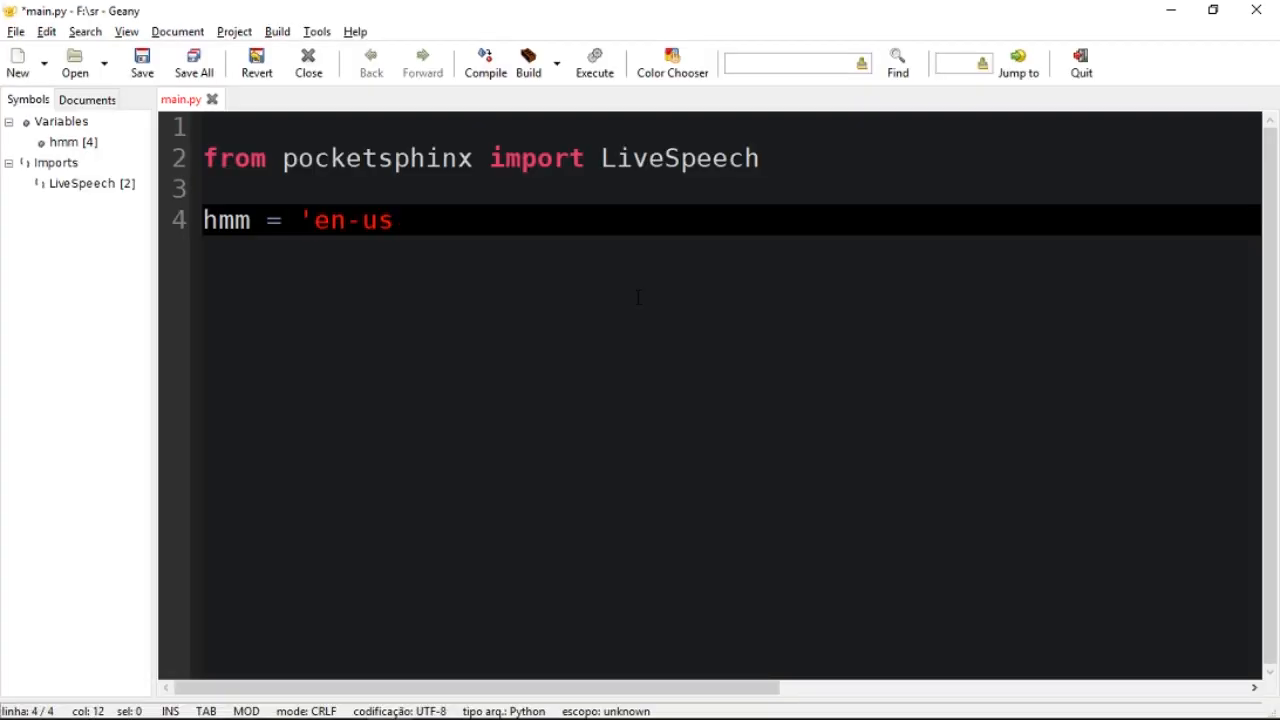
pyautogui.write("' #")
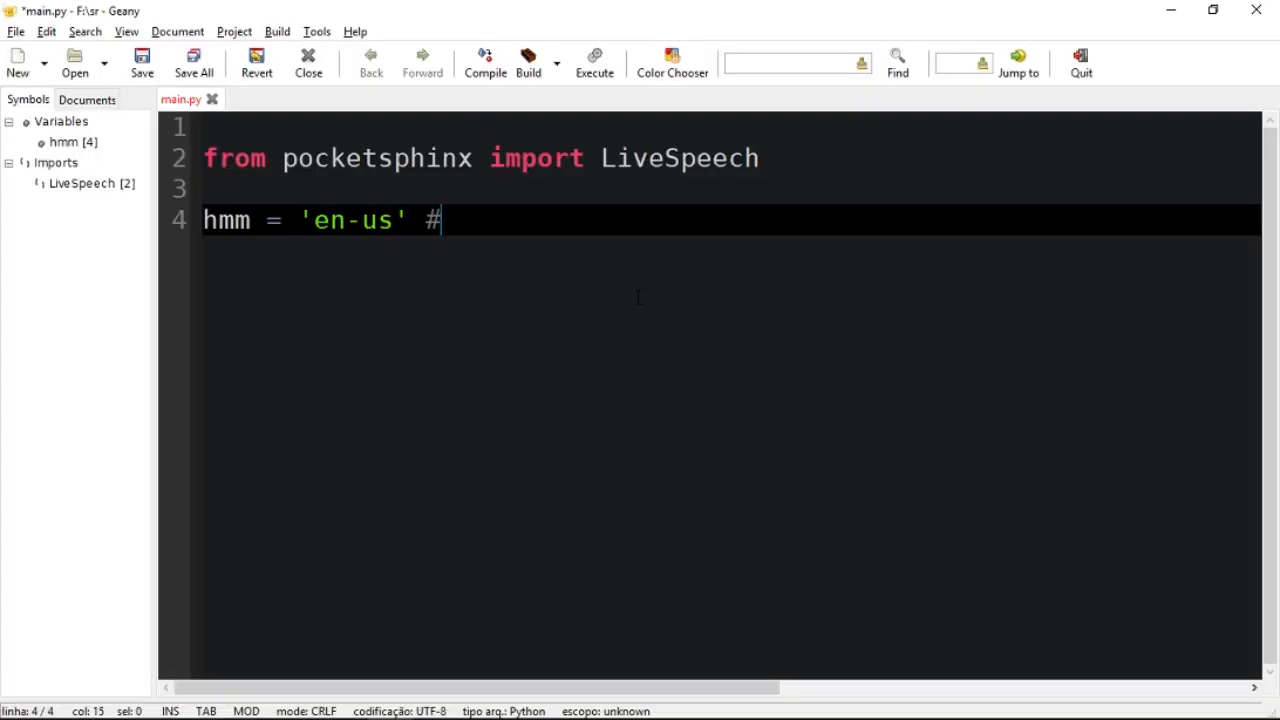
pyautogui.write('folder of the aco')
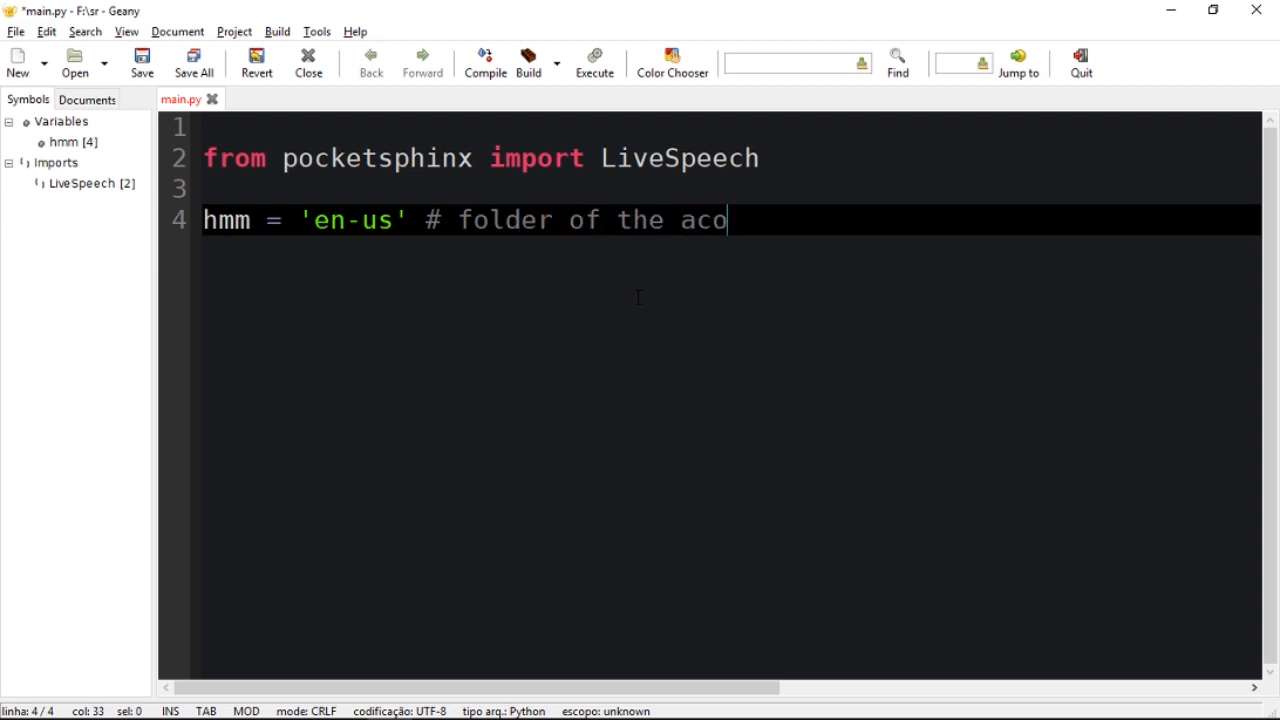
pyautogui.write('ustic model')
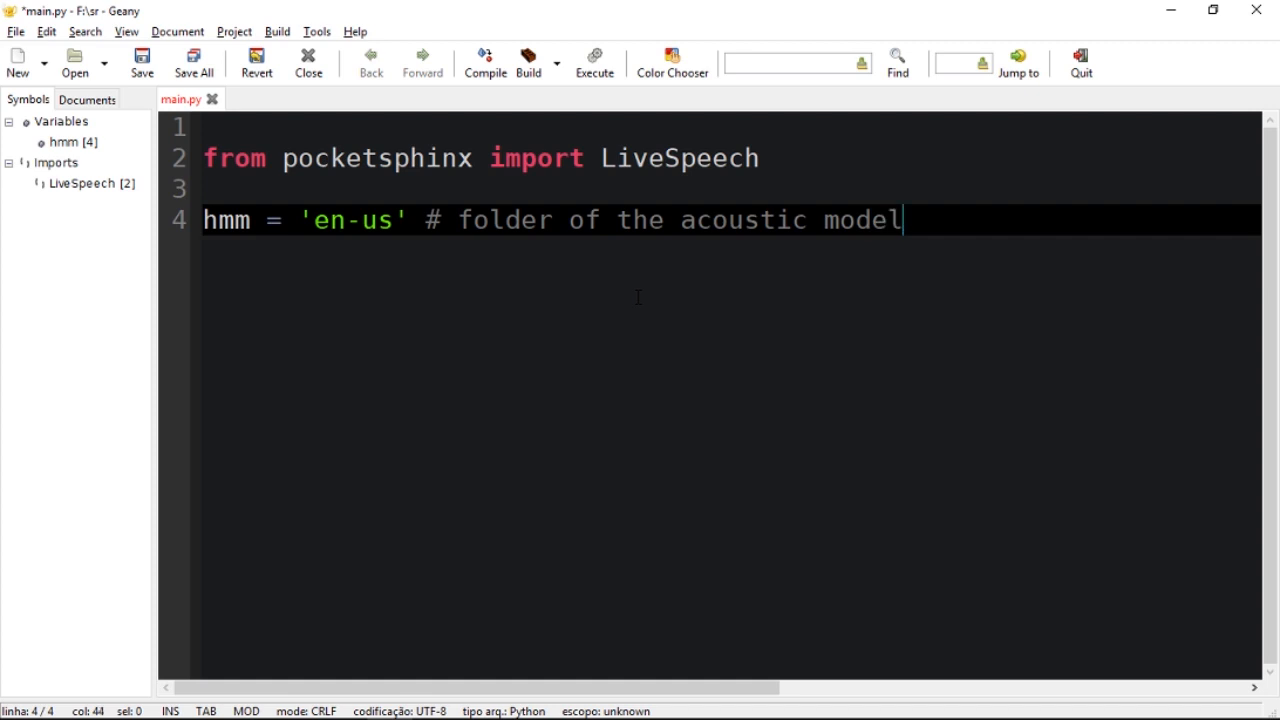
pyautogui.write('lm =')
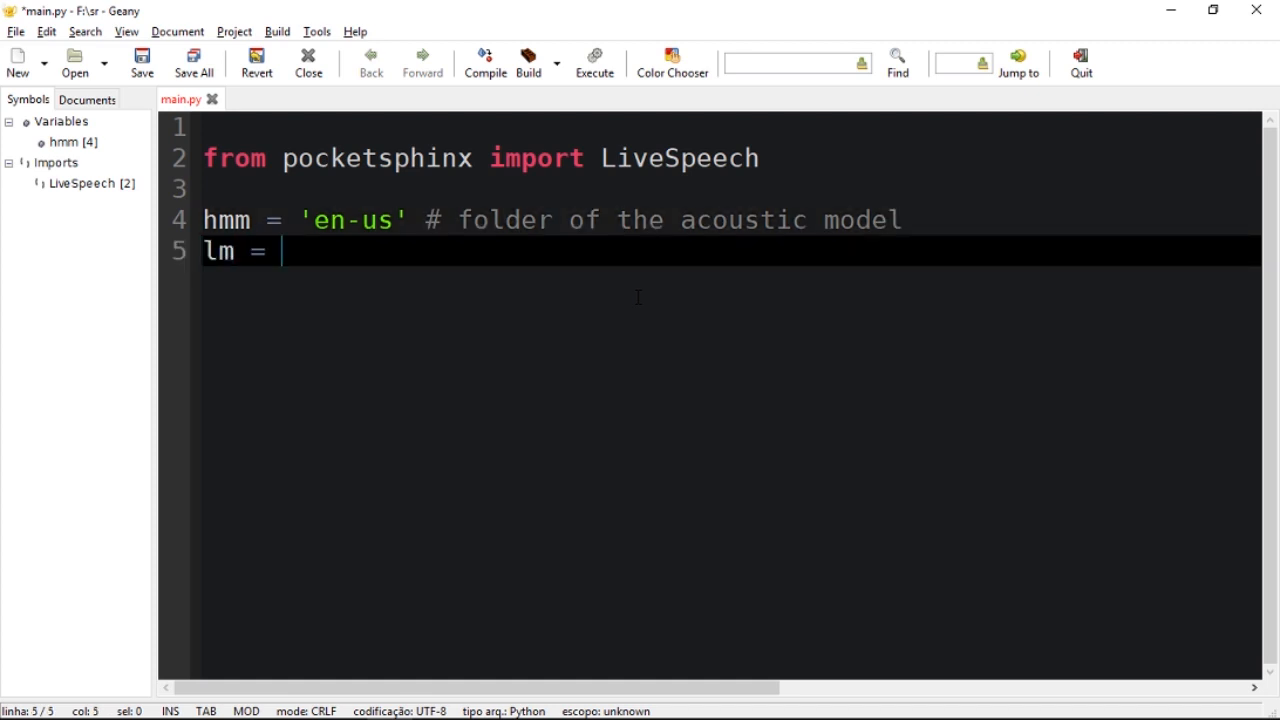
pyautogui.write("'")
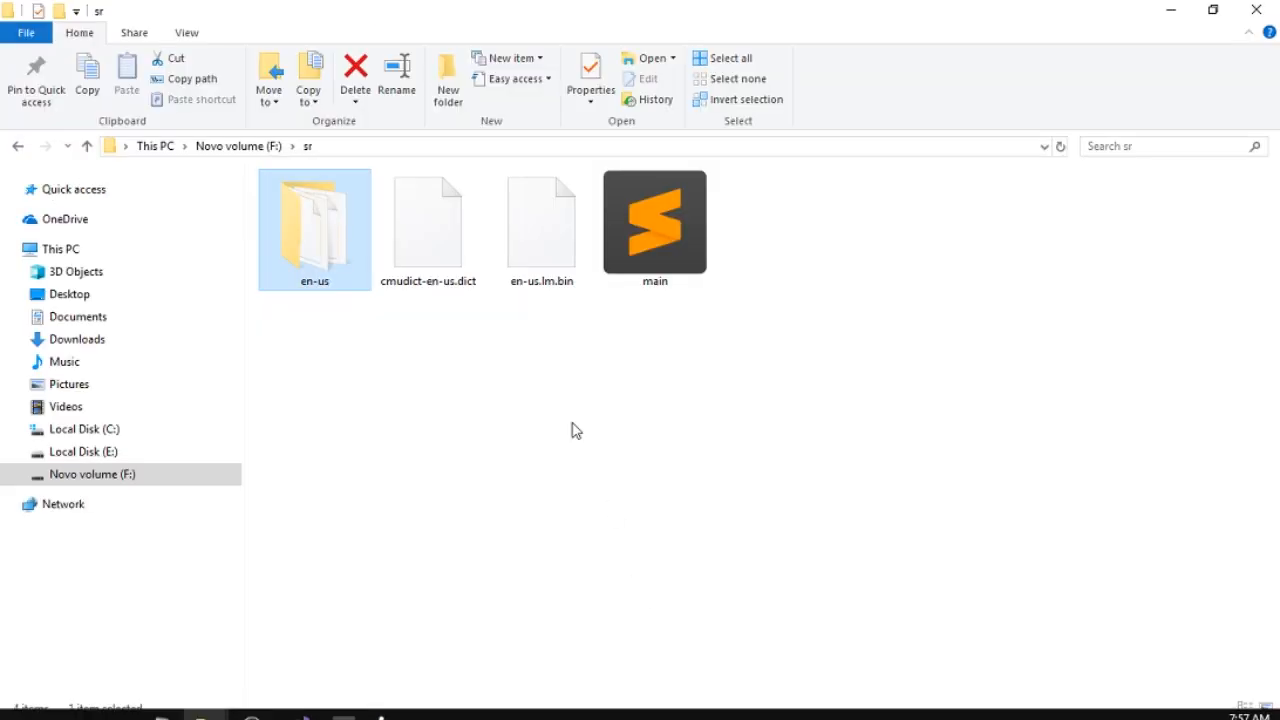
# - Select en-us.lm.bin and copy its file name
pyautogui.click(541, 228)
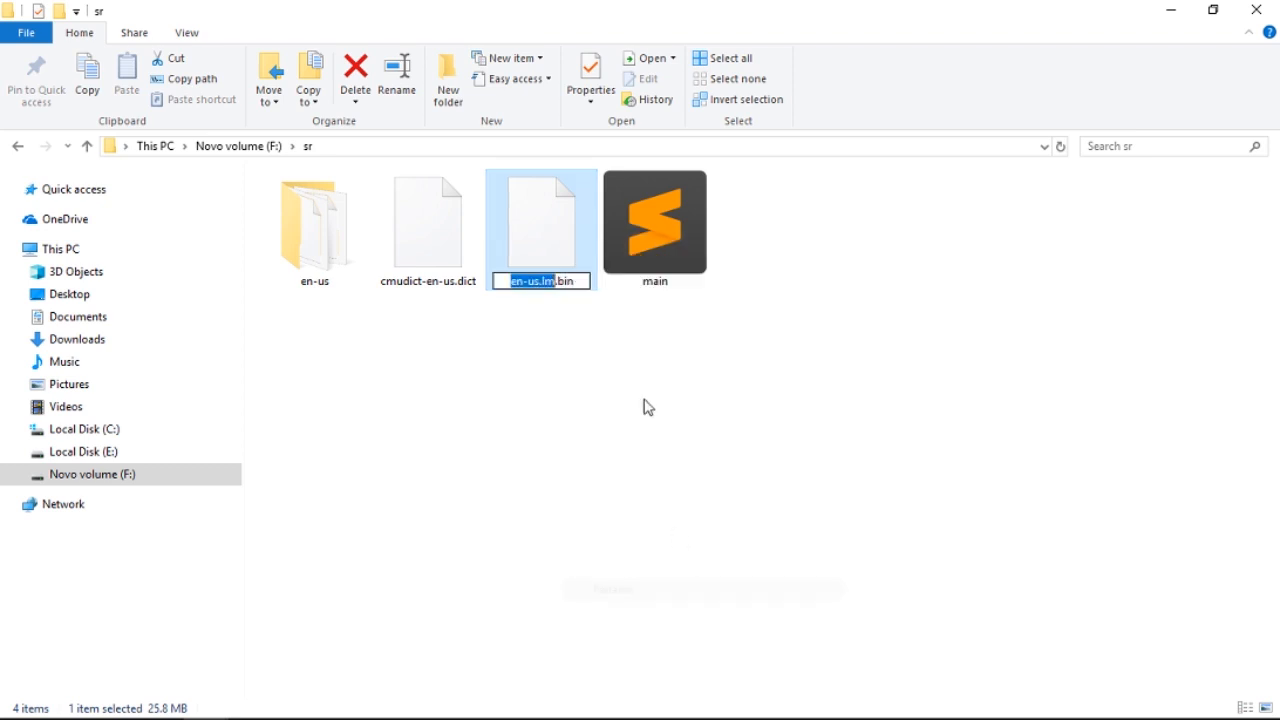
pyautogui.rightClick(540, 281)
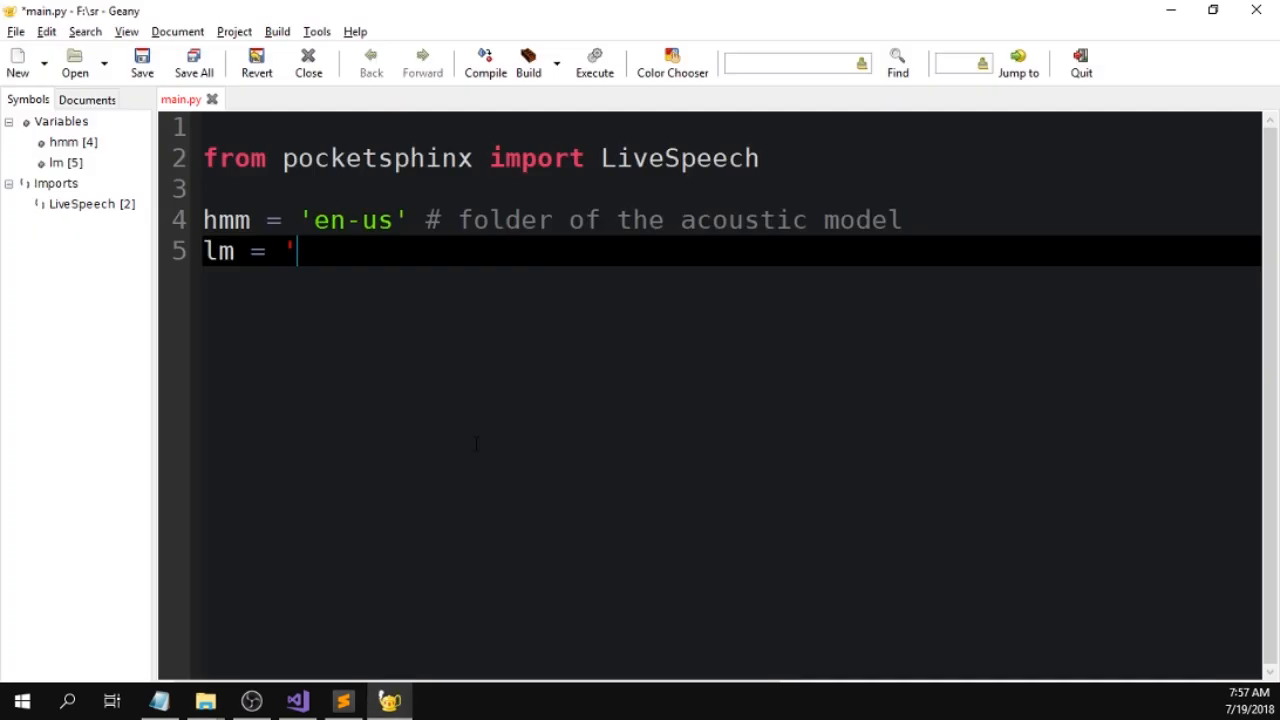
# - Complete line 5 as lm = 'en-us.lm.bin' # language model, then copy the dictionary file's name
pyautogui.write("en-us.lm.bin' # langu")
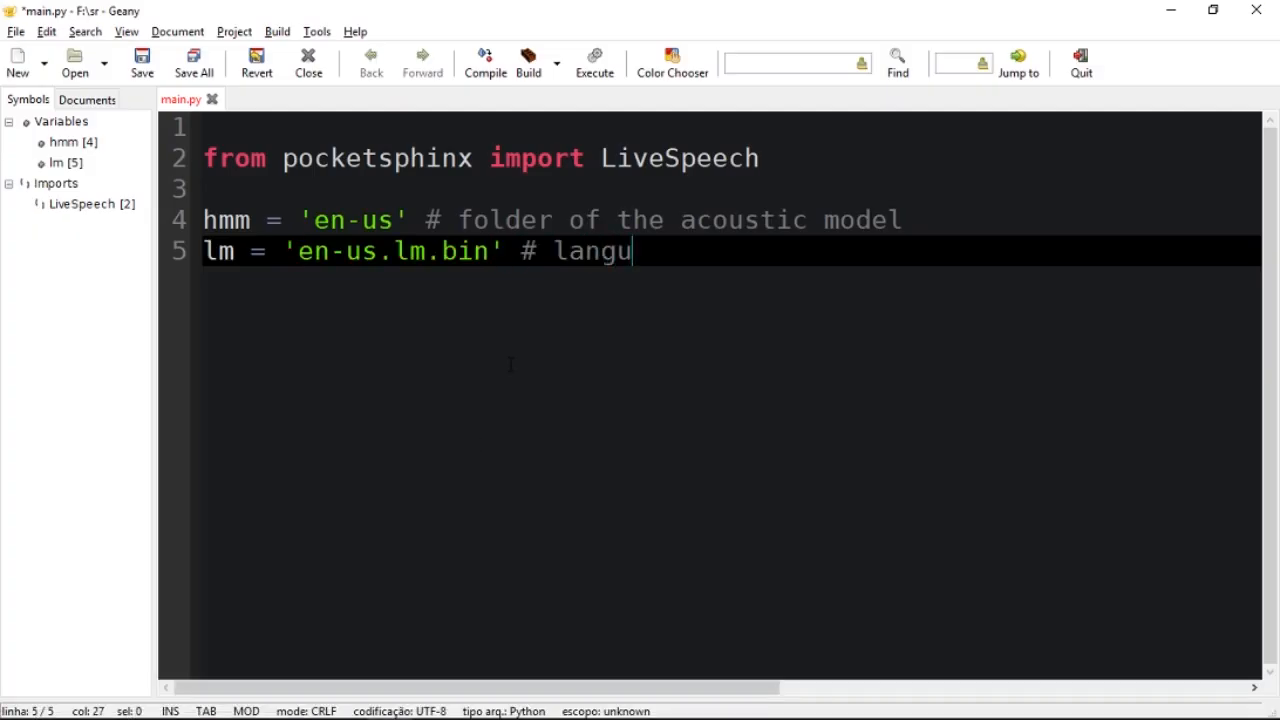
pyautogui.write('age')
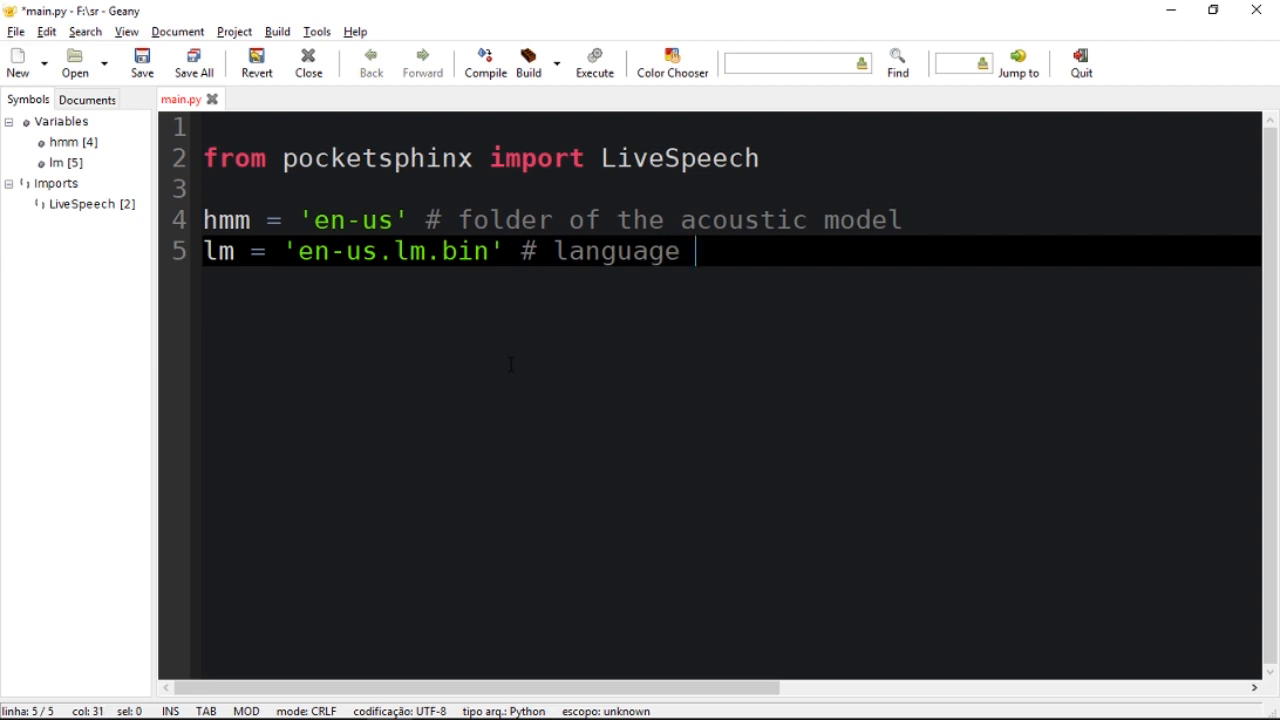
pyautogui.write('model')
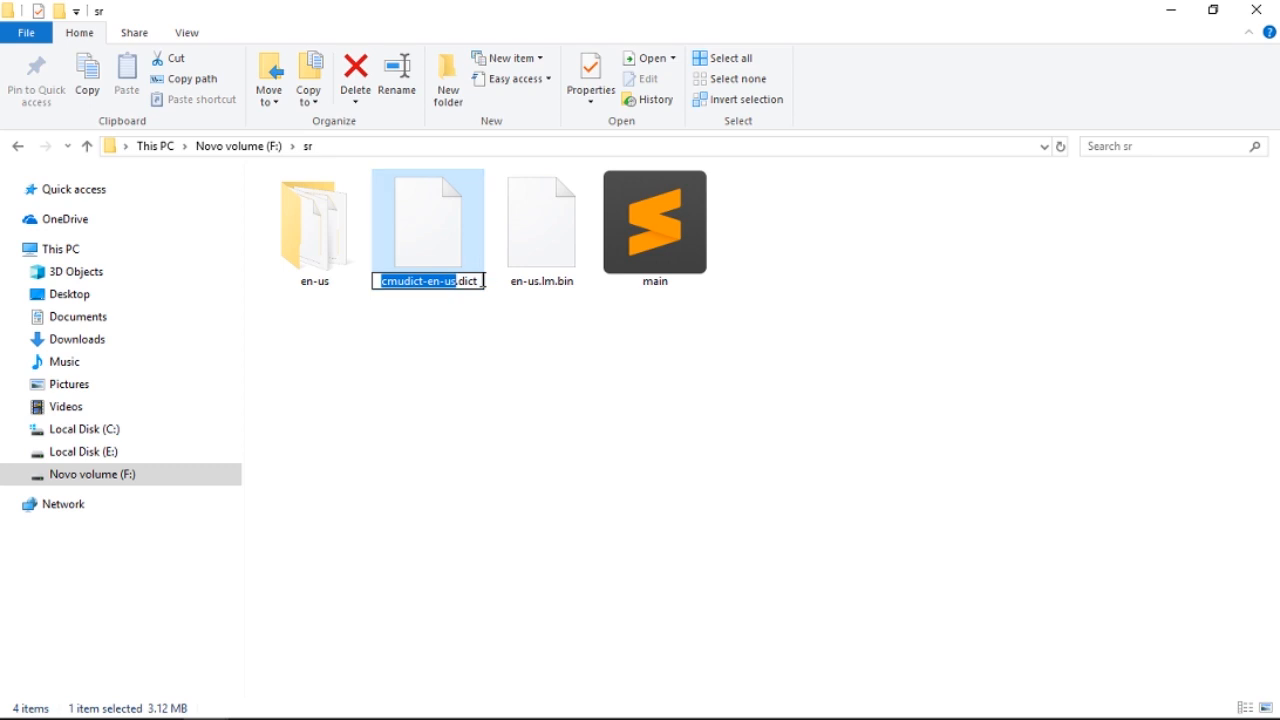
pyautogui.rightClick(428, 281)
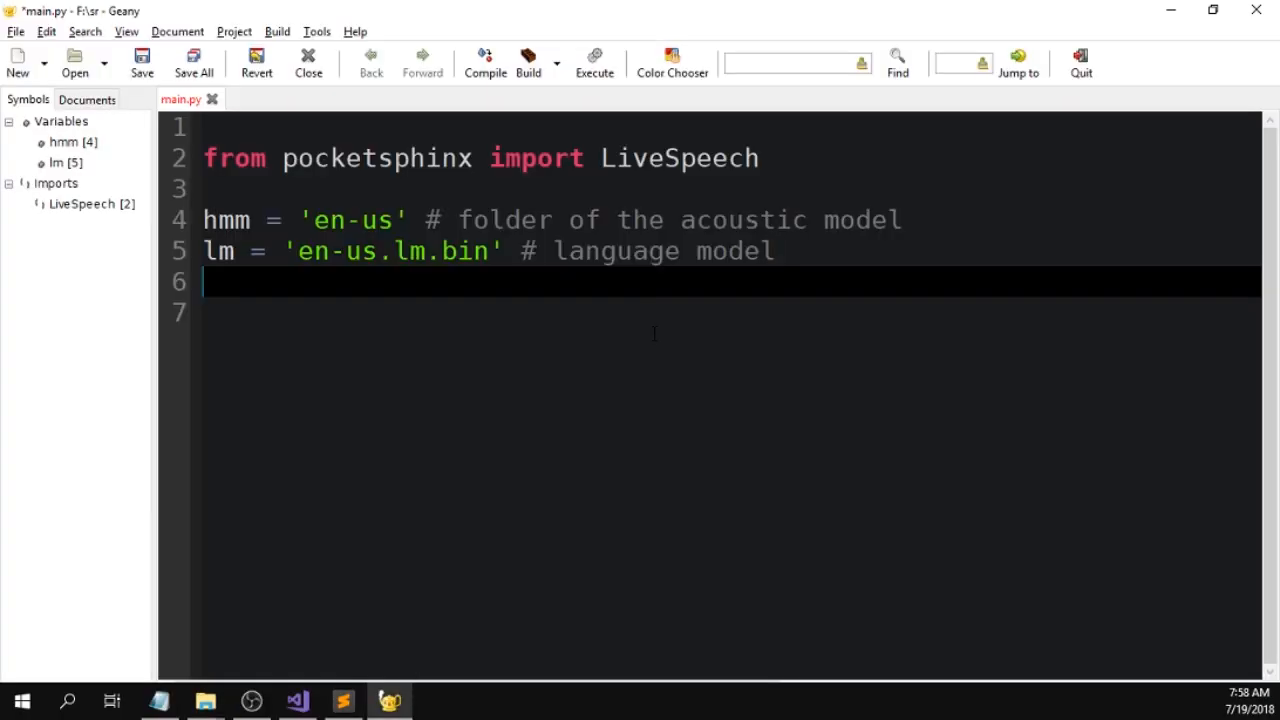
# - Write line 6: dict = 'cmudict-en-us.dict' # the phonetic dictionary
pyautogui.write('di')
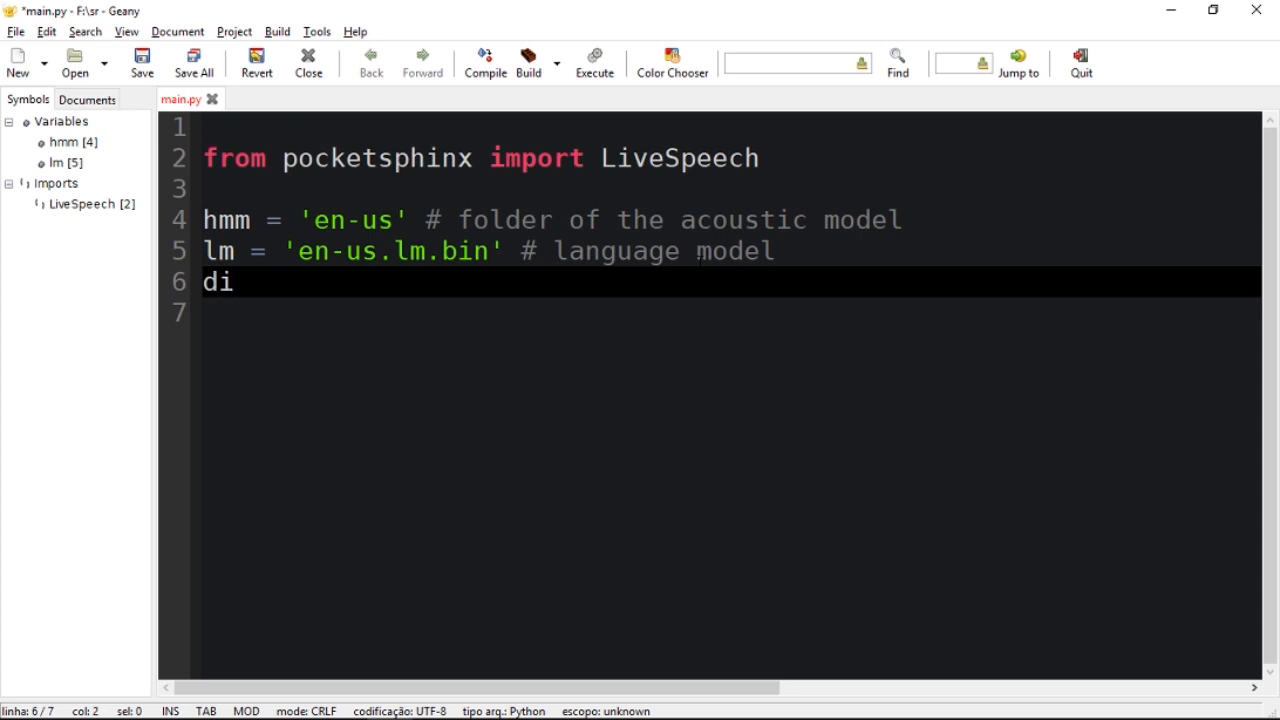
pyautogui.write('ct')
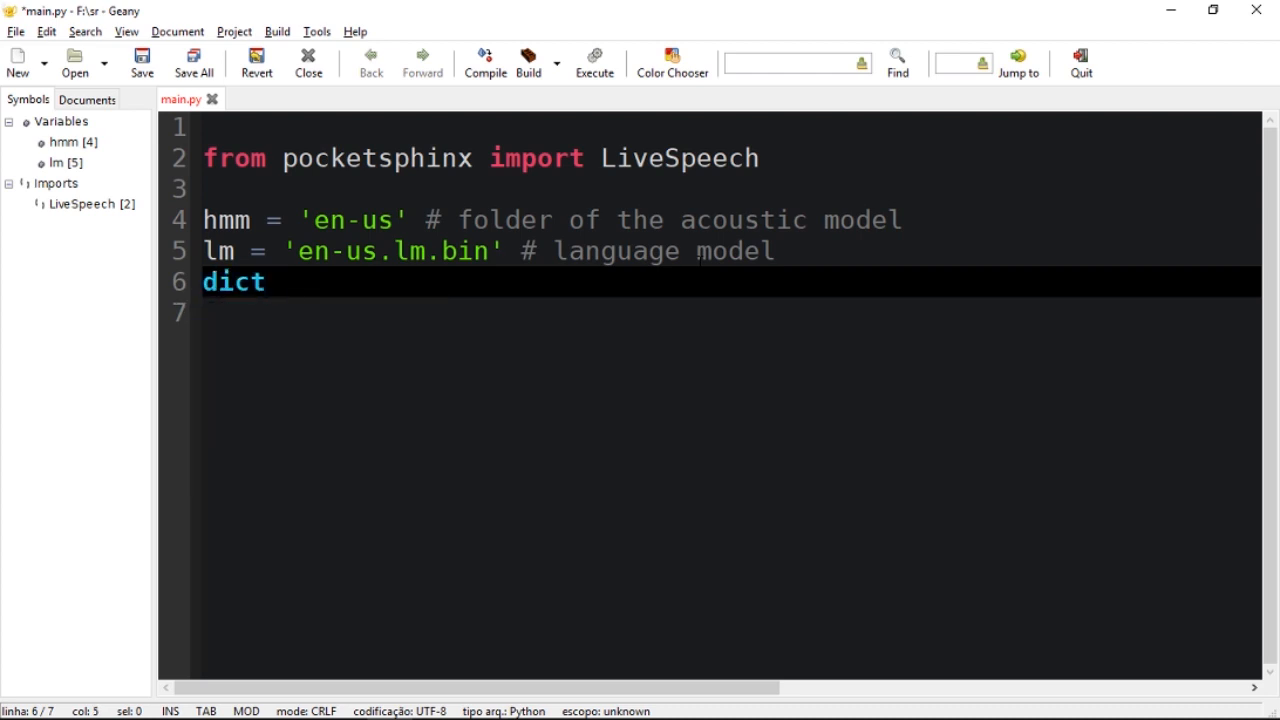
pyautogui.write("= '")
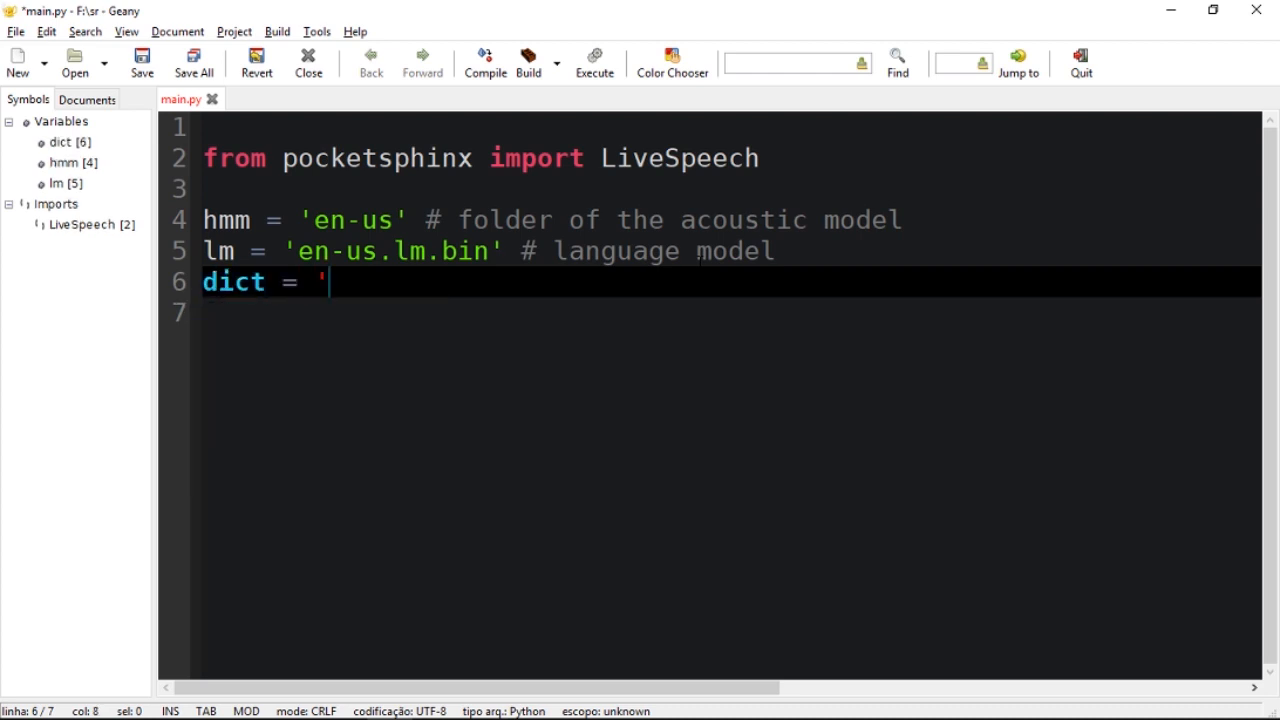
pyautogui.write("cmudict-en-us.dict'")
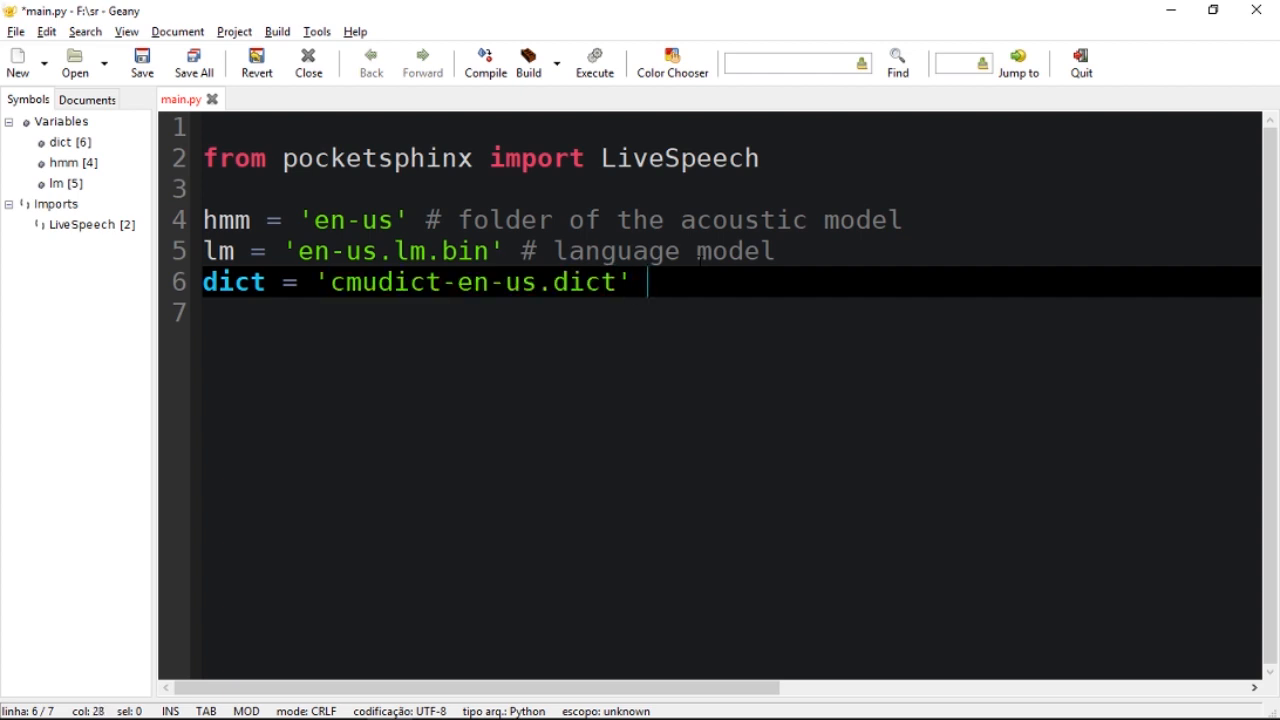
pyautogui.write('# the p')
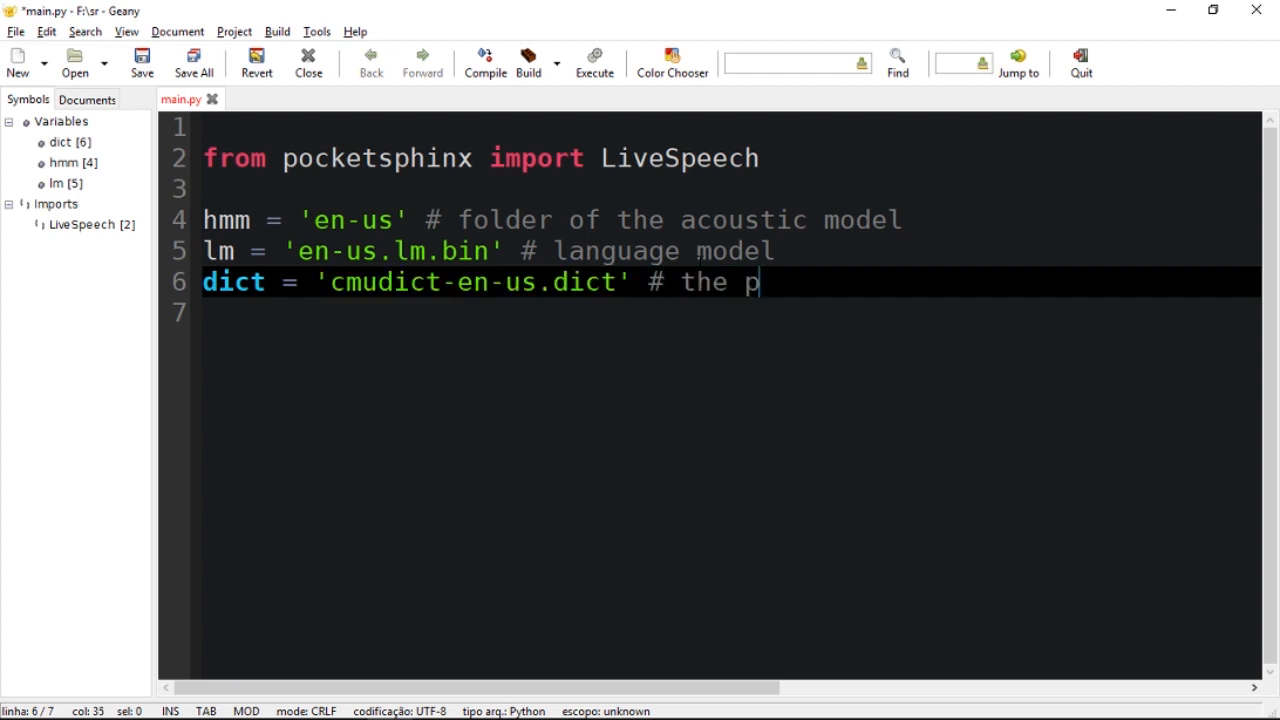
pyautogui.write('honetic dic')
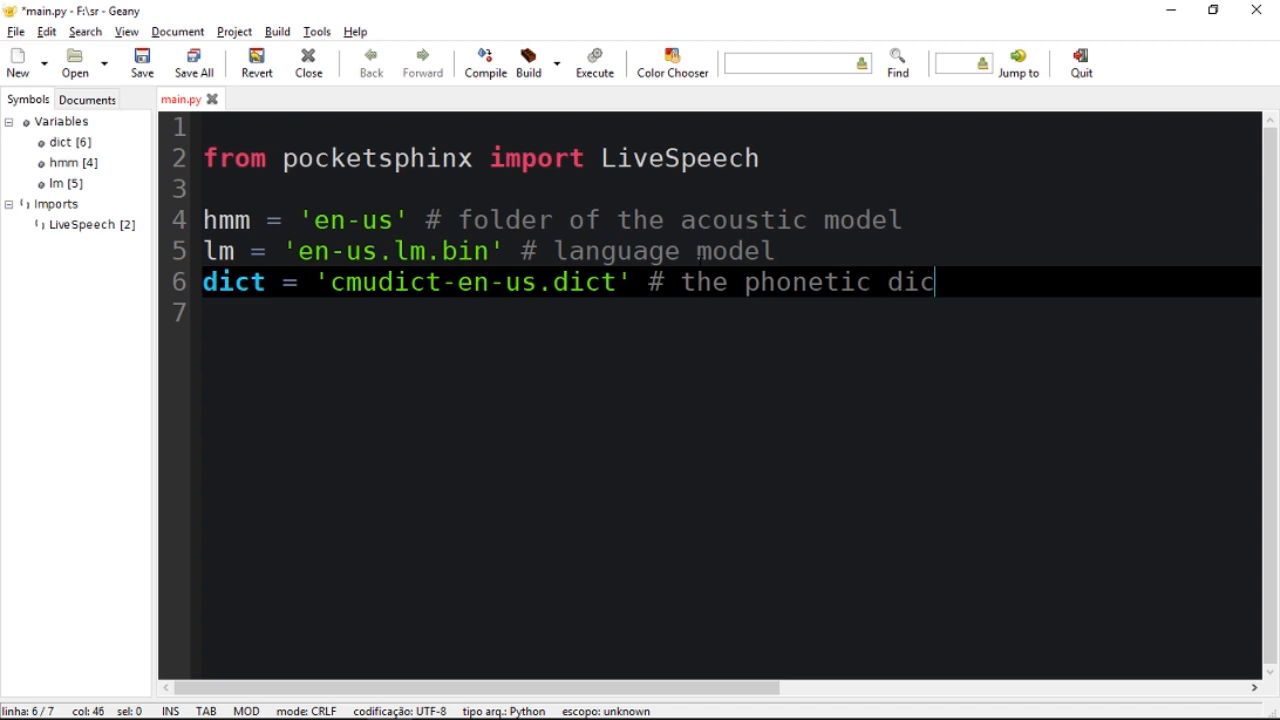
pyautogui.write('tionary')
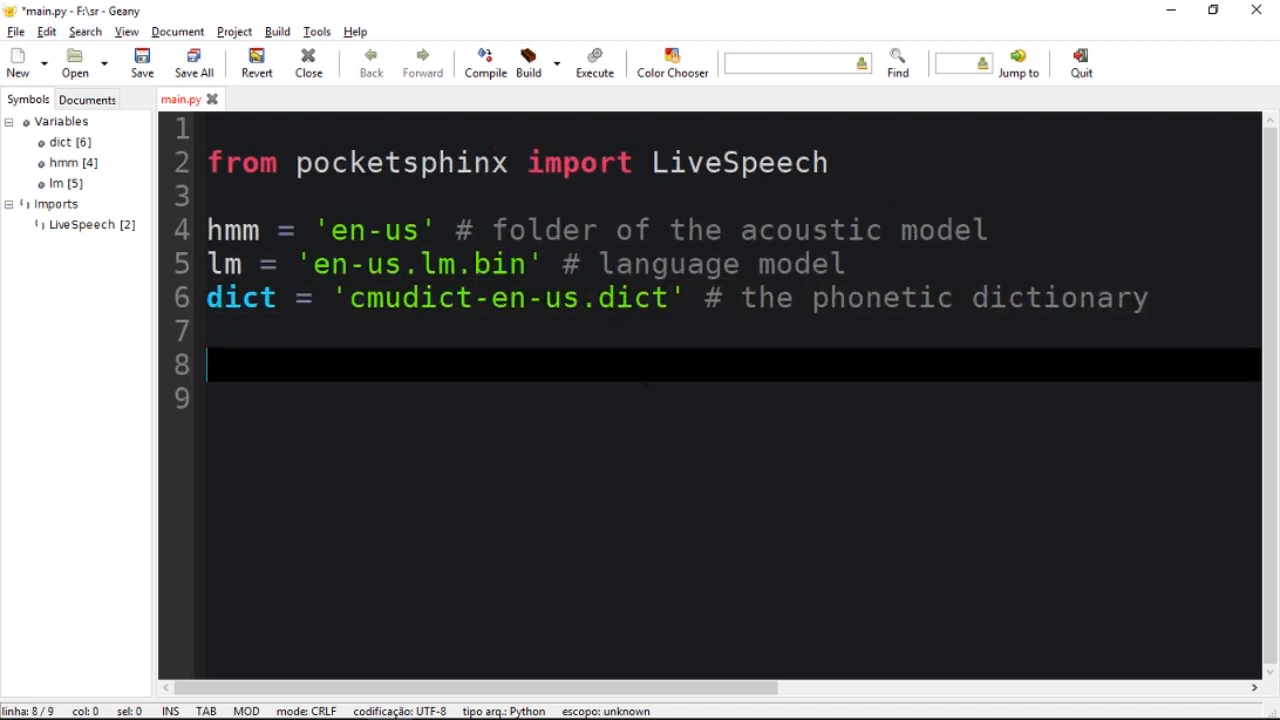
# - On line 8, start 'recognizer = LiveSpeech(verbose=False' using the LiveSpeech autocomplete
pyautogui.write('spee')
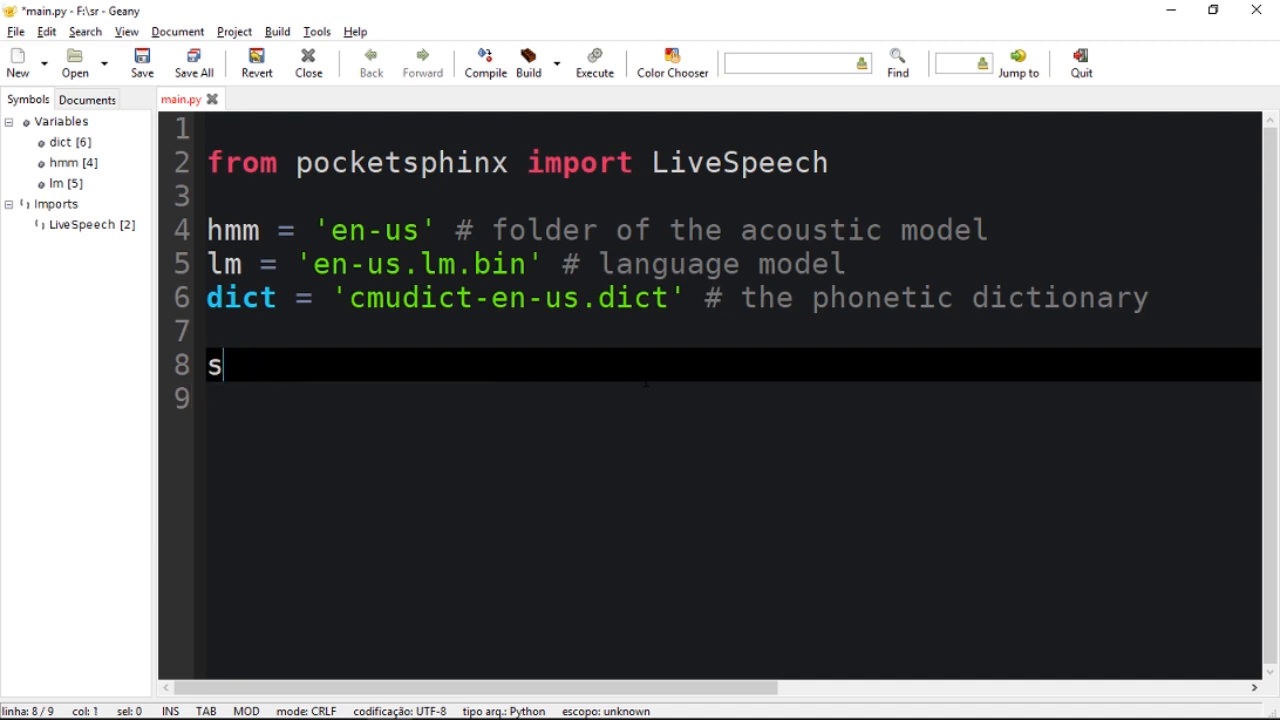
pyautogui.write('recogni')
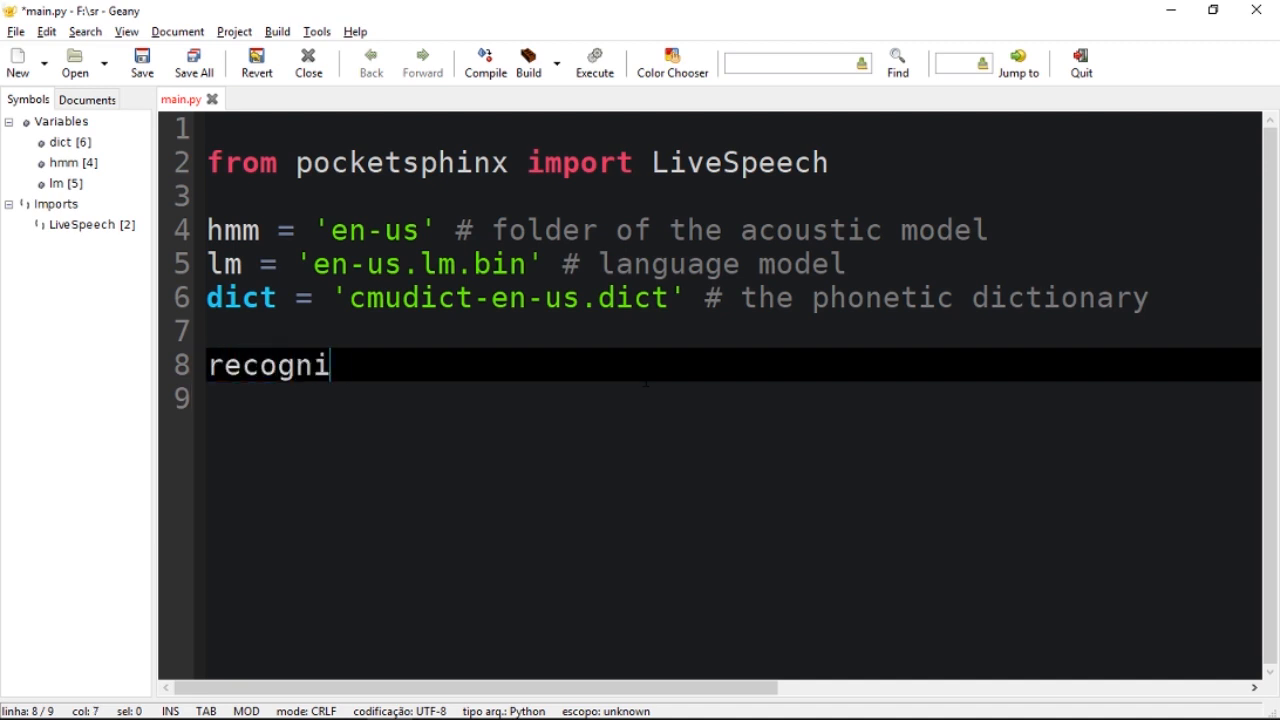
pyautogui.write('zer =')
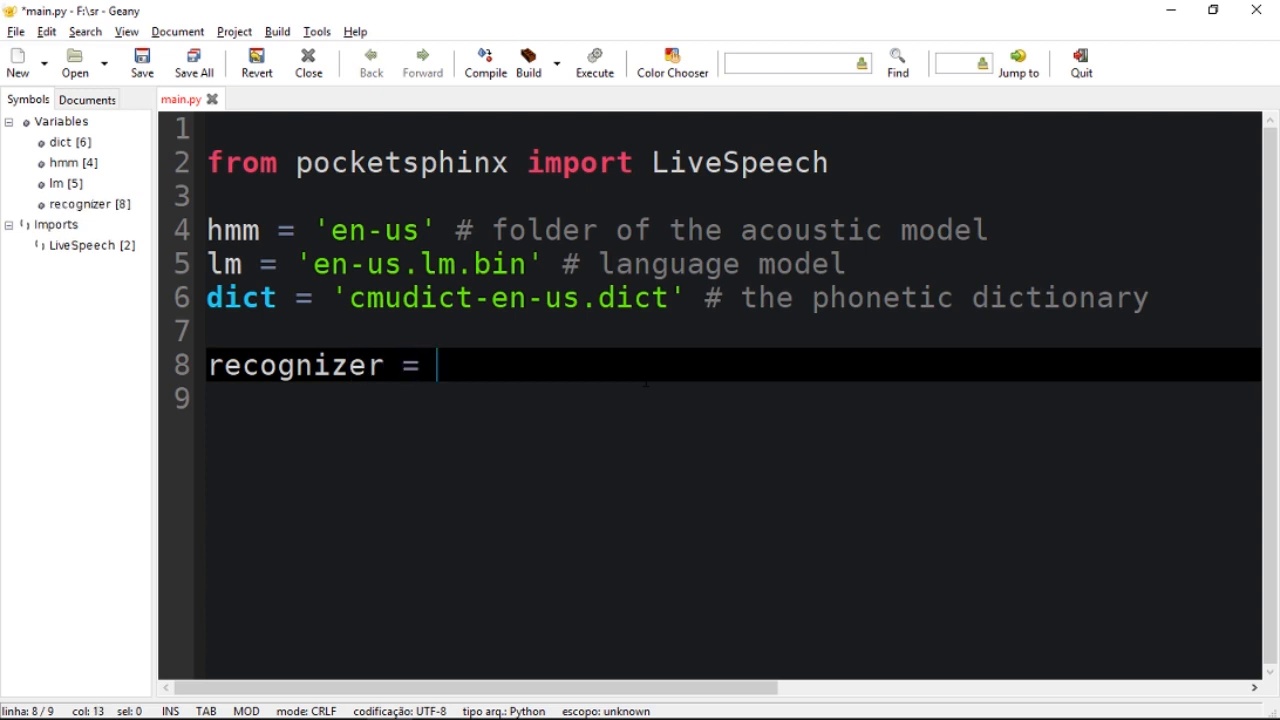
pyautogui.write('Live')
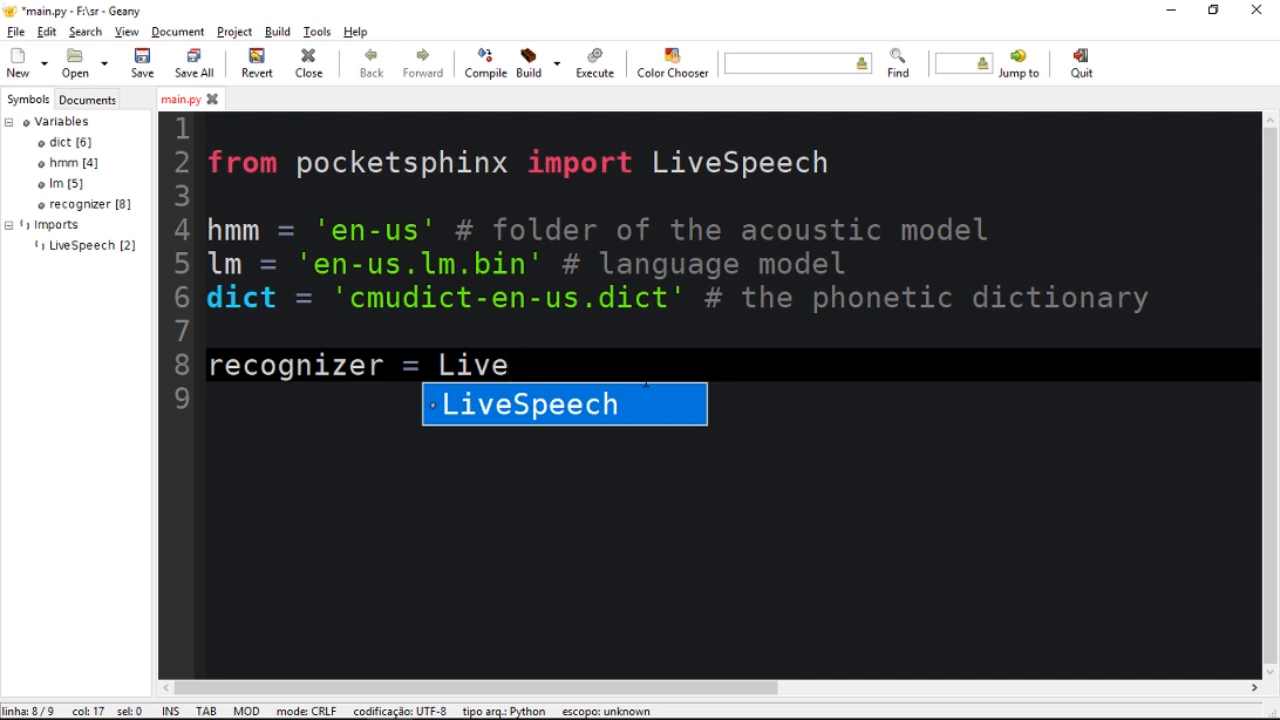
pyautogui.write('LiveSpeech(')
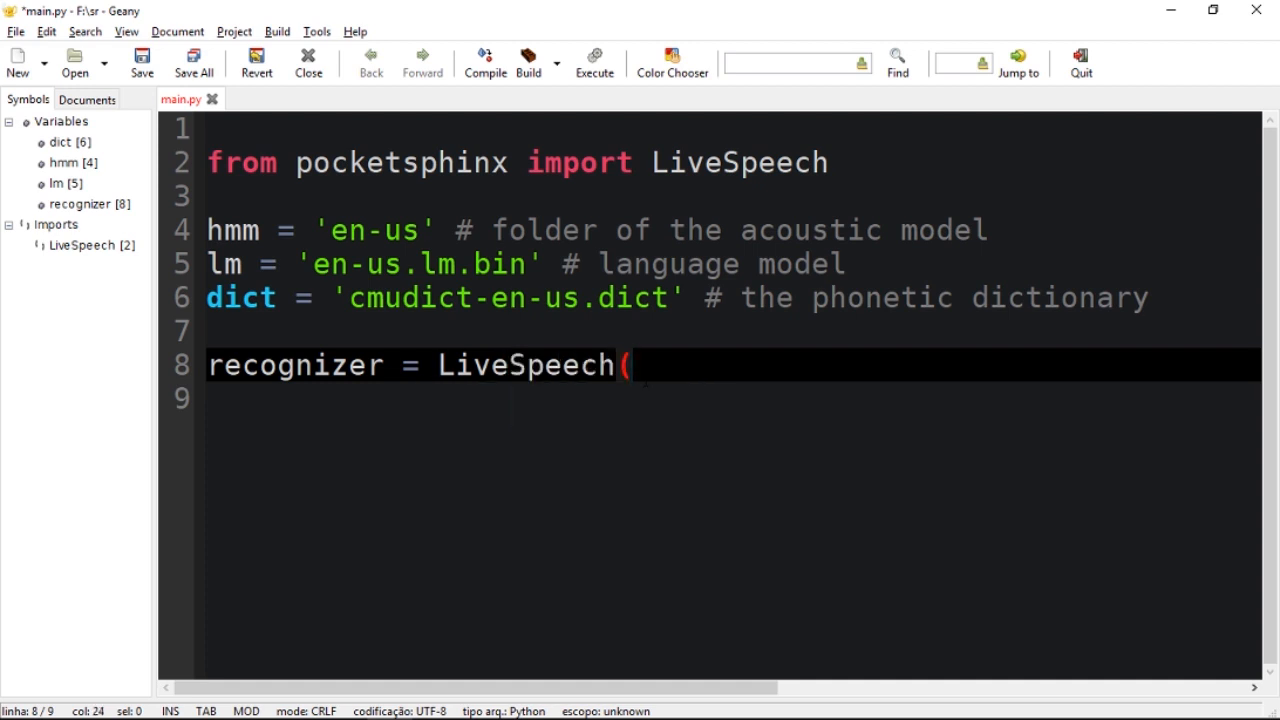
pyautogui.write('ve')
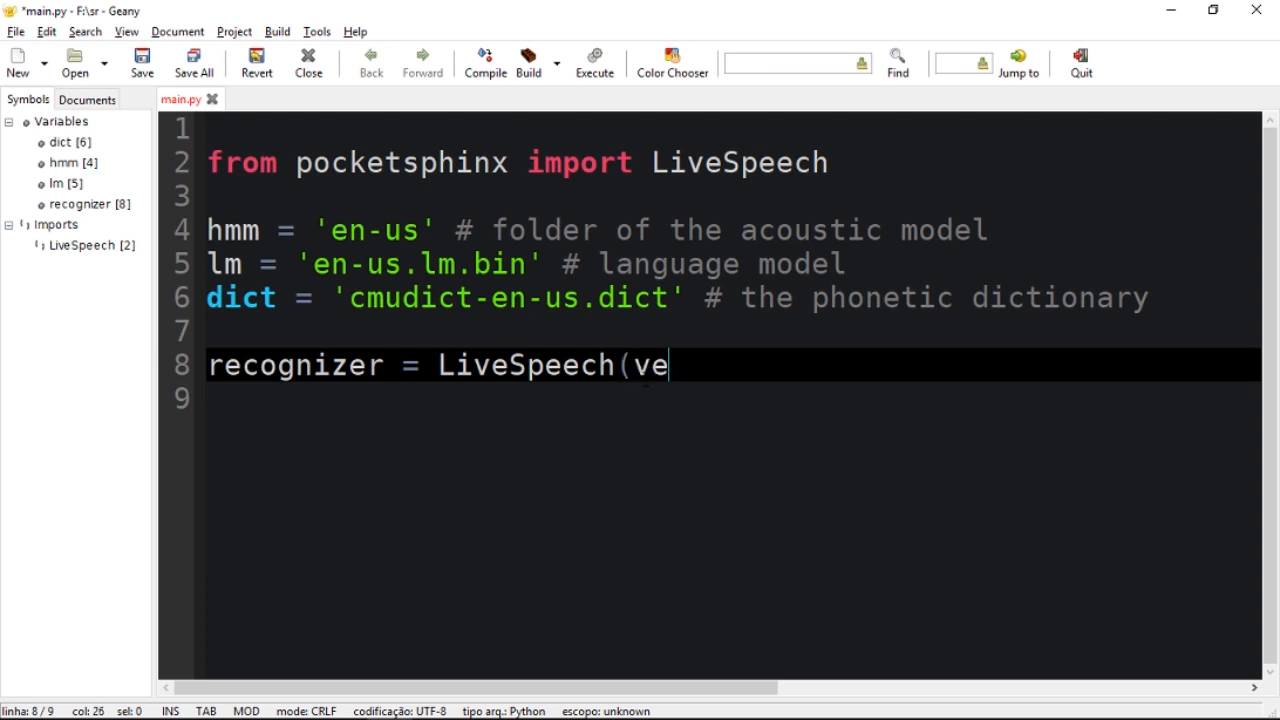
pyautogui.write('rbose=')
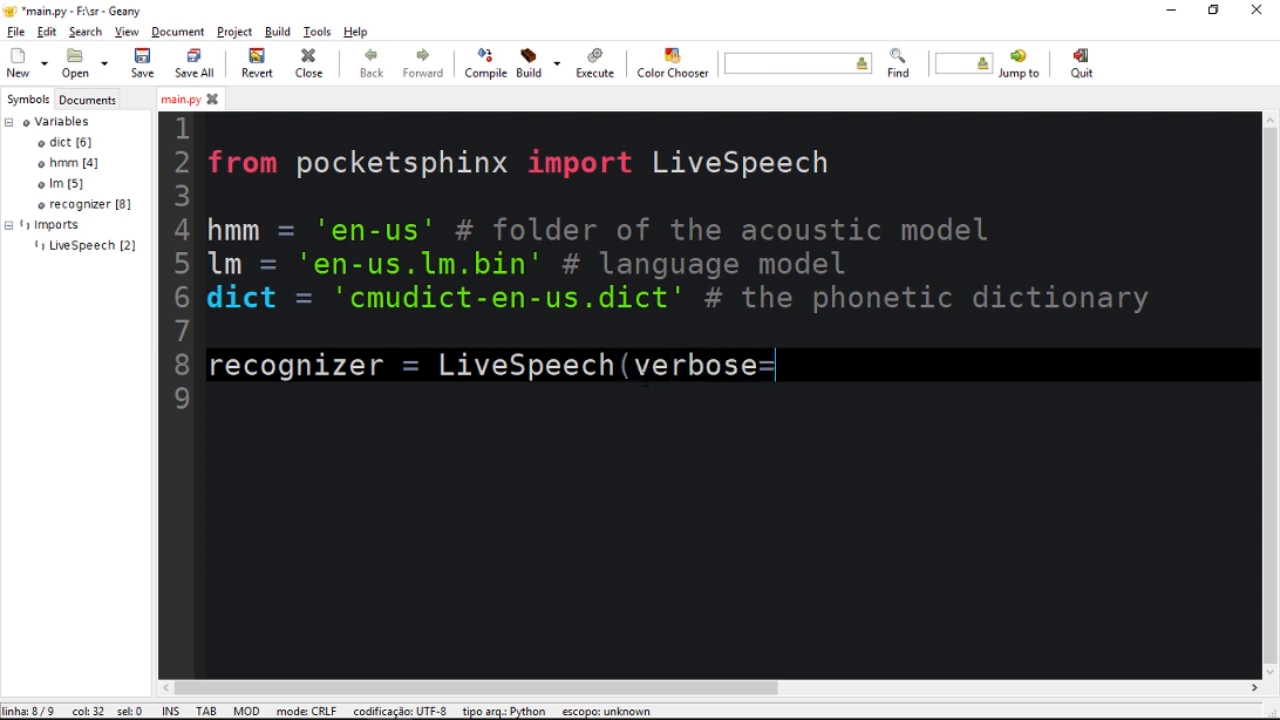
pyautogui.write('False, a')
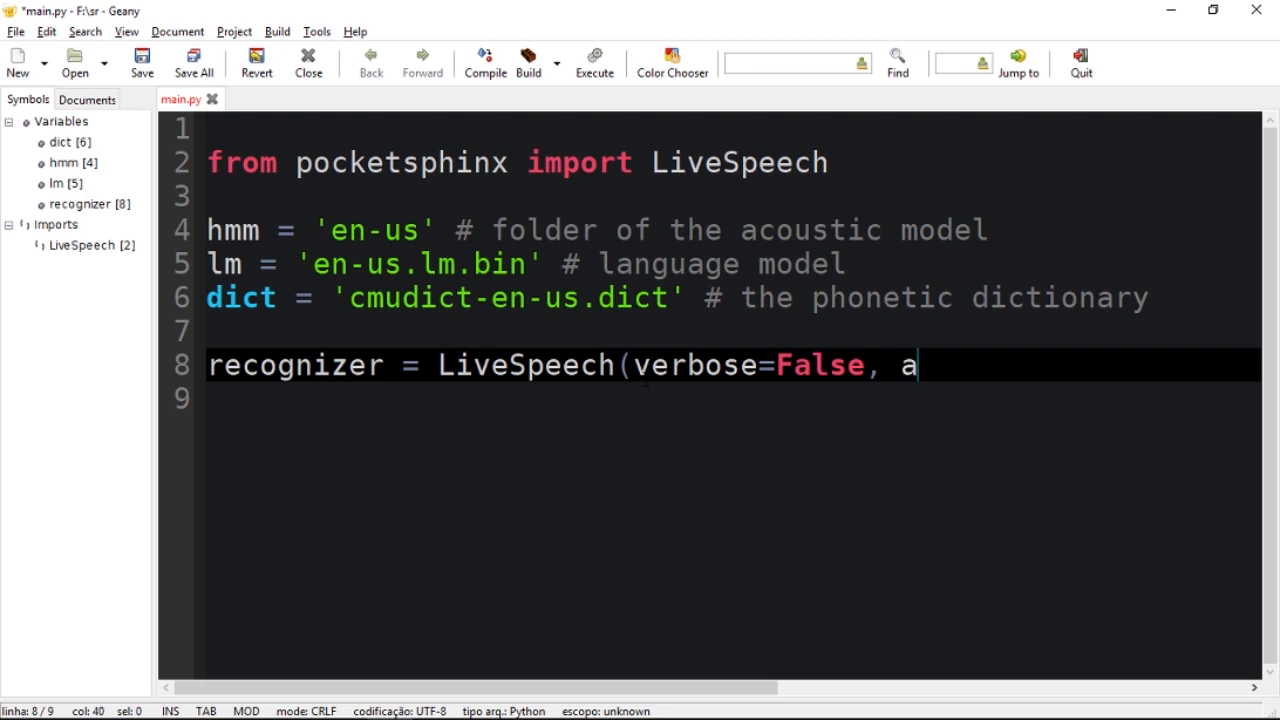
# - Add sampling_rate=16000 and buffer_size=2048 arguments to the LiveSpeech call
pyautogui.write('sampling')
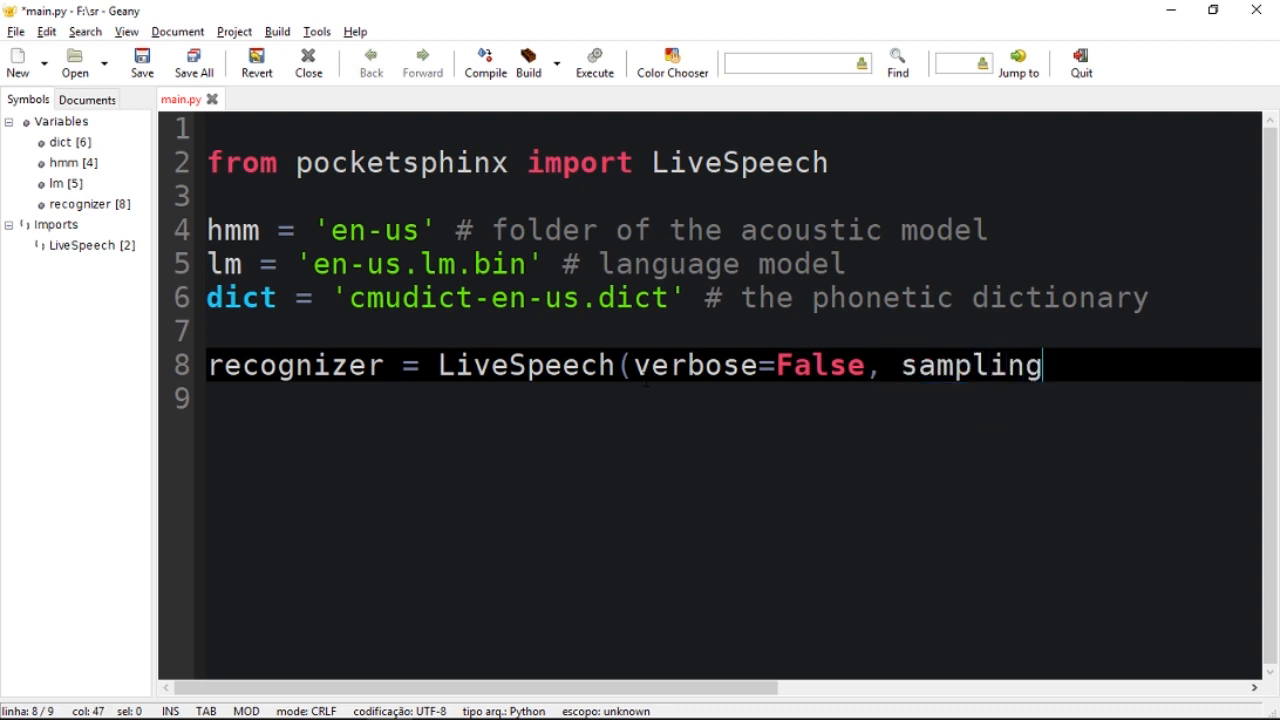
pyautogui.write('_rate')
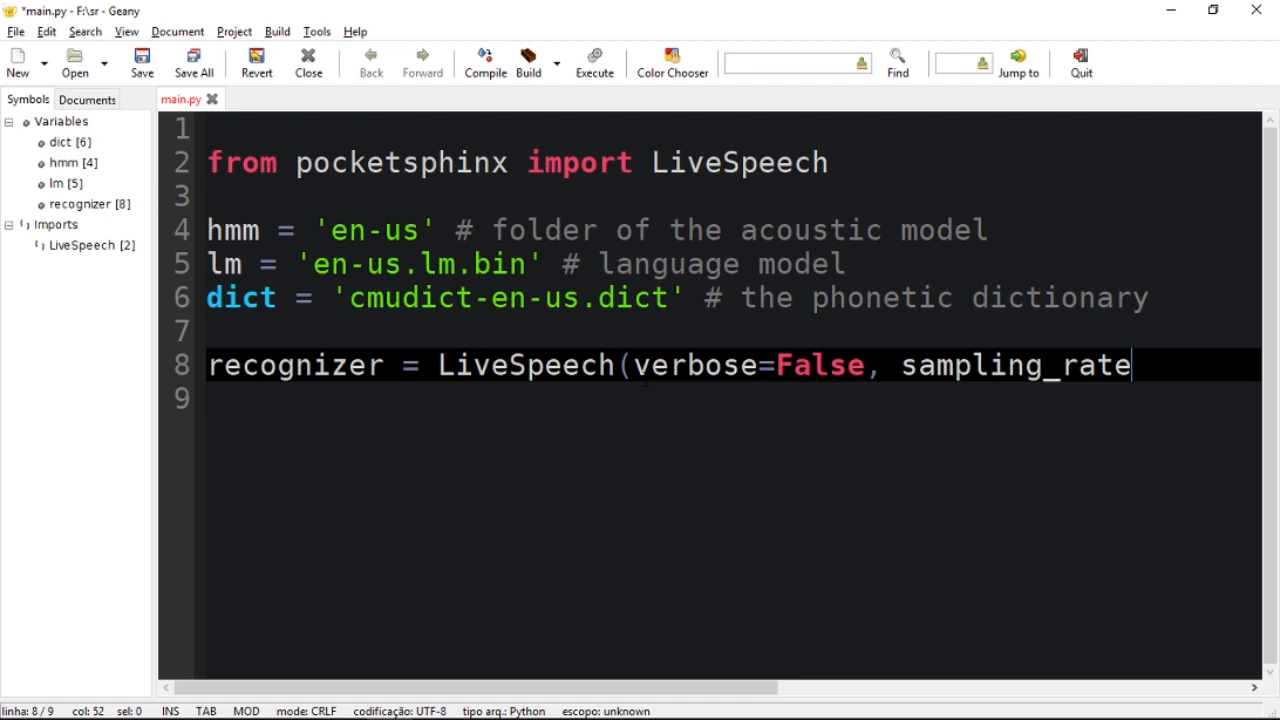
pyautogui.write('=1')
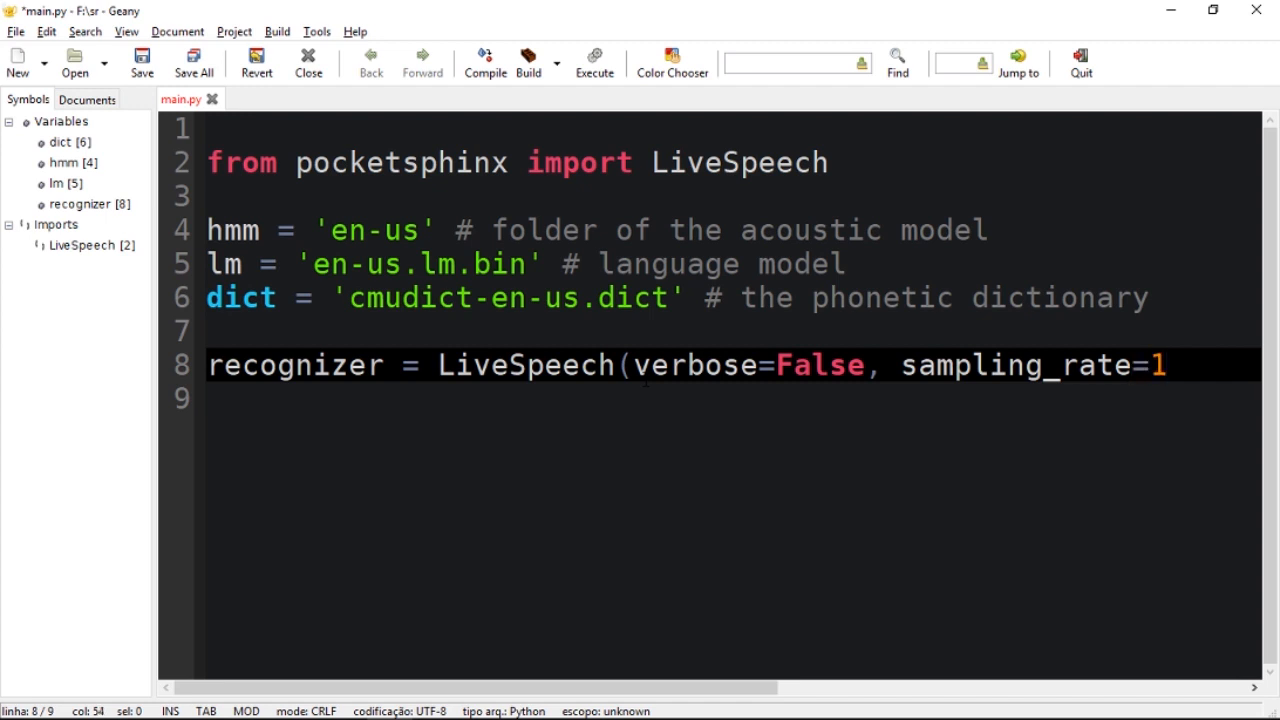
pyautogui.write('6000,')
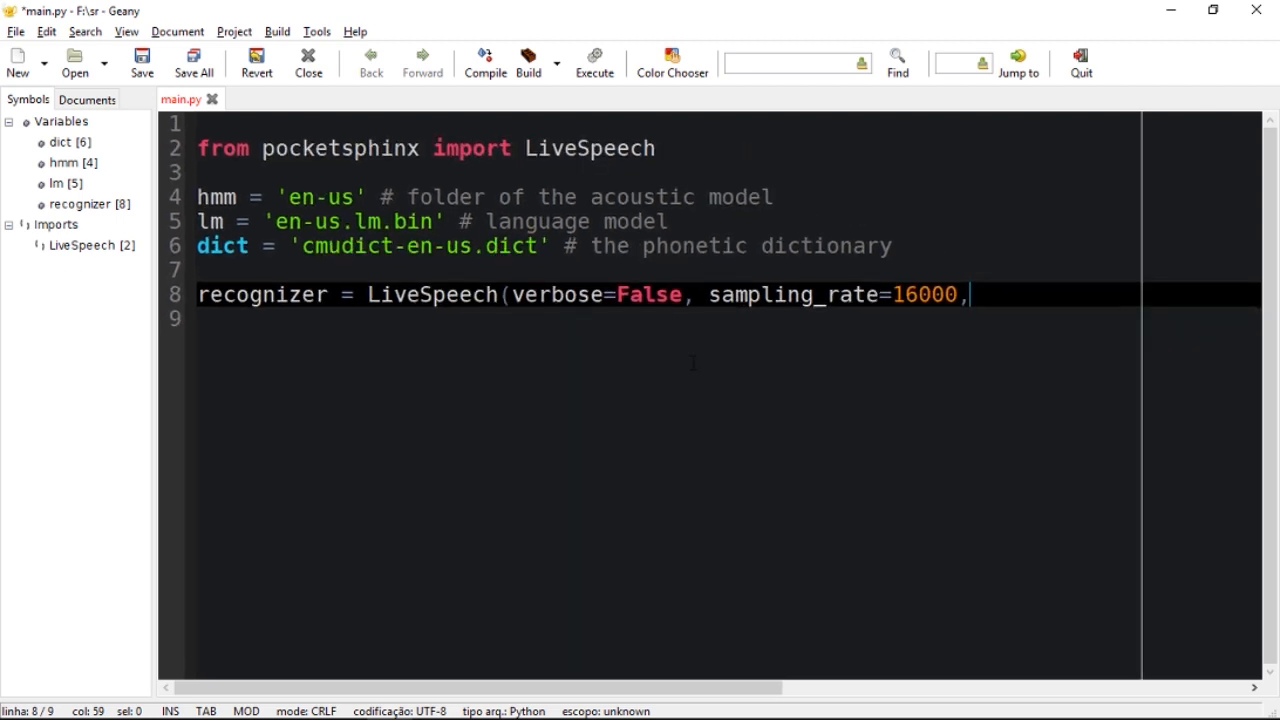
pyautogui.write('bu')
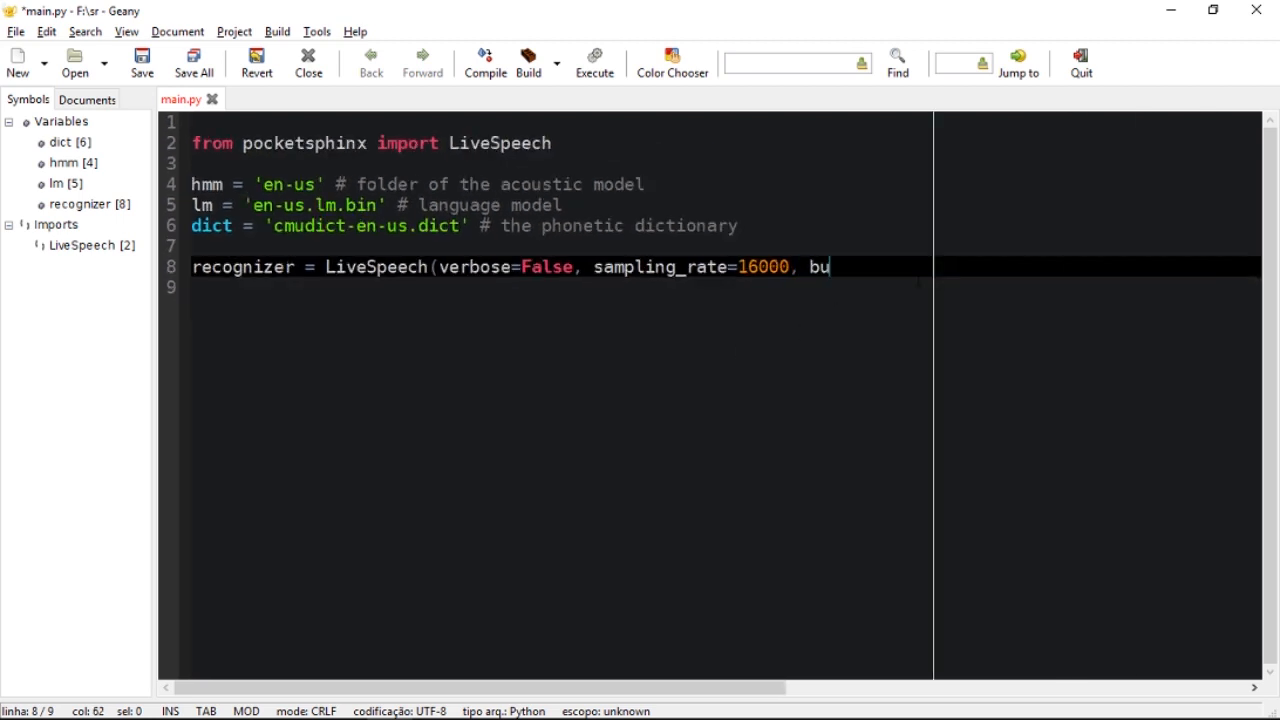
pyautogui.write('ffer_')
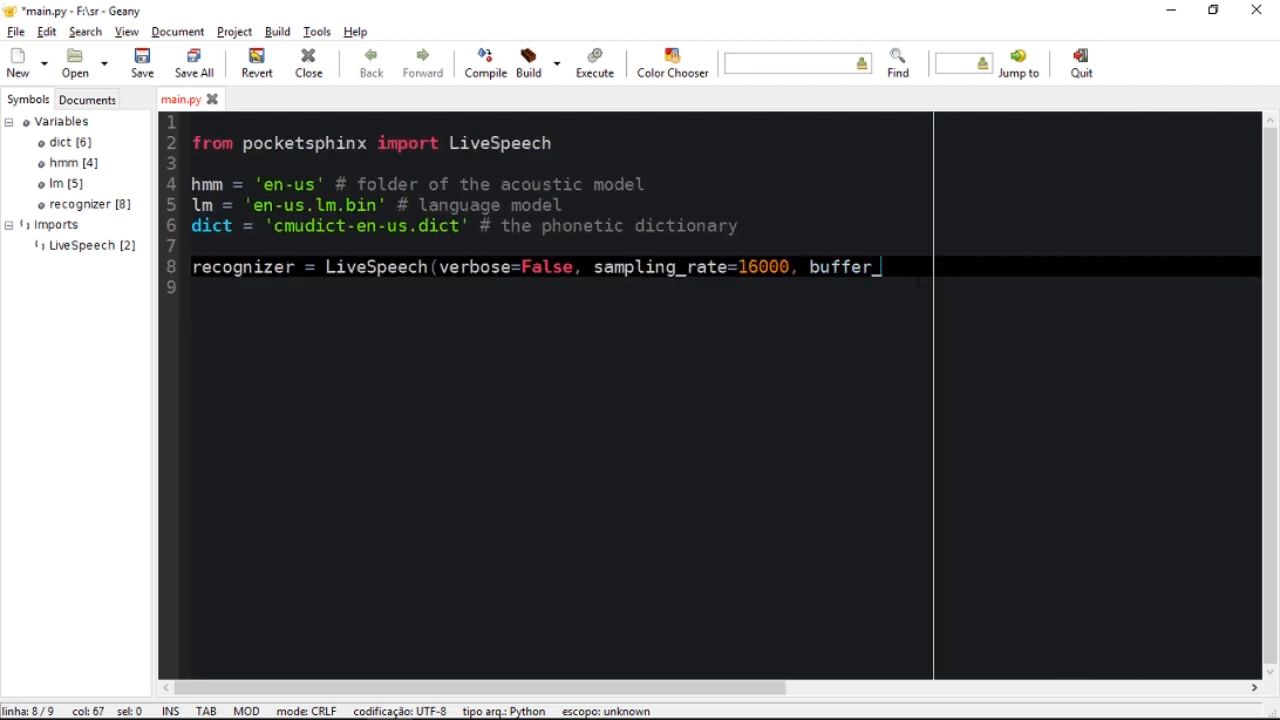
pyautogui.write('size=')
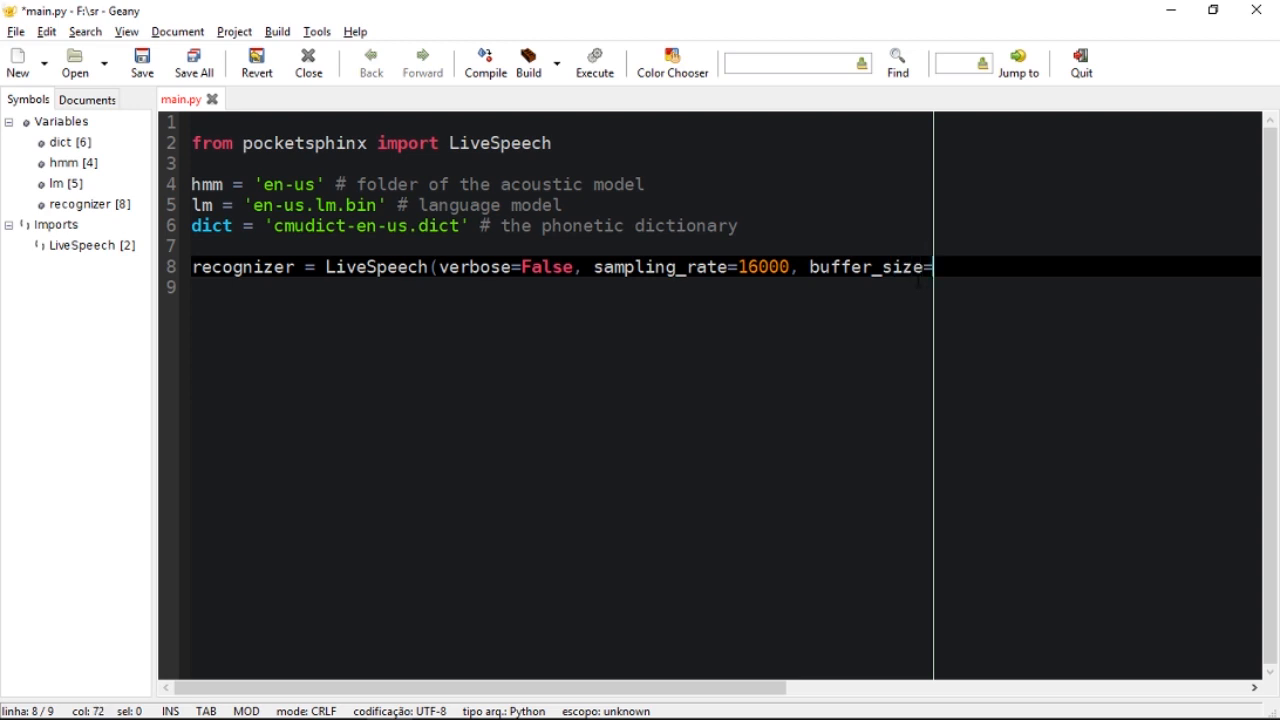
pyautogui.write('2048')
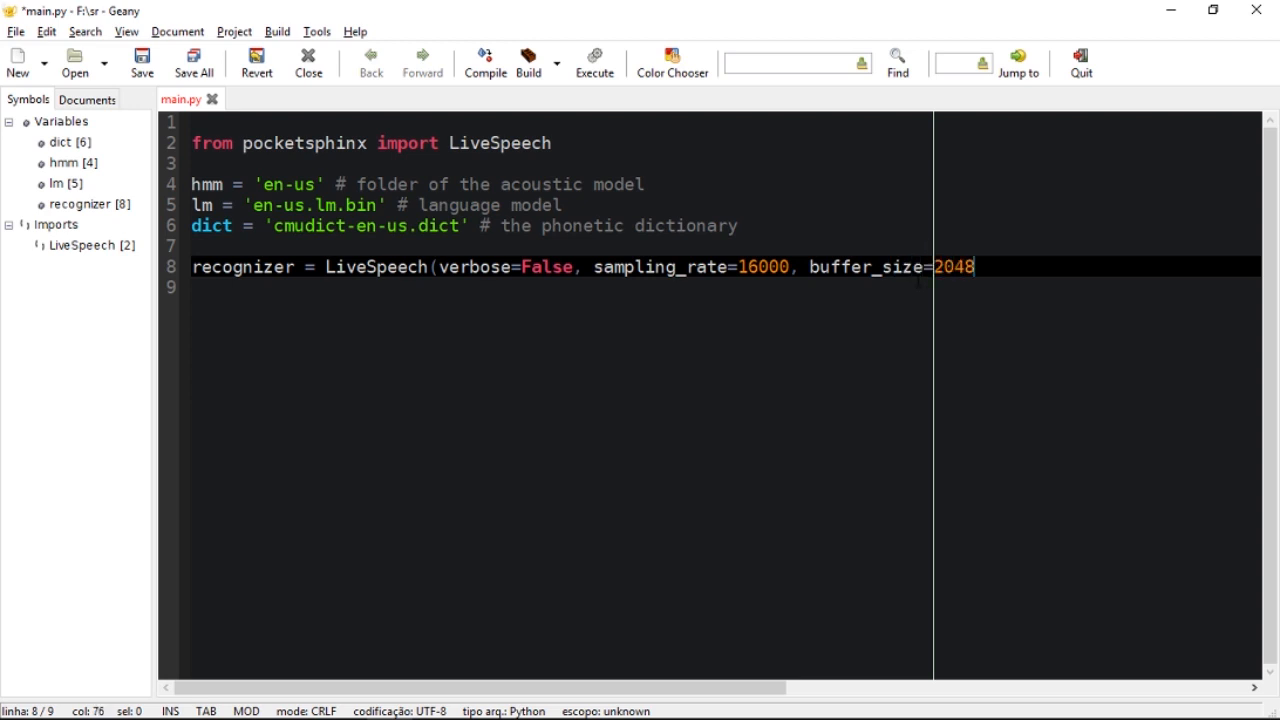
pyautogui.write(',')
pyautogui.click(725, 287)
pyautogui.write('no')
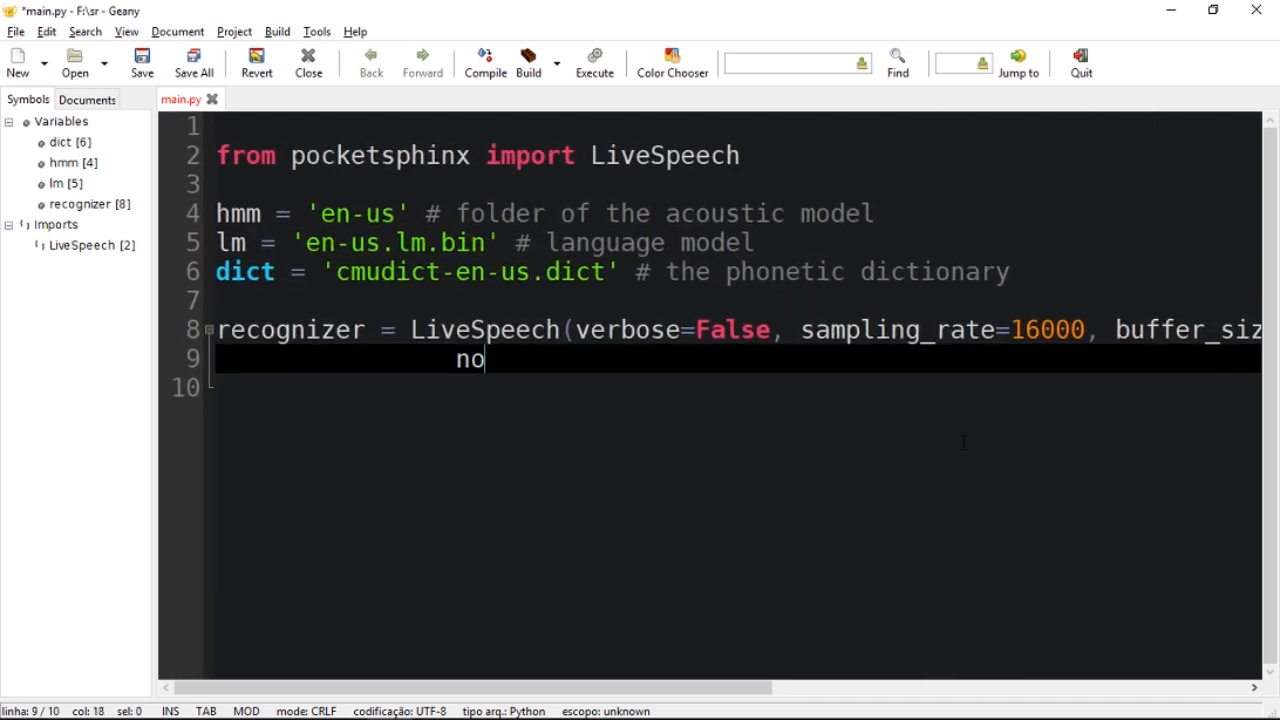
# - On line 9, add no_search=False, full_utt=False, hmm=hmm, lm=lm and dic= arguments
pyautogui.write('_sea')
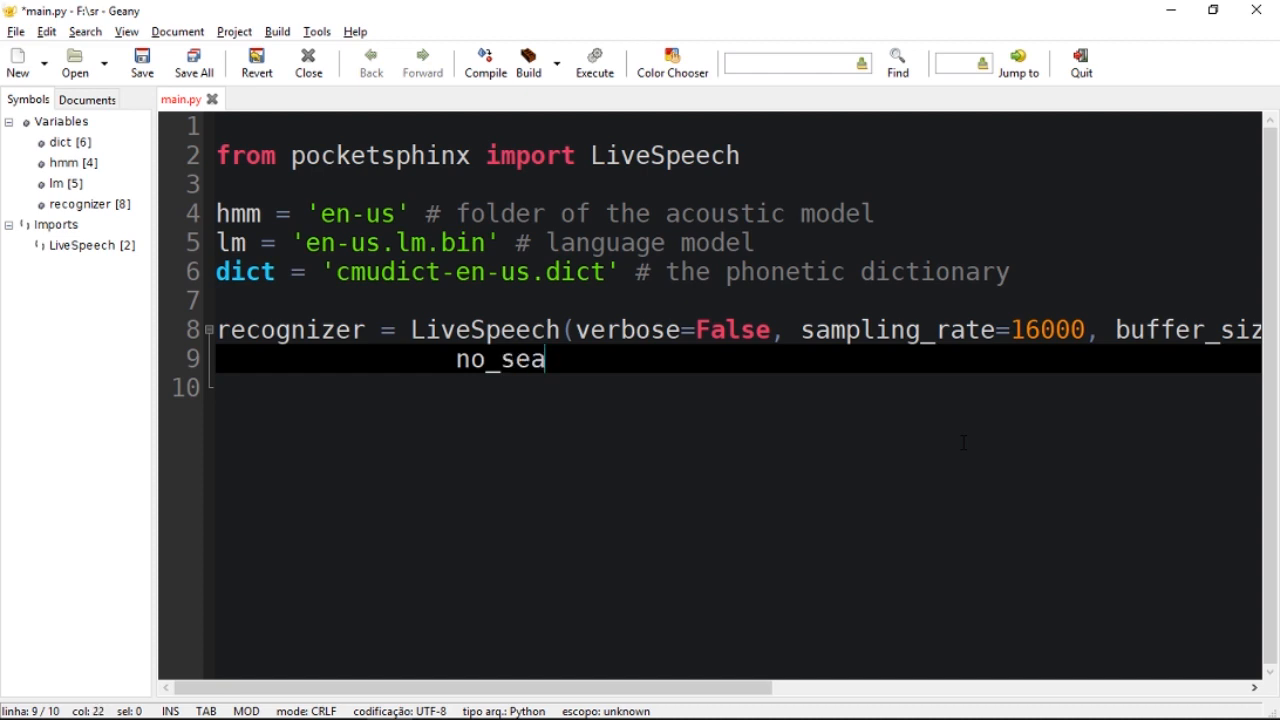
pyautogui.write('rch=Fal')
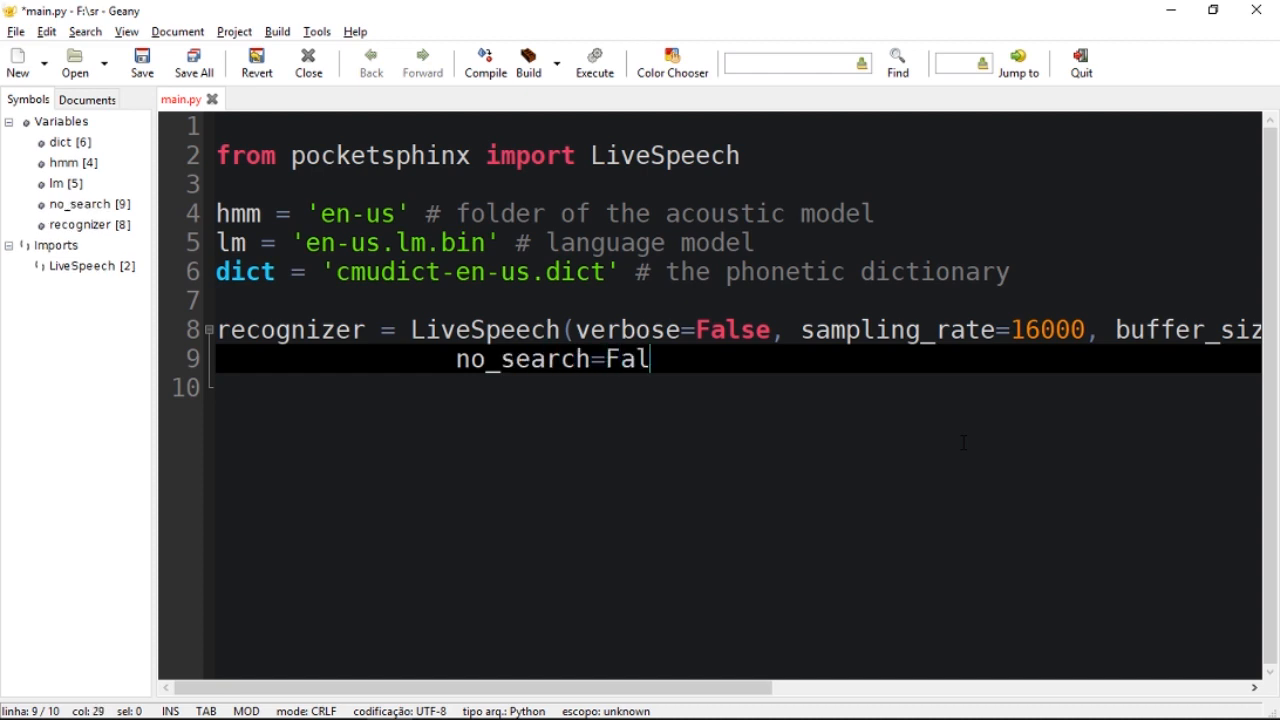
pyautogui.write('se,')
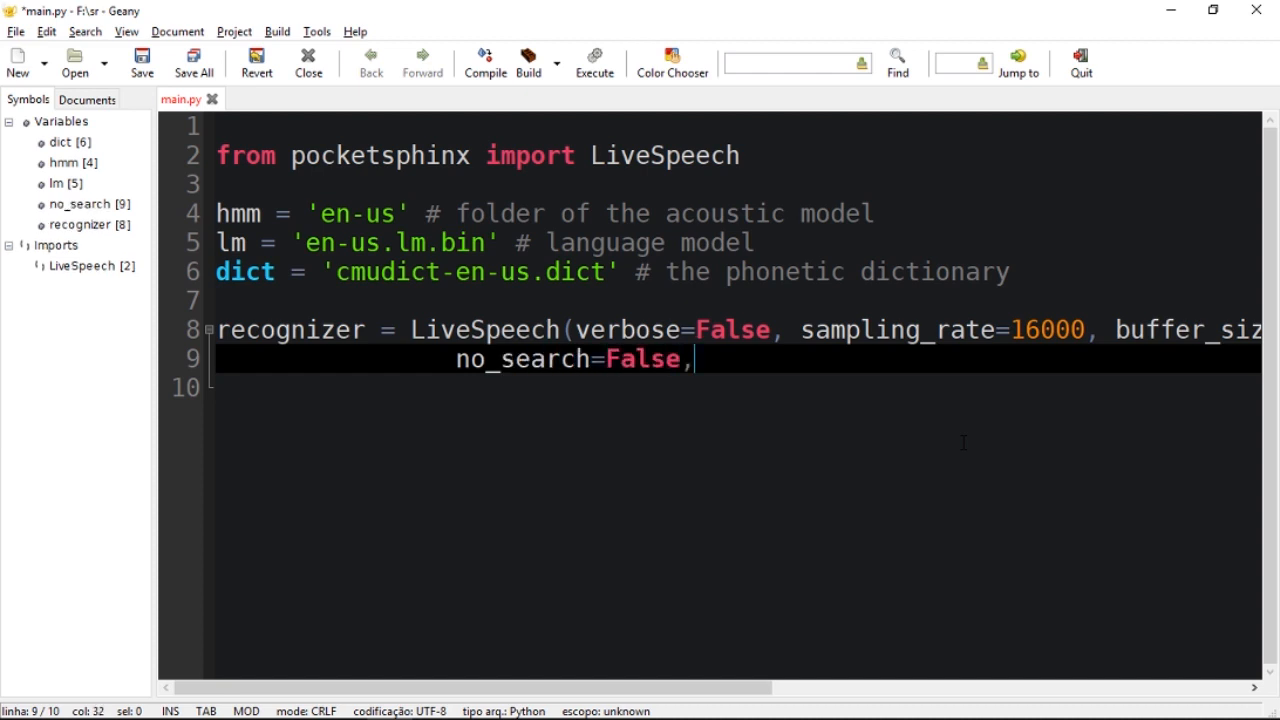
pyautogui.write('f')
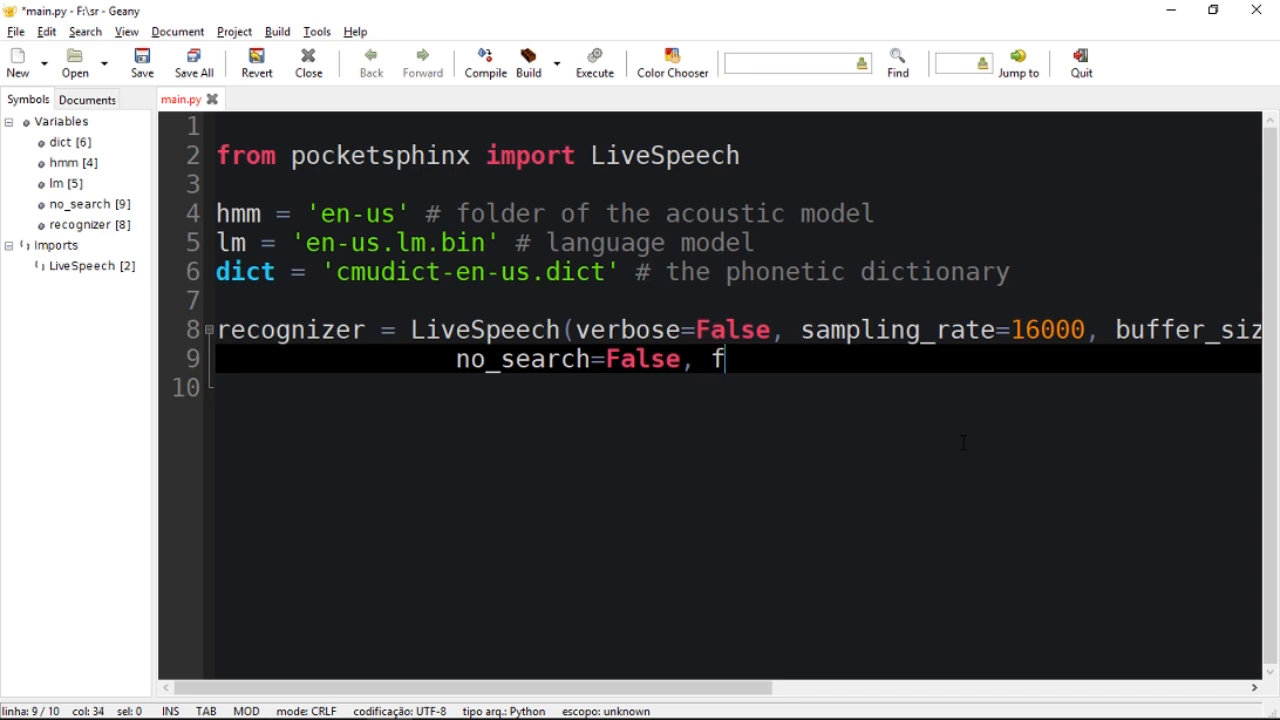
pyautogui.write('ull_u')
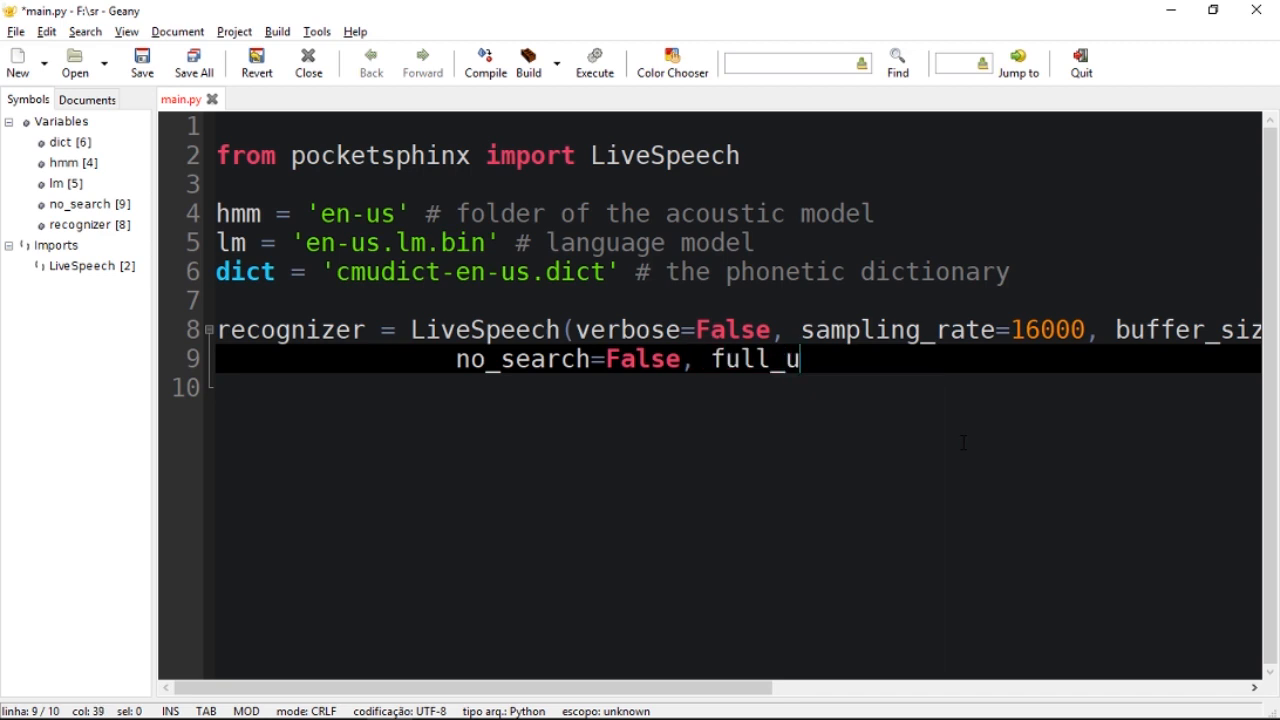
pyautogui.write('tt=Fals,e')
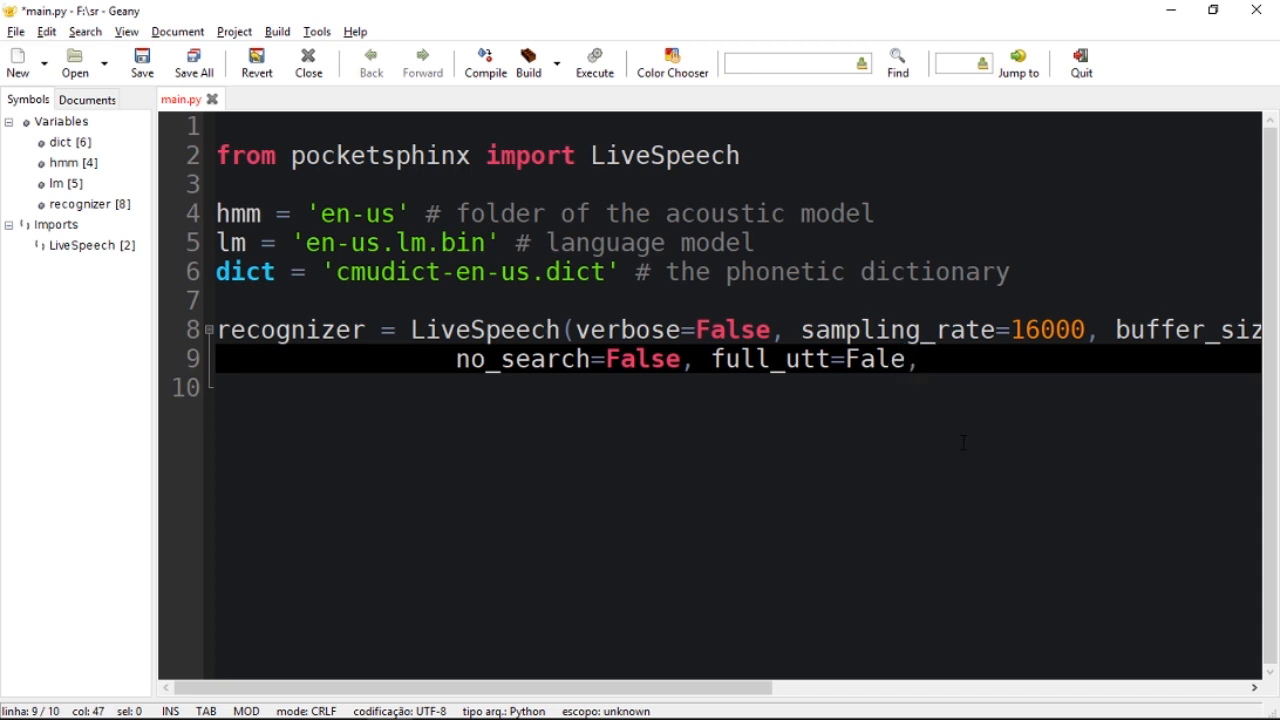
pyautogui.write('s')
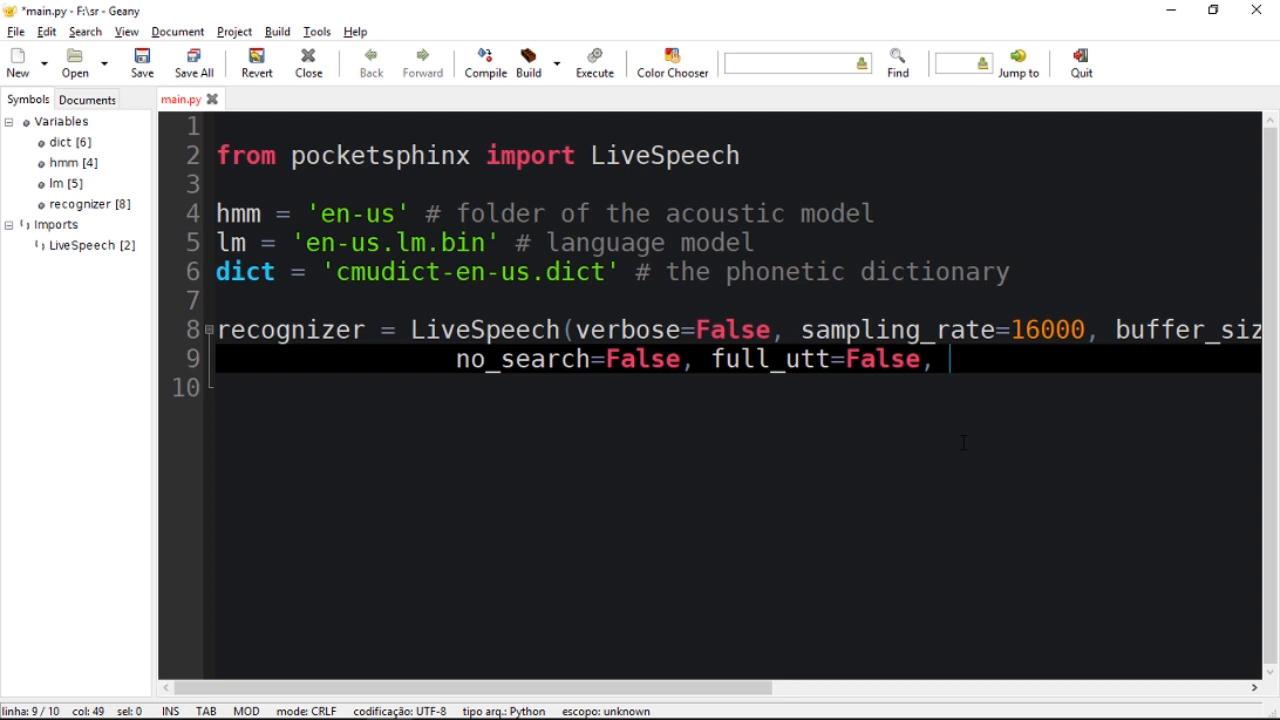
pyautogui.write('hmm=')
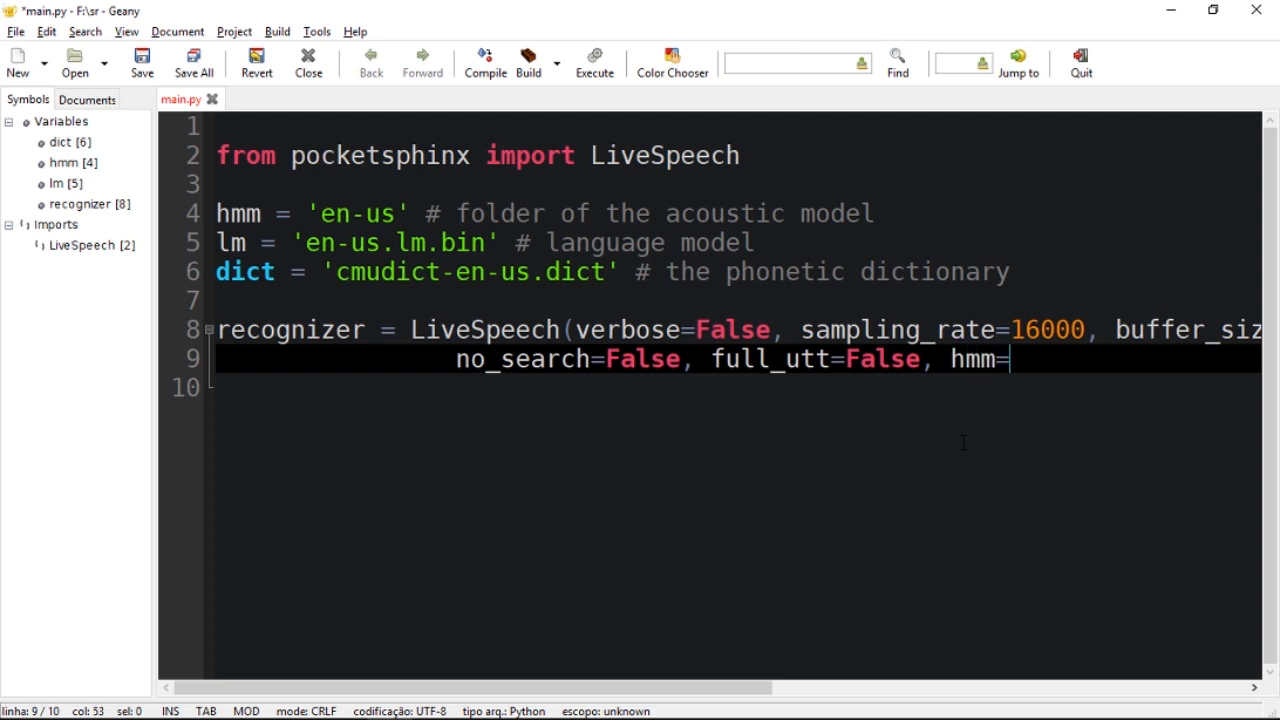
pyautogui.write('hmm,')
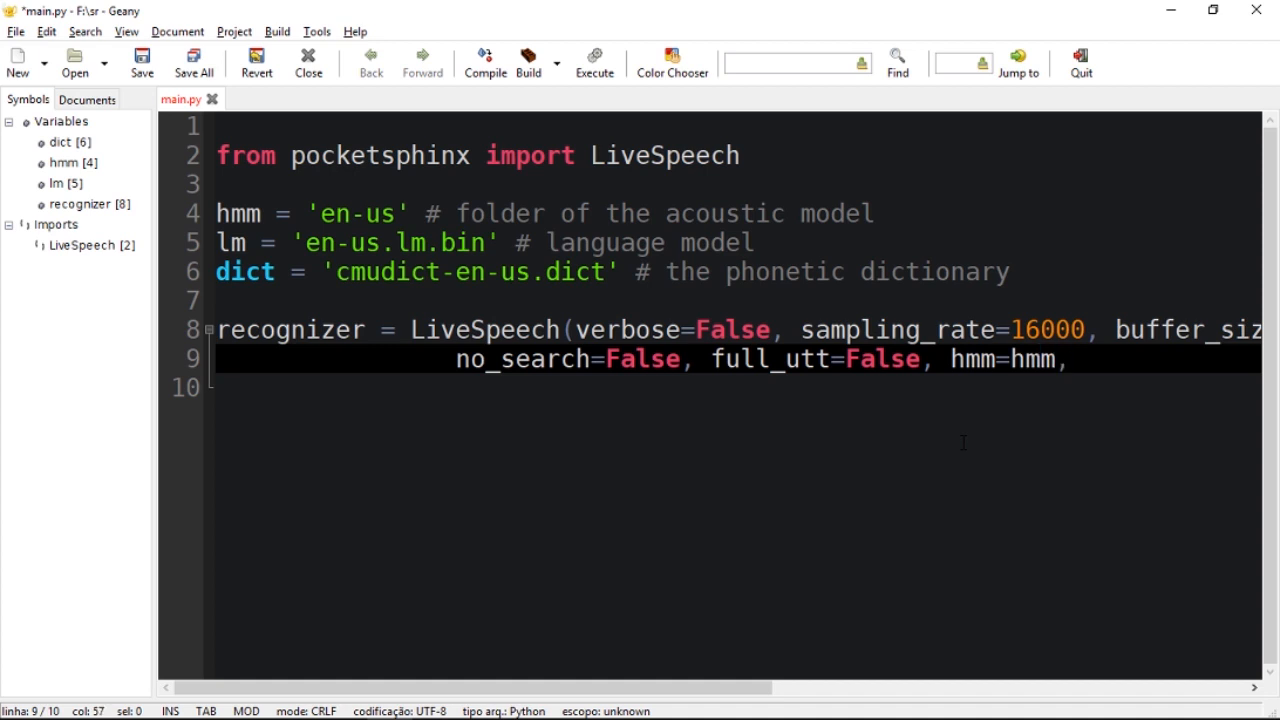
pyautogui.write('lm=')
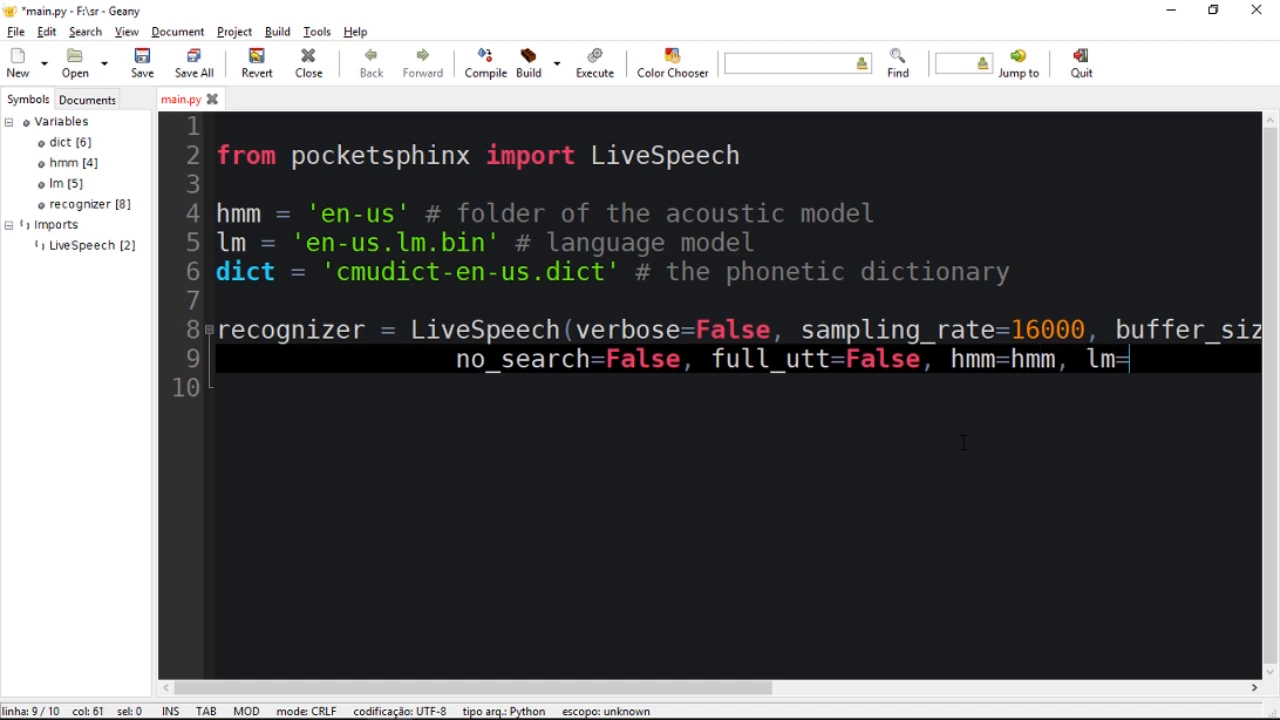
pyautogui.write('lm, i')
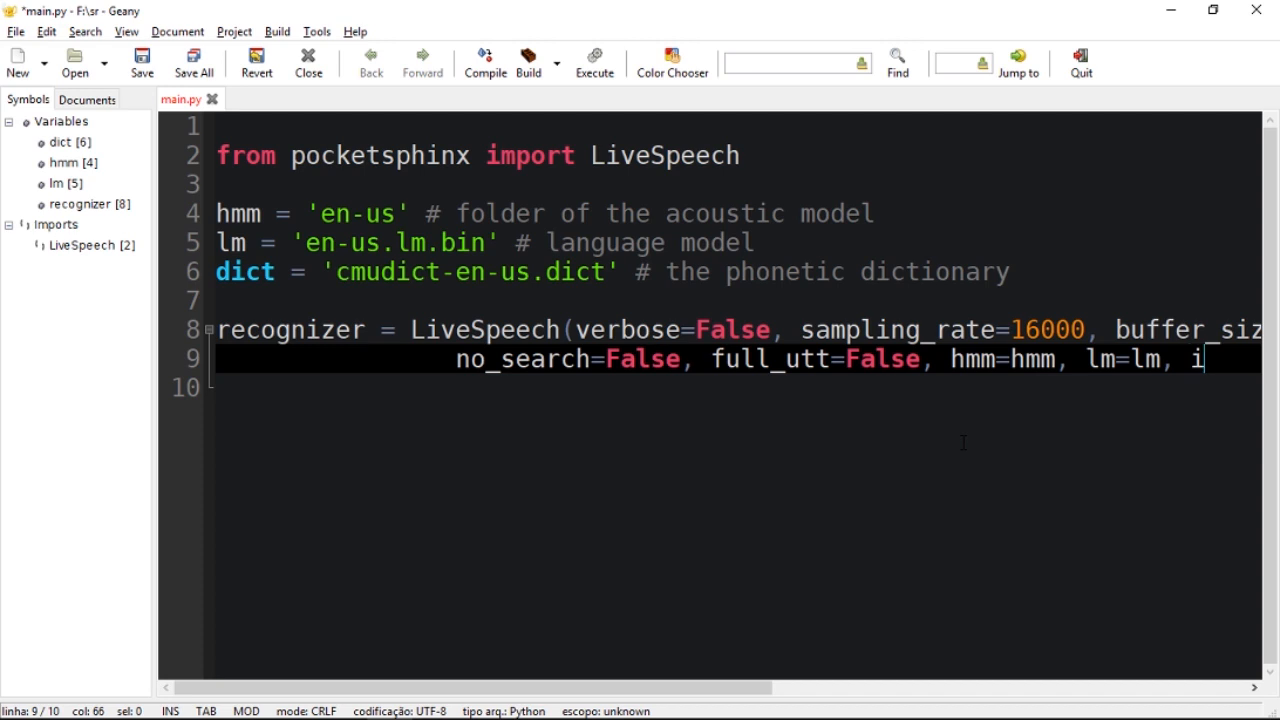
pyautogui.write('dic=dict')
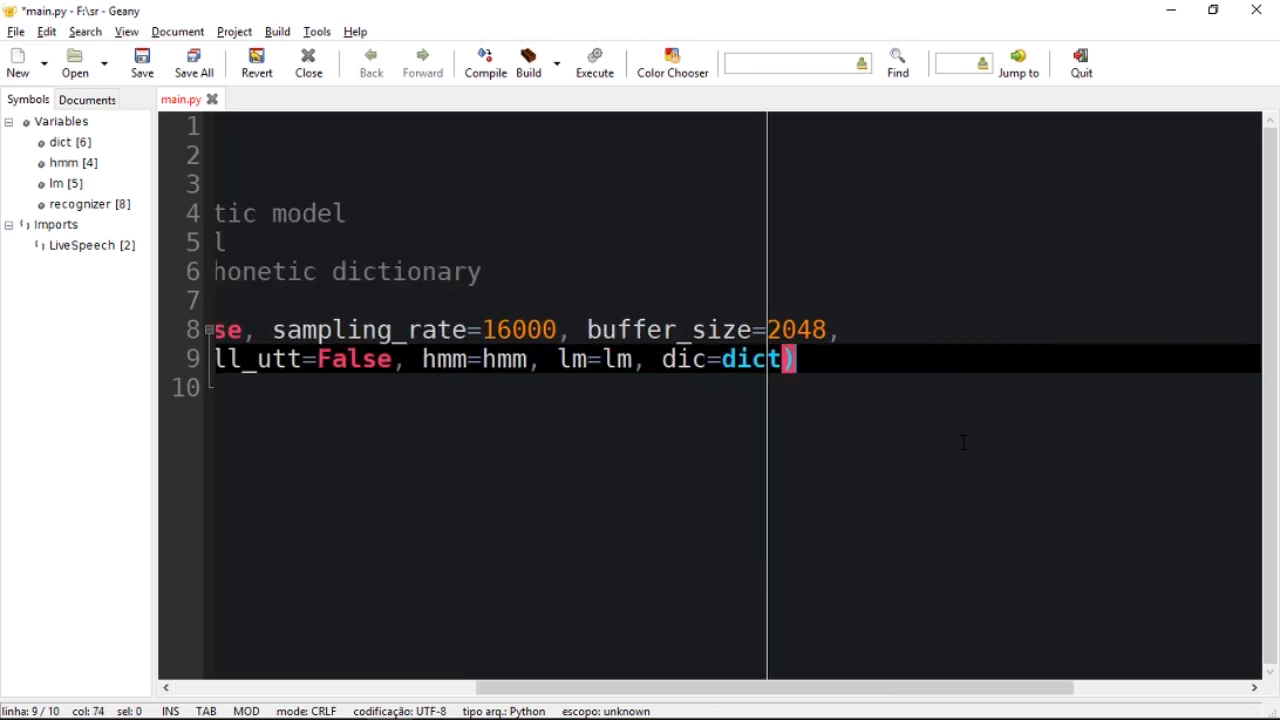
pyautogui.moveTo(864, 543)
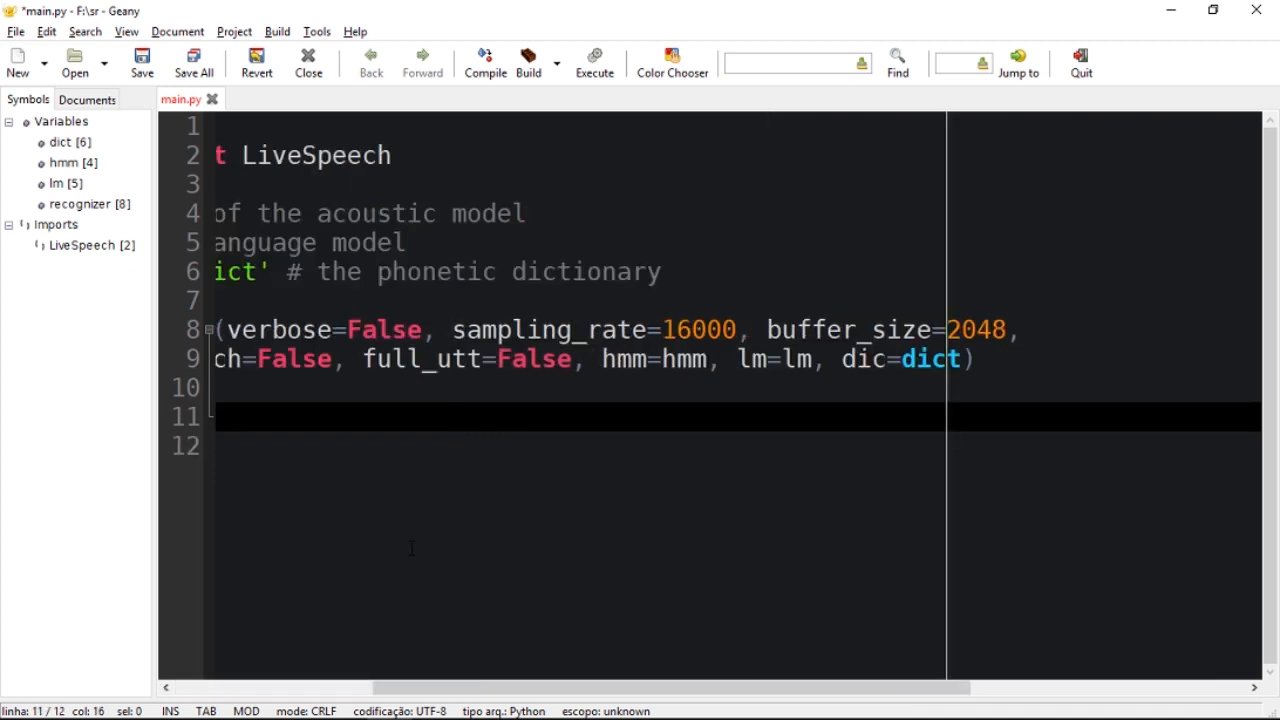
# - Write 'for phrase in recognizer:' followed by 'print(phrase)' at the end of main.py
pyautogui.hscroll(-3)
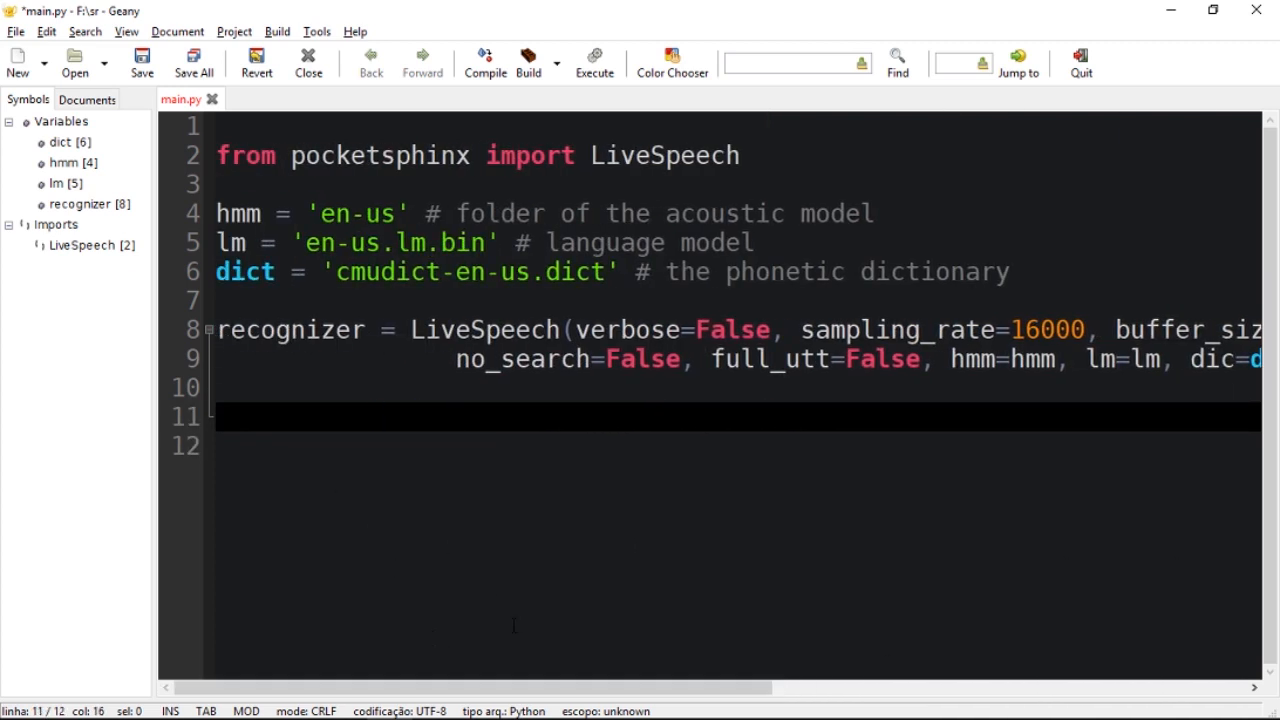
pyautogui.moveTo(158, 407)
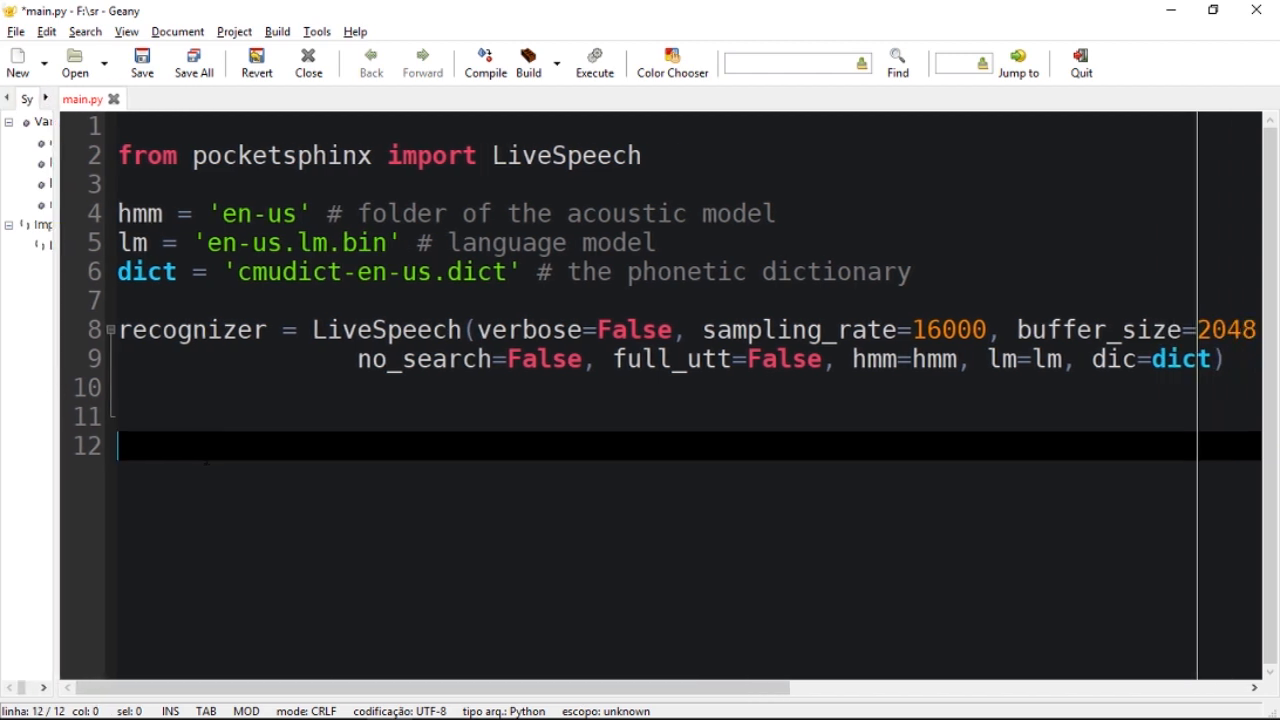
pyautogui.write('for')
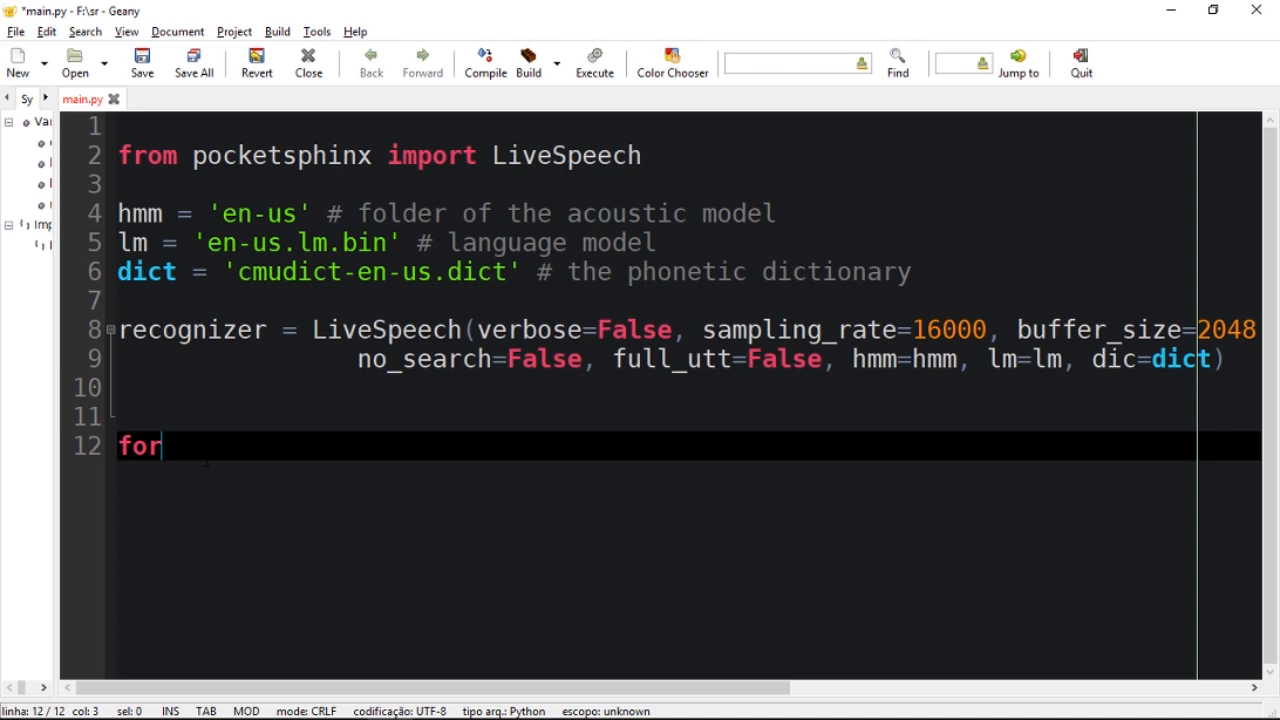
pyautogui.write('phraw')
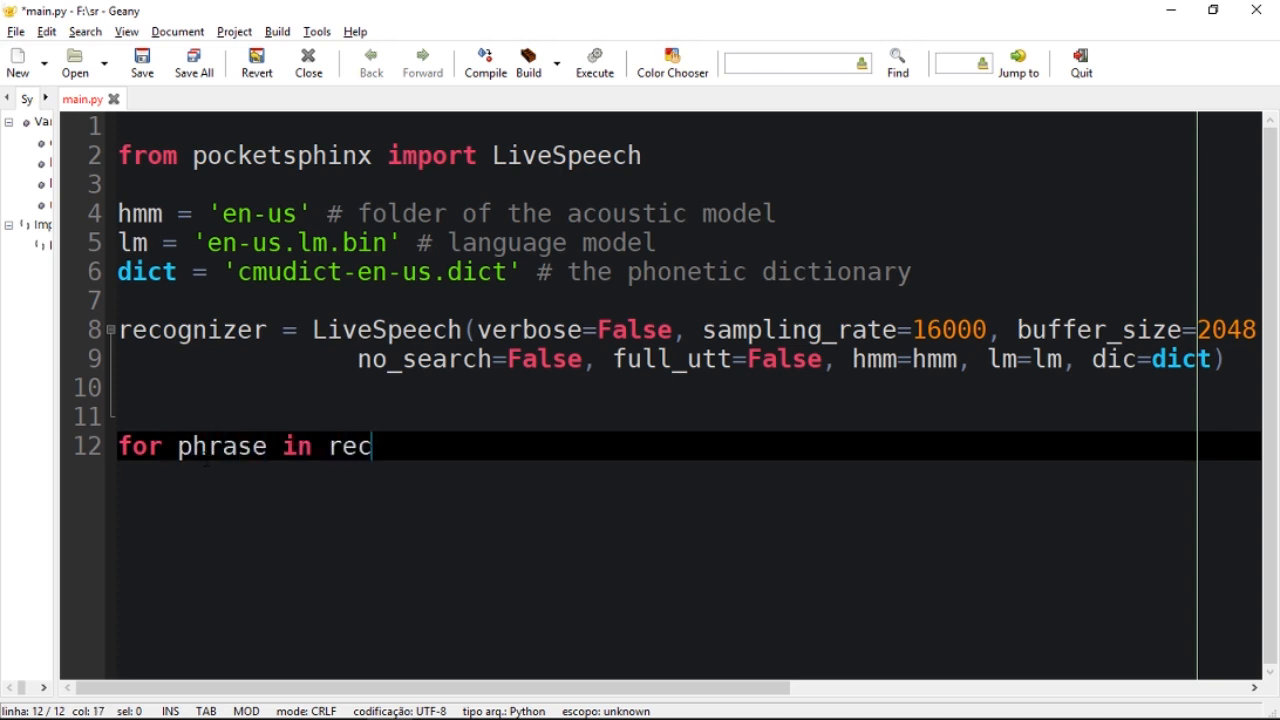
pyautogui.write('ognizer>')
pyautogui.write('prin')
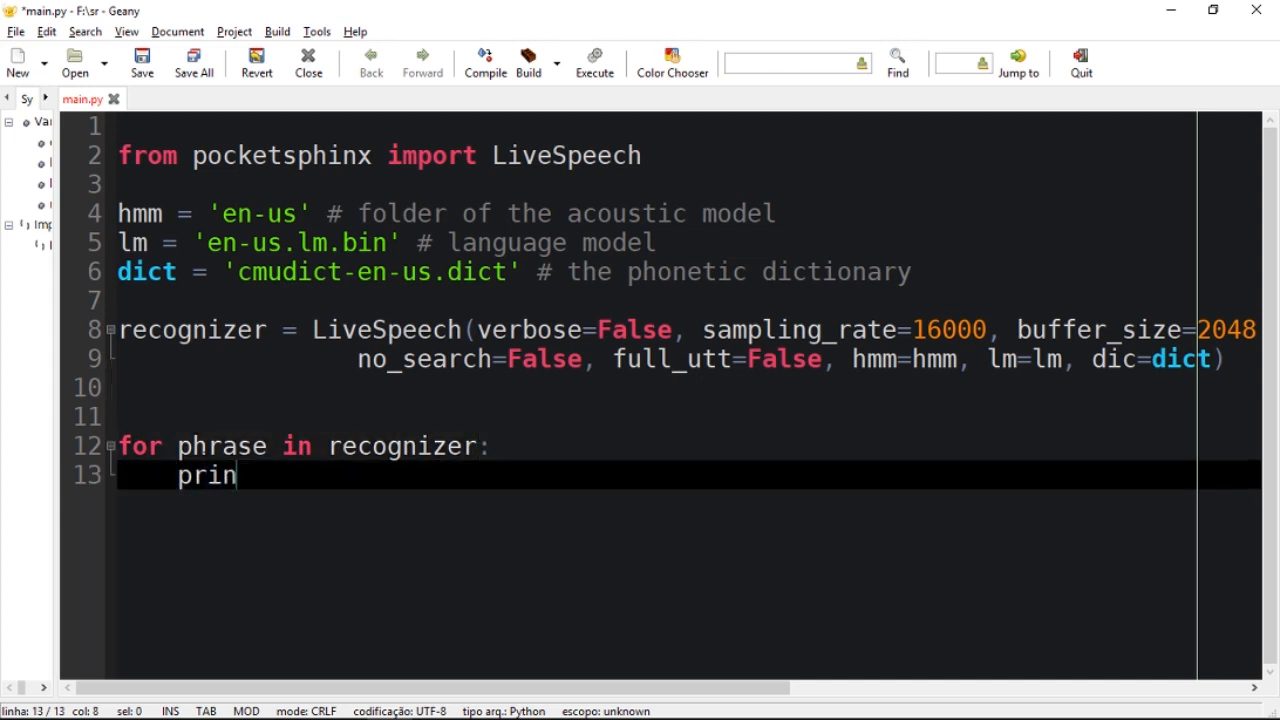
pyautogui.write('t(p')
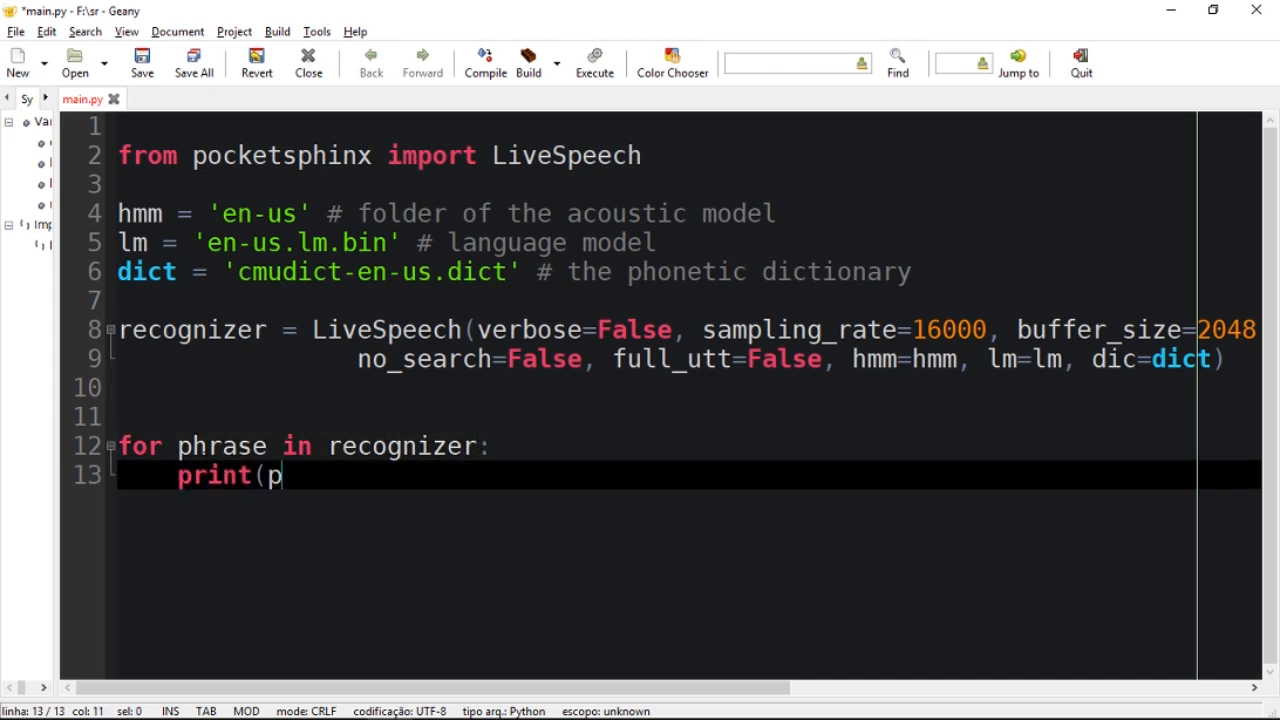
pyautogui.write('hr')
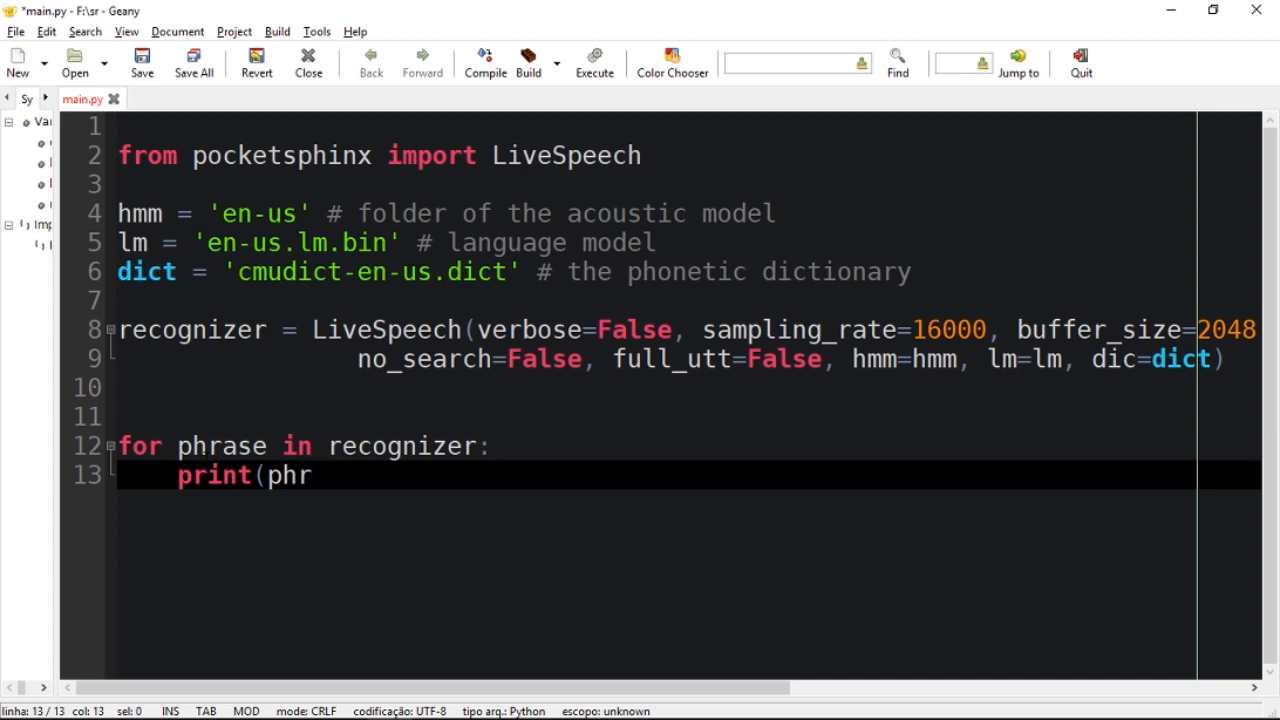
pyautogui.write('as')
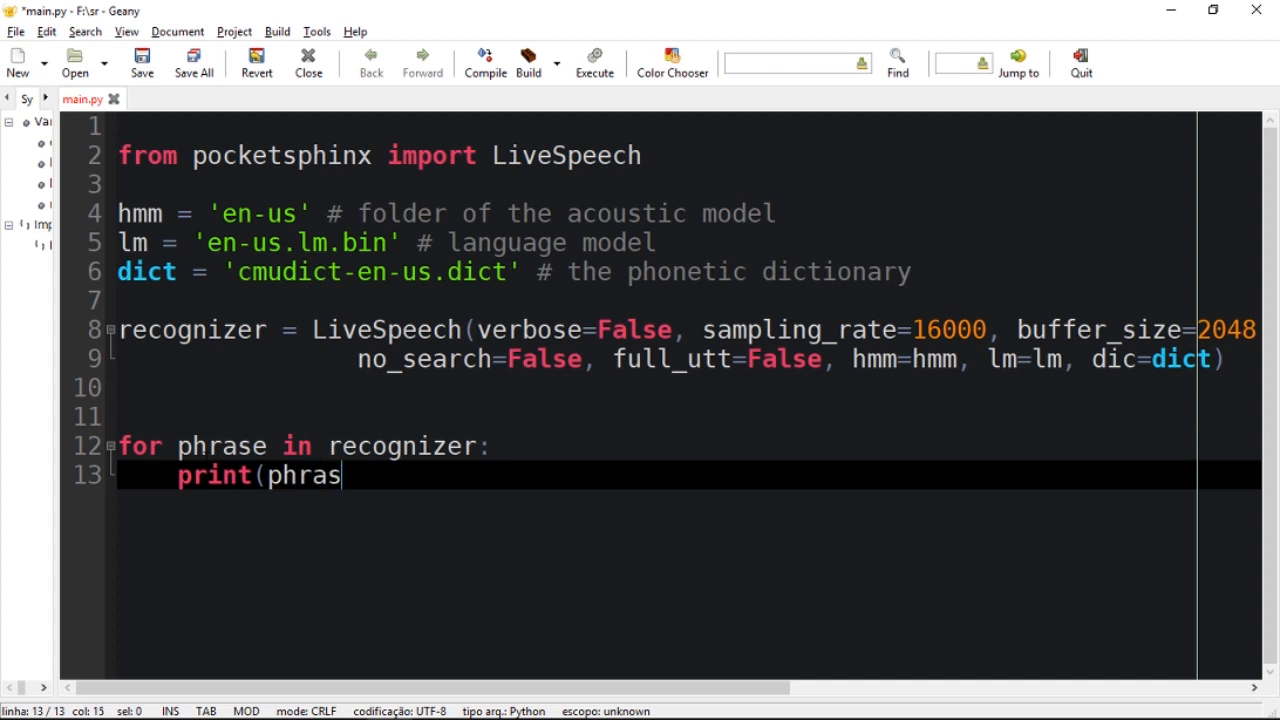
pyautogui.write('e)')
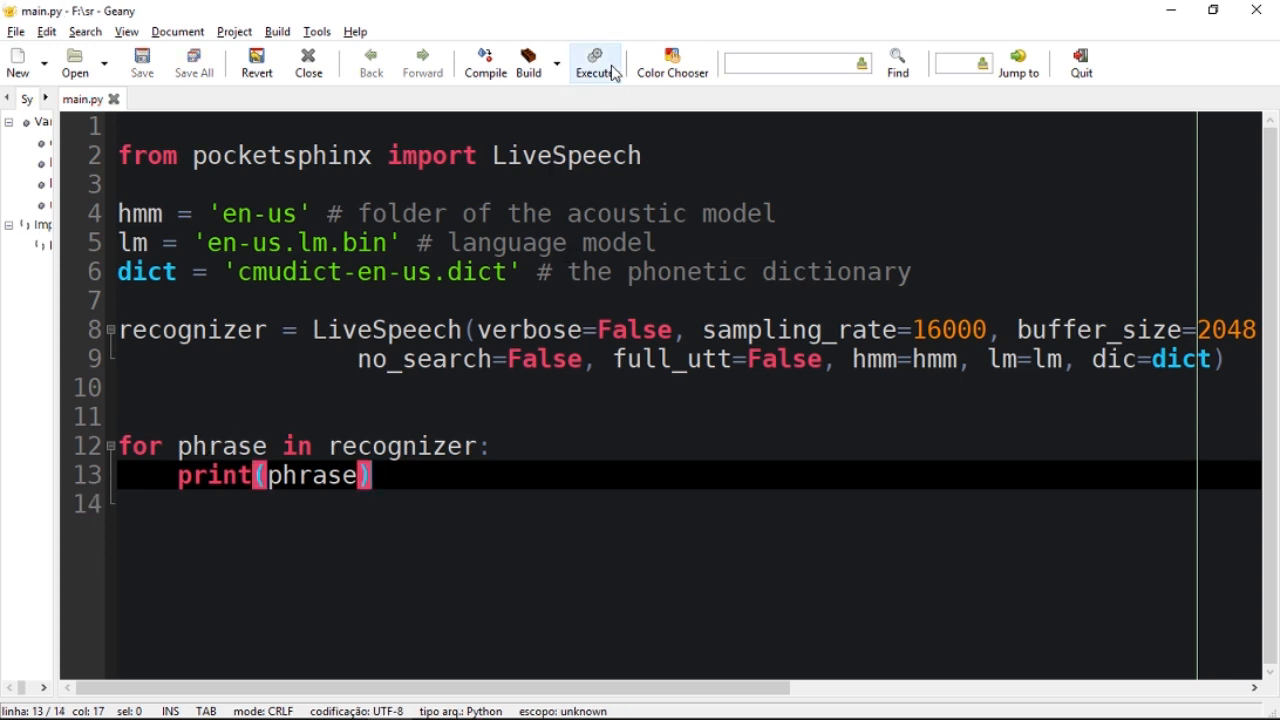
# - Execute main.py from the toolbar so it runs in a cmd console
pyautogui.click(594, 60)
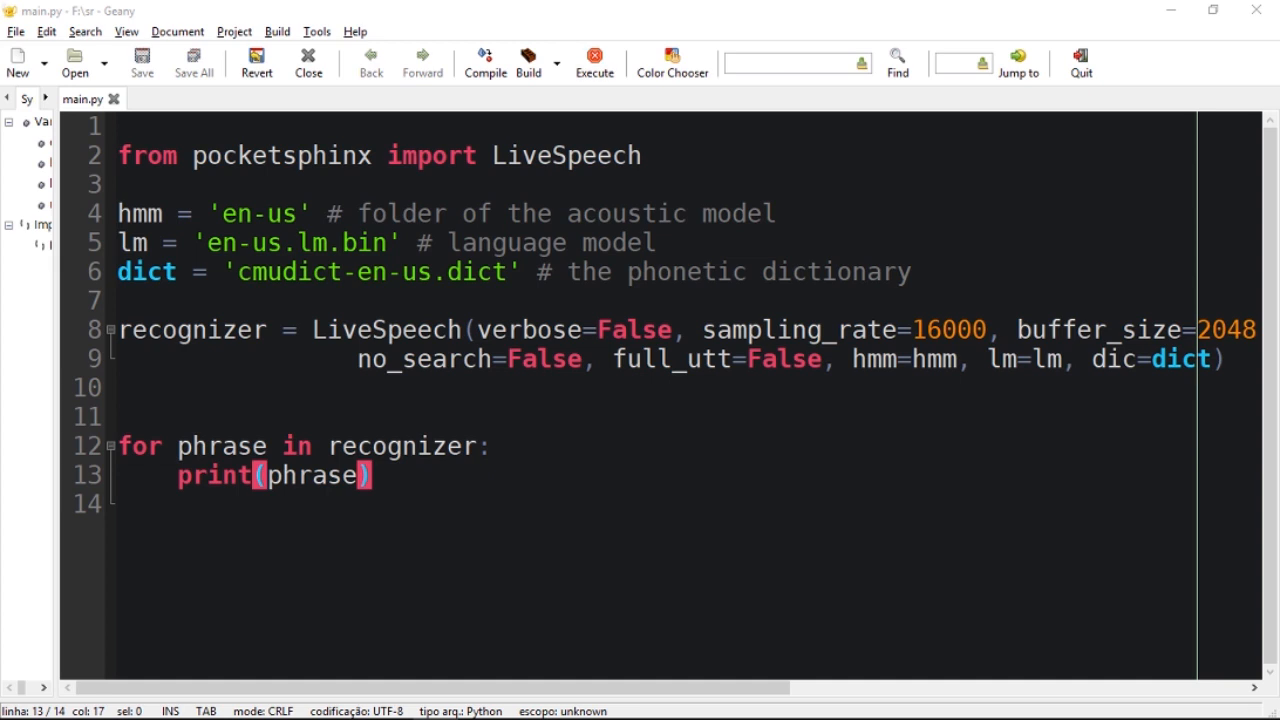
pyautogui.click(594, 56)
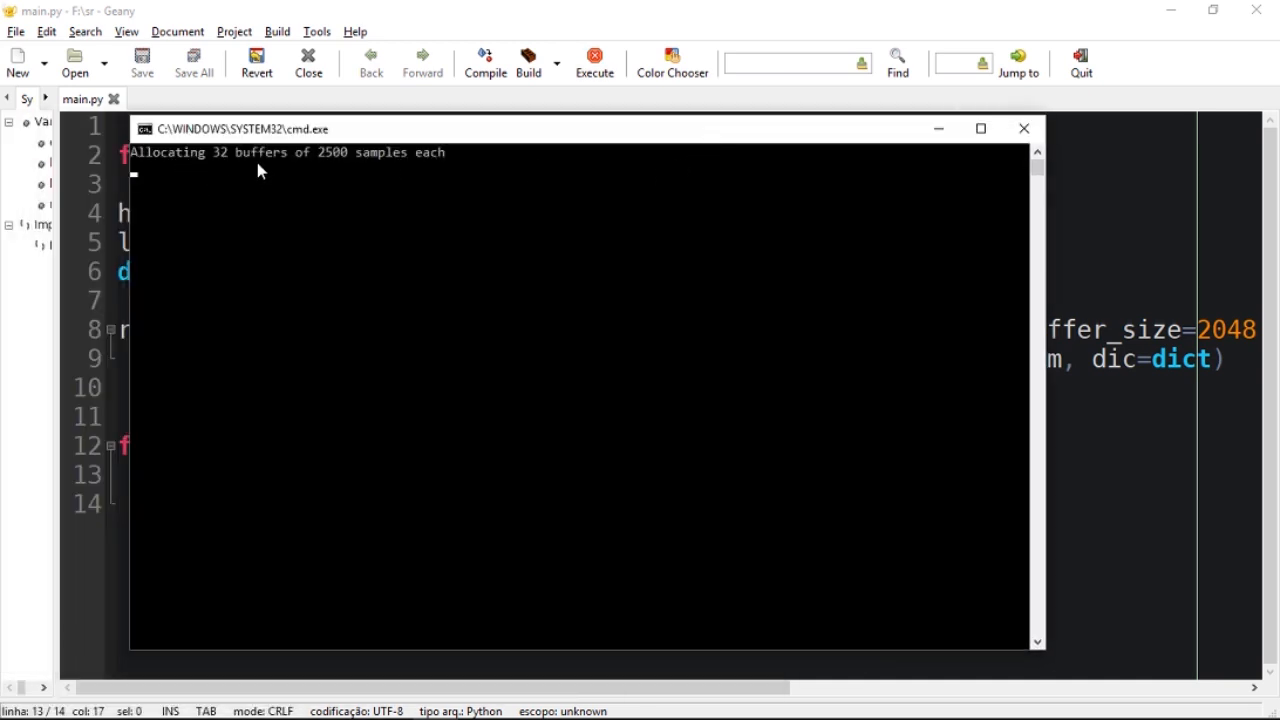
pyautogui.moveTo(238, 175)
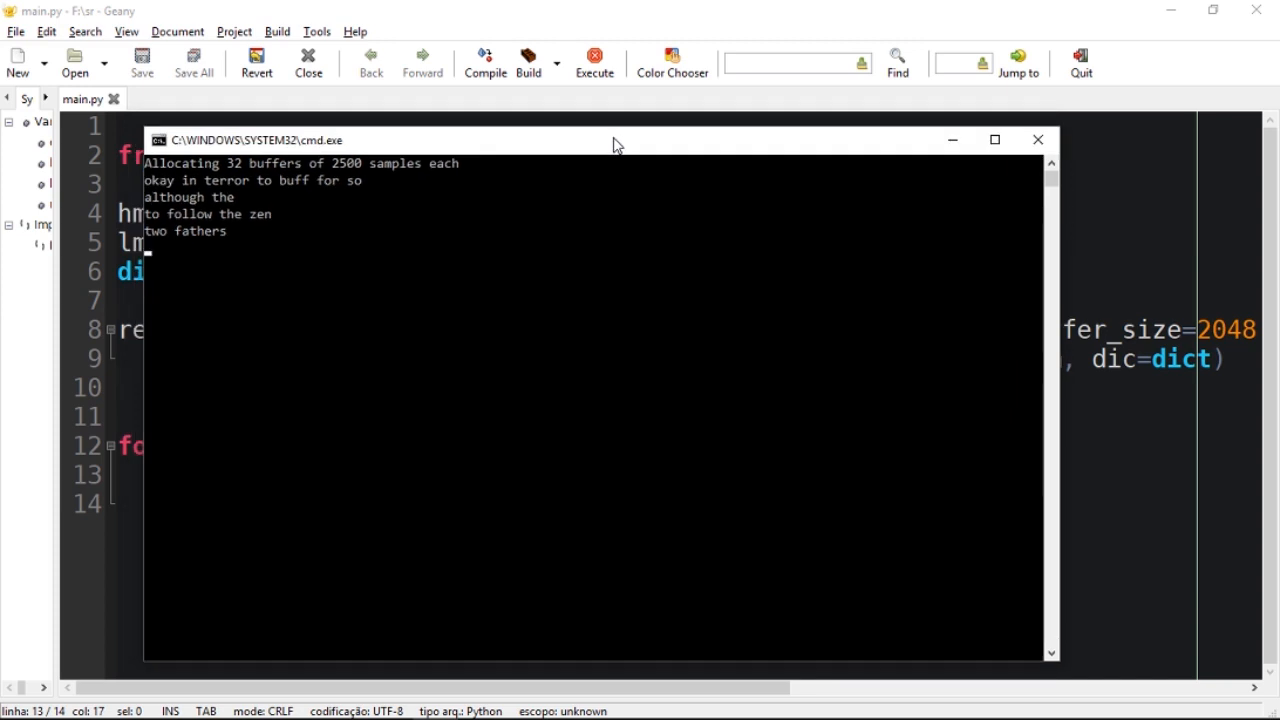
pyautogui.moveTo(490, 211)
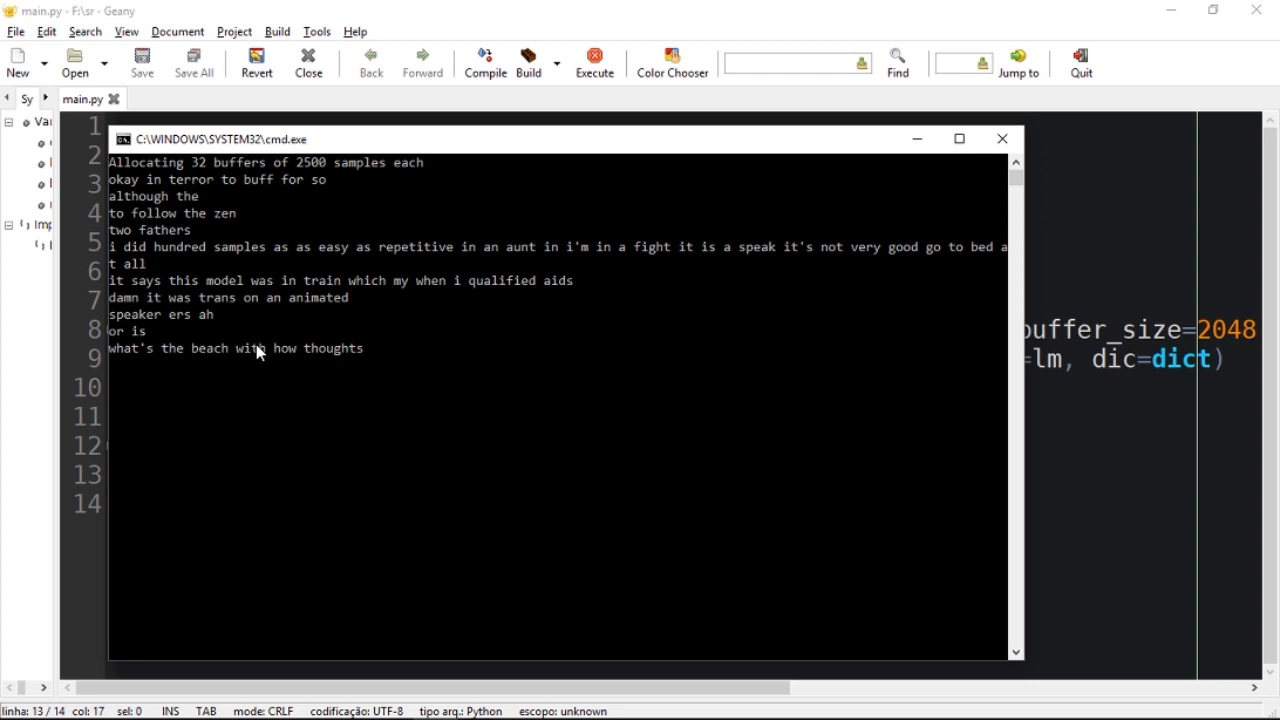
pyautogui.moveTo(265, 363)
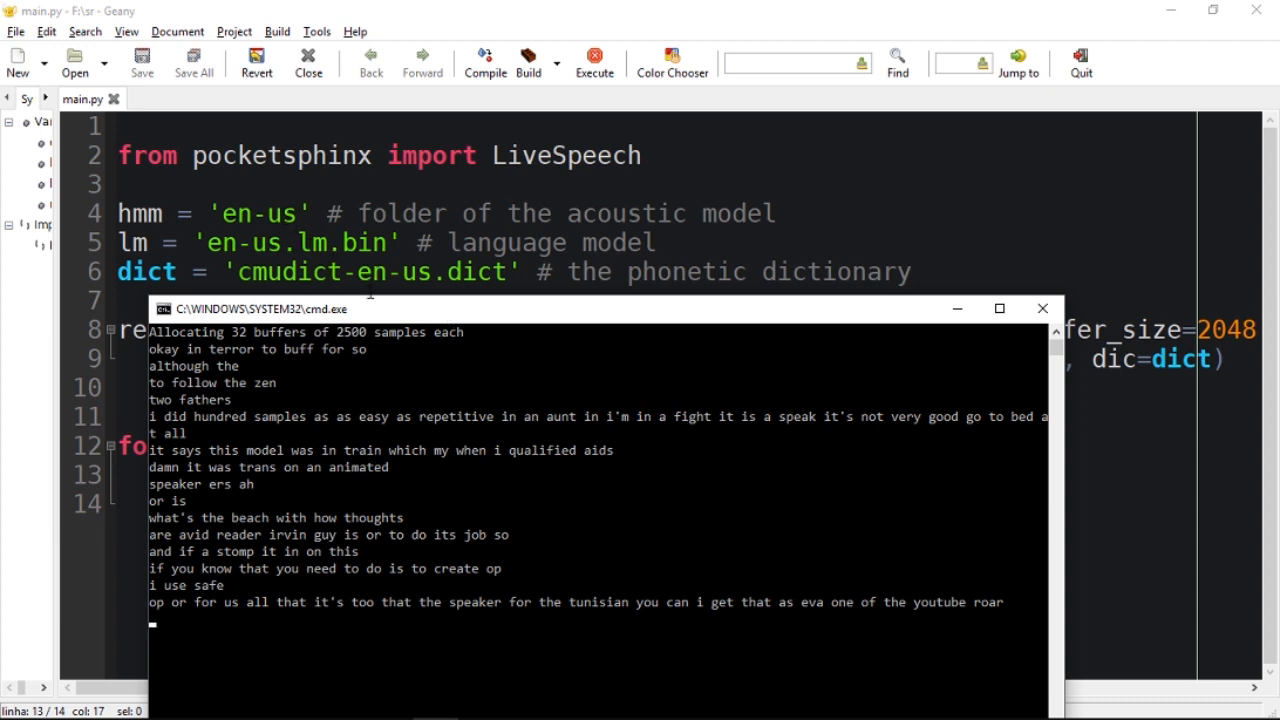
# - Drag the cmd console lower over the code as recognized phrases print
pyautogui.moveTo(420, 308); pyautogui.dragTo(423, 318)
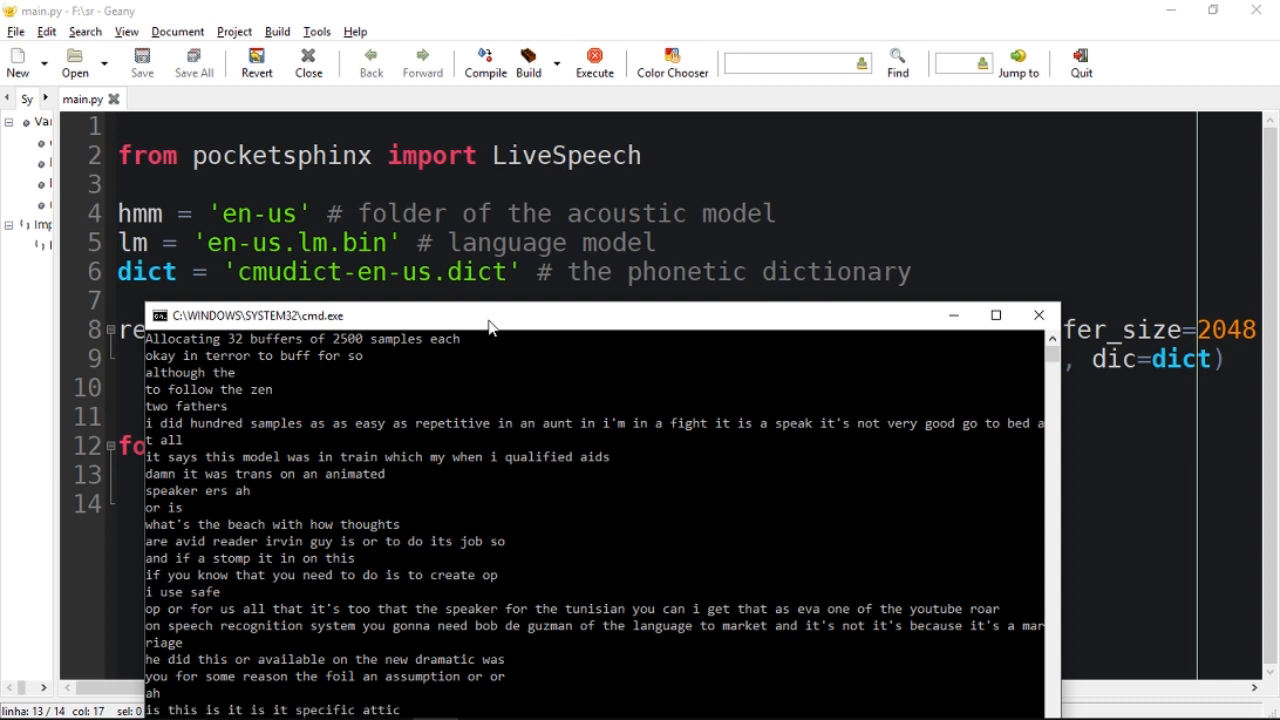
pyautogui.moveTo(550, 320)
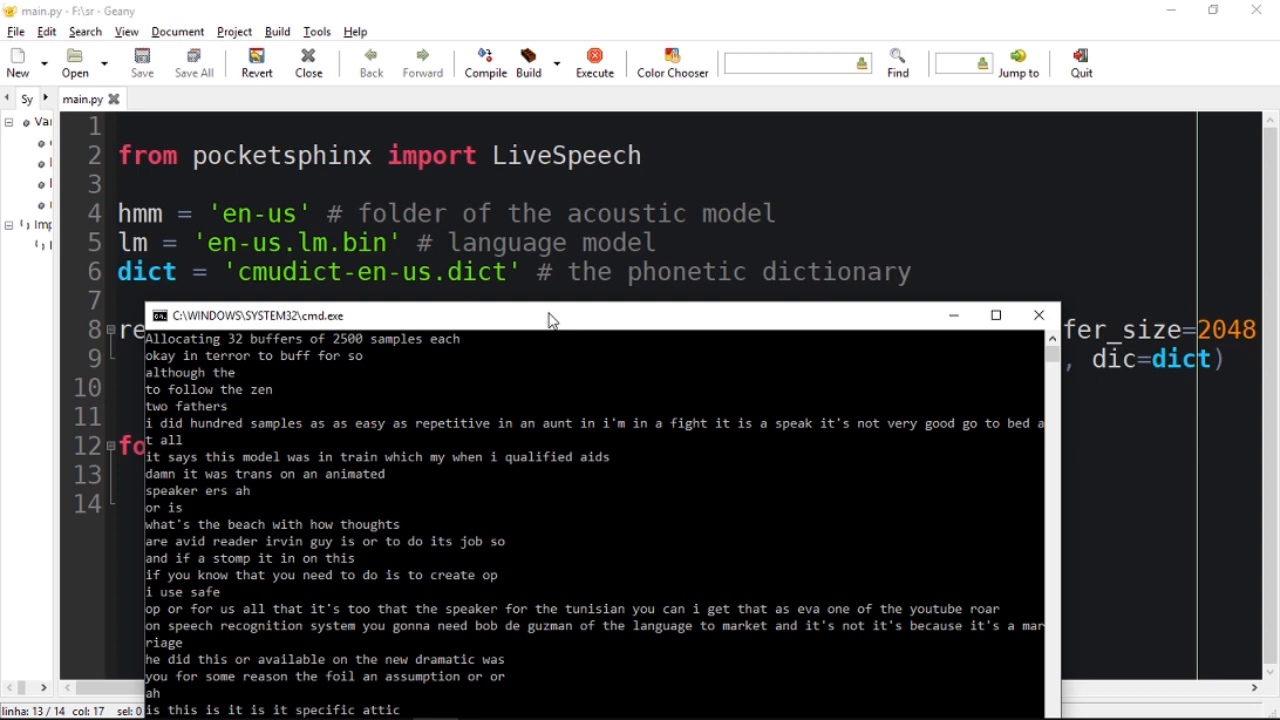